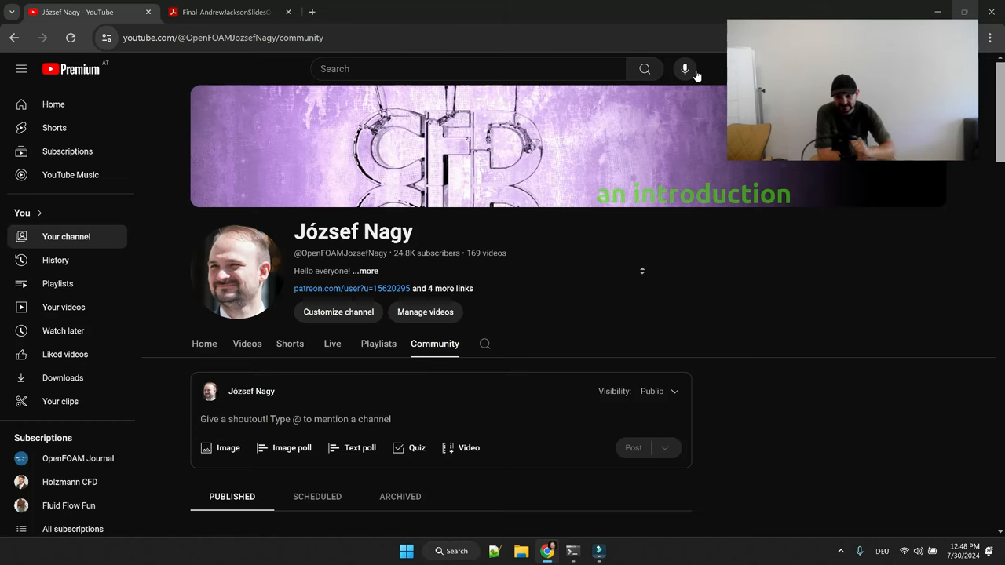
Scroll the Community posts past the CFD summer series poll to the 'Which solver in OpenFOAM do you use mostly?' poll.
scroll(down, 3)
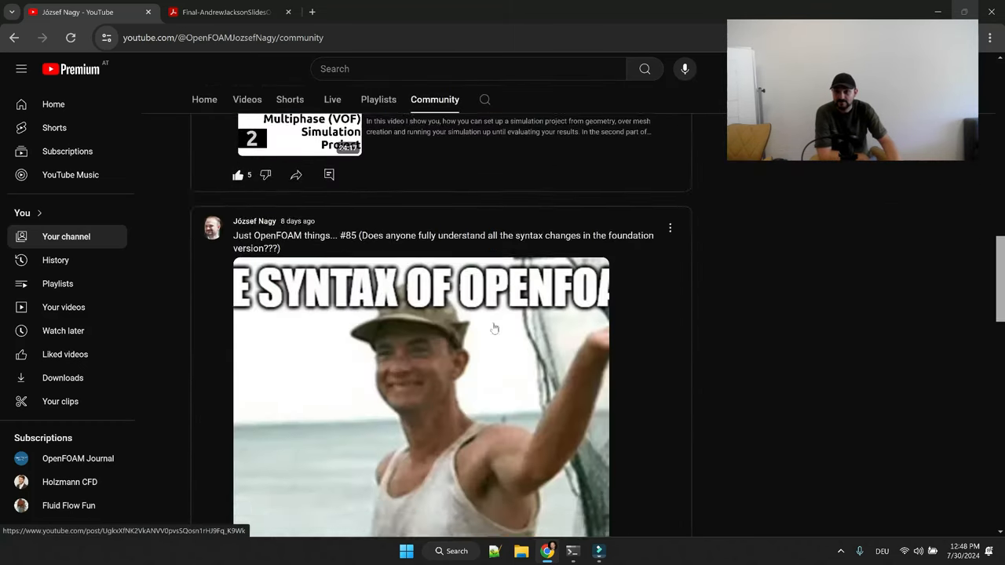
scroll(up, 3)
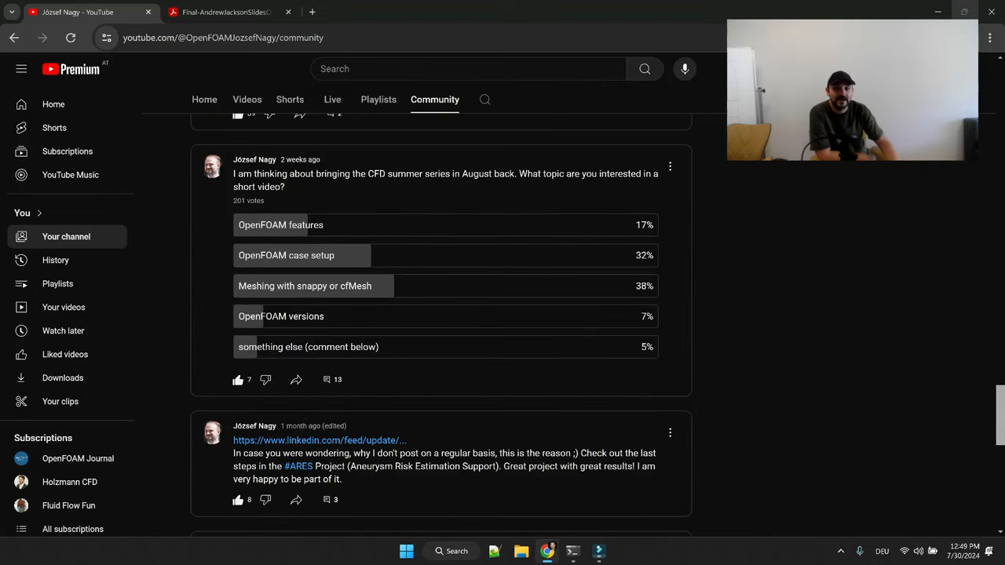
mouse_move(264, 198)
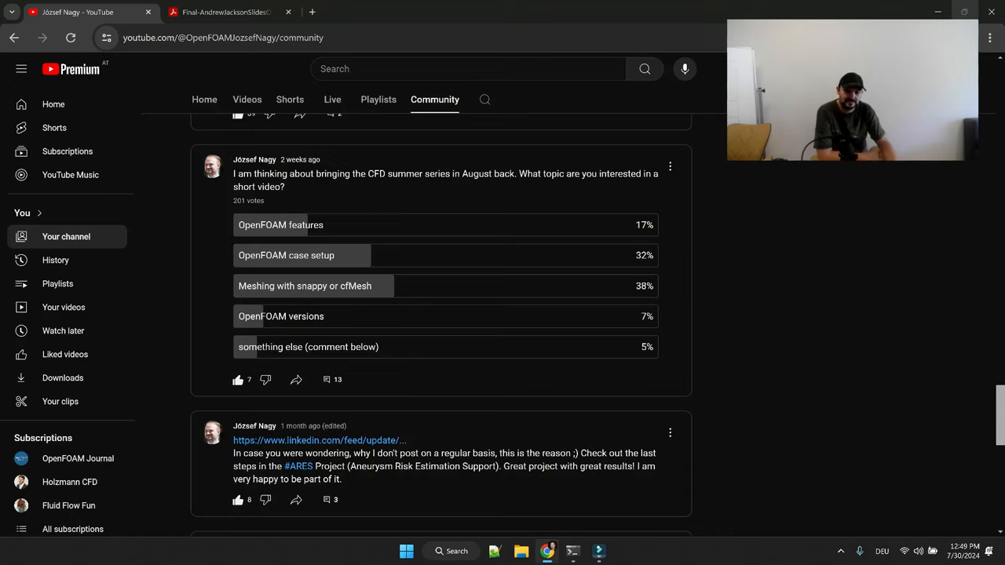
mouse_move(336, 255)
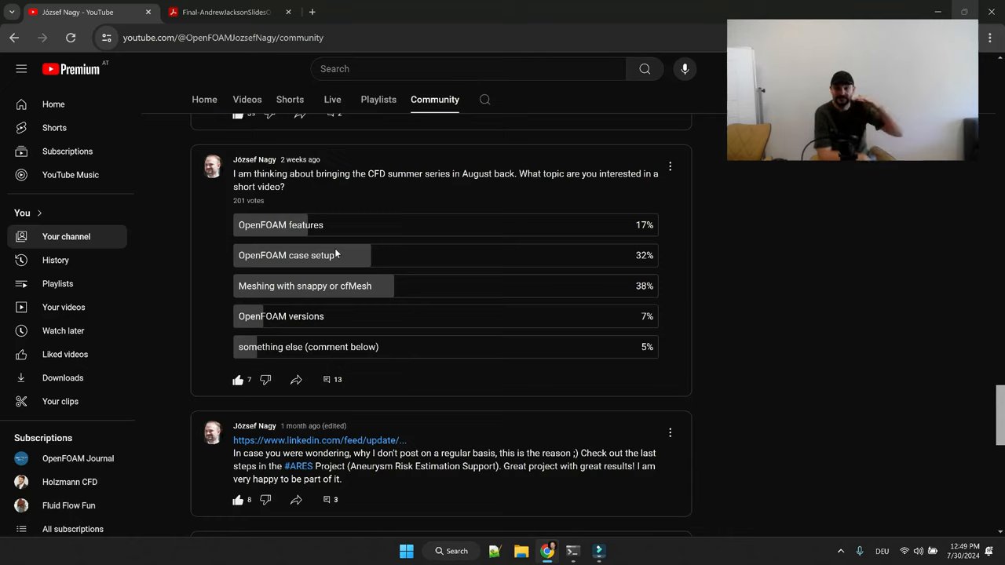
scroll(down, 3)
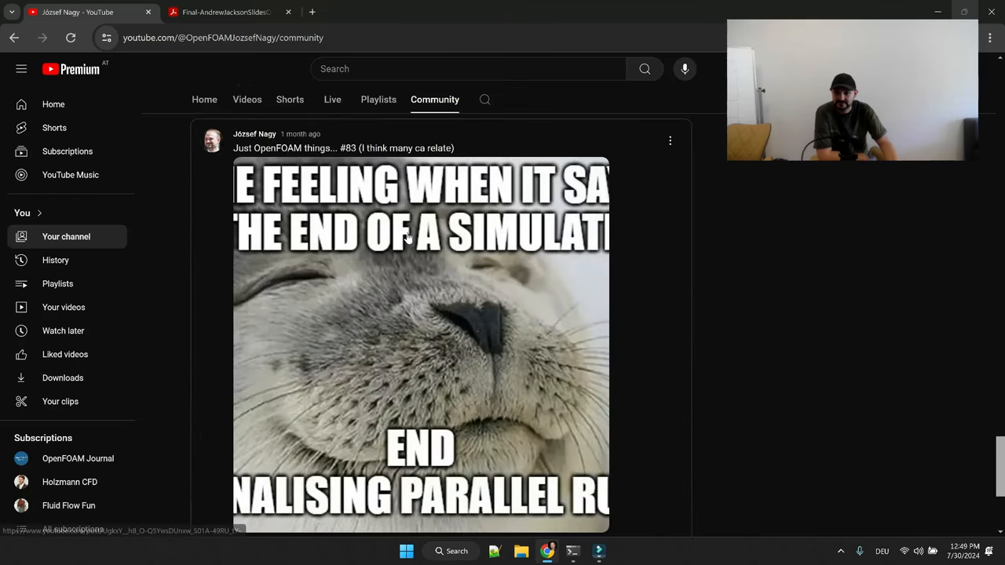
scroll(down, 3)
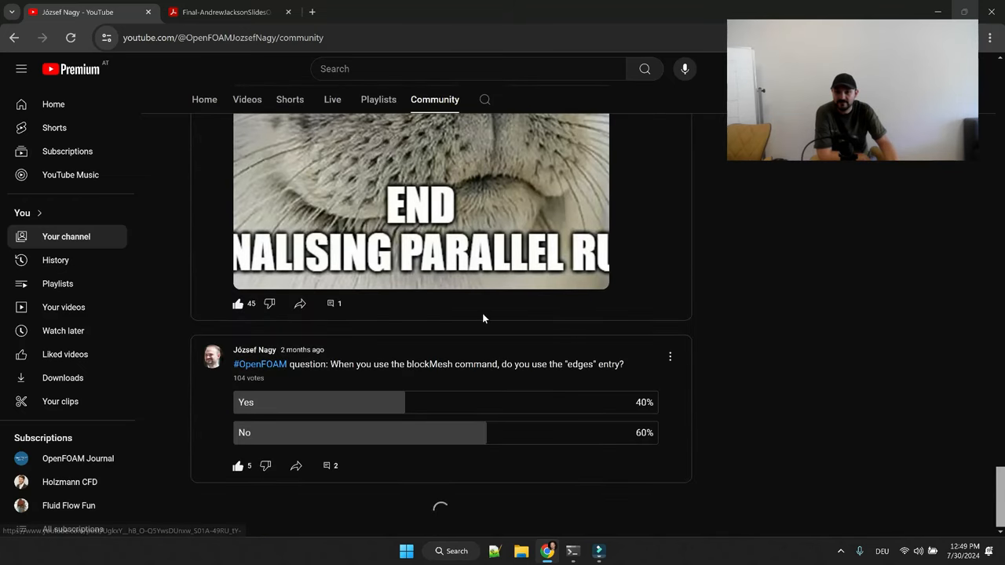
scroll(down, 3)
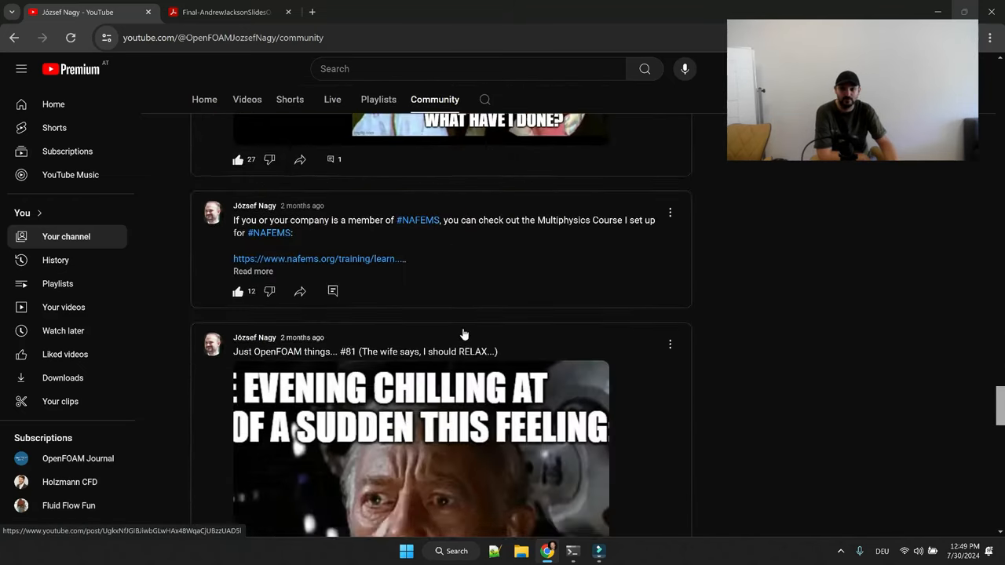
scroll(down, 3)
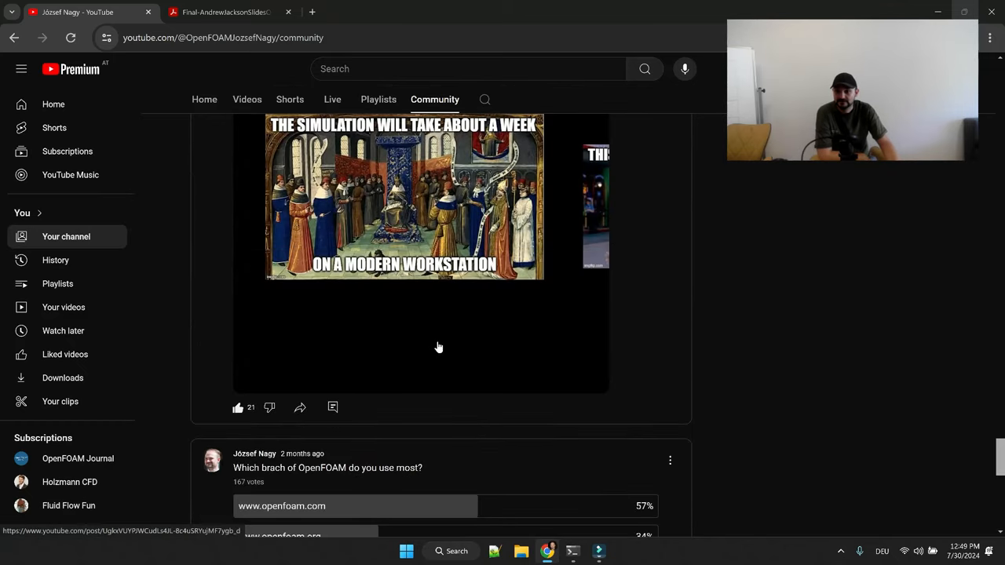
scroll(down, 3)
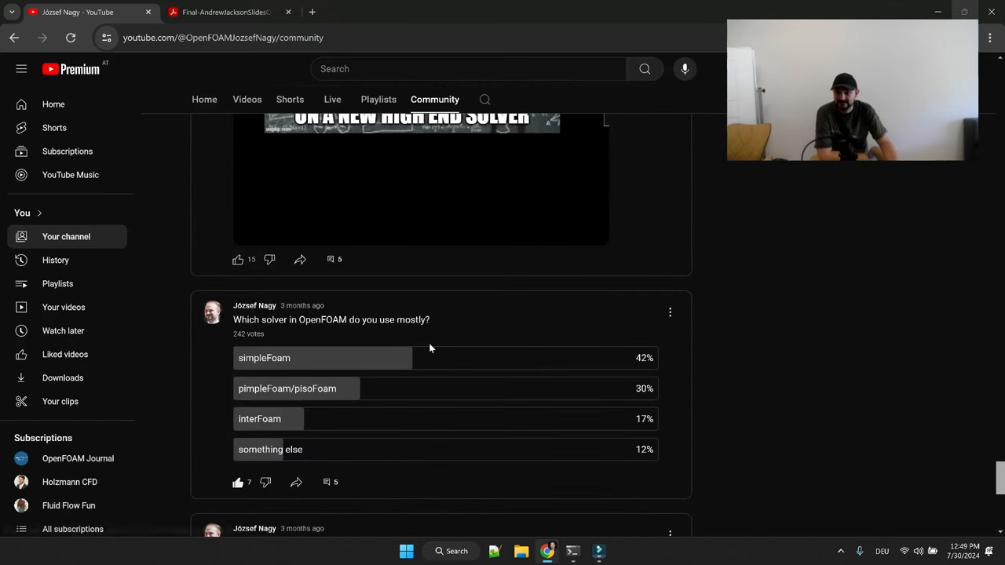
scroll(down, 3)
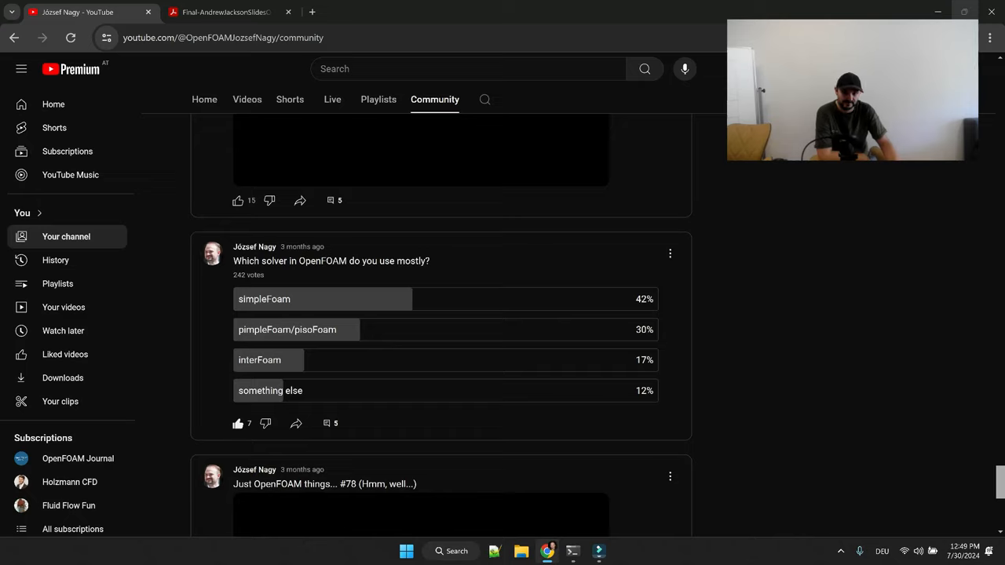
mouse_move(512, 308)
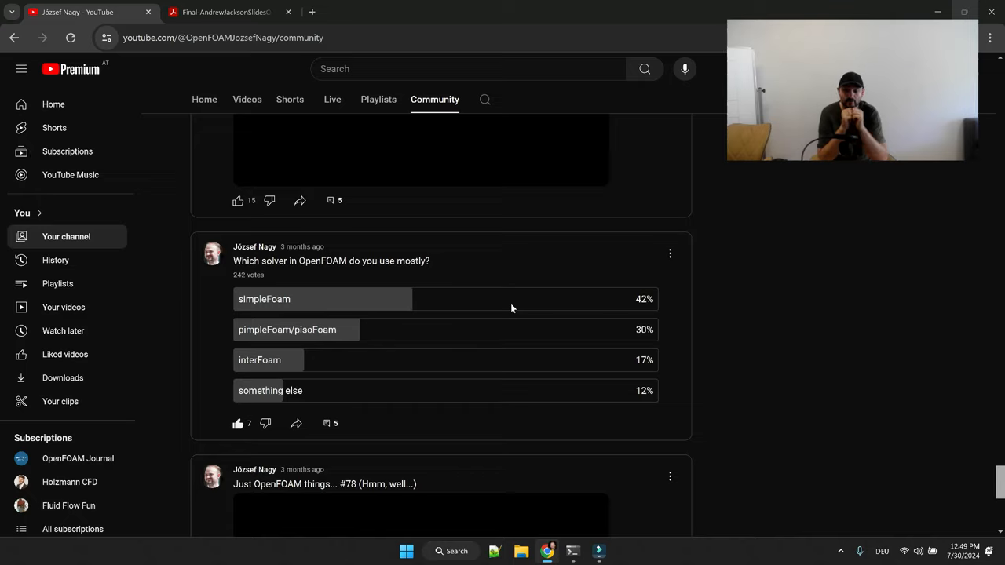
mouse_move(232, 282)
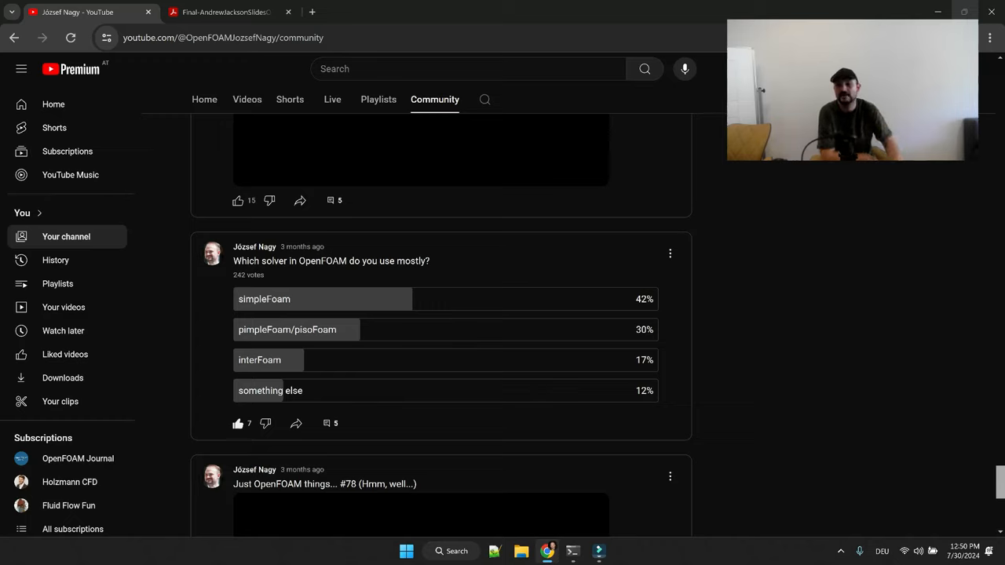
mouse_move(308, 390)
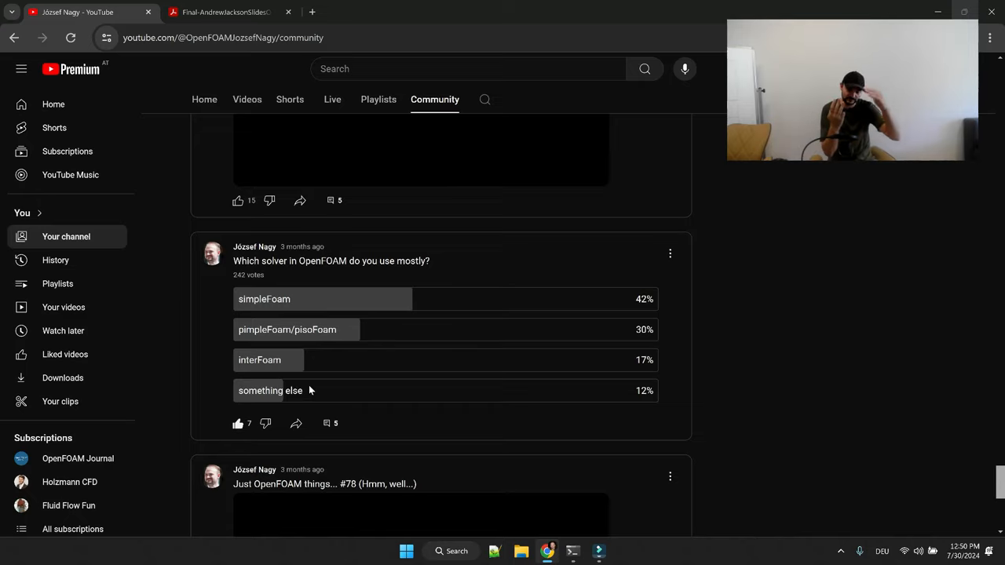
mouse_move(662, 352)
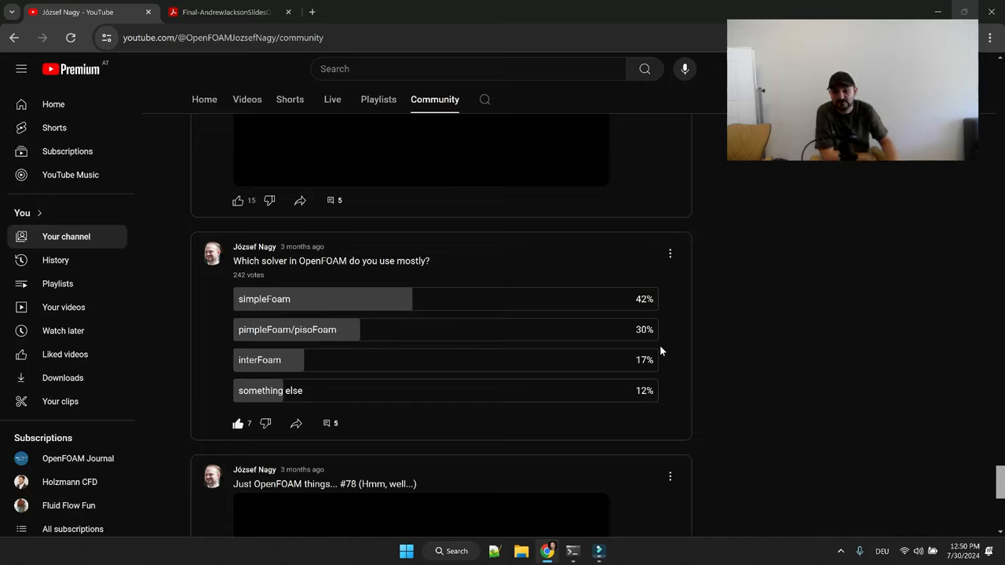
mouse_move(669, 387)
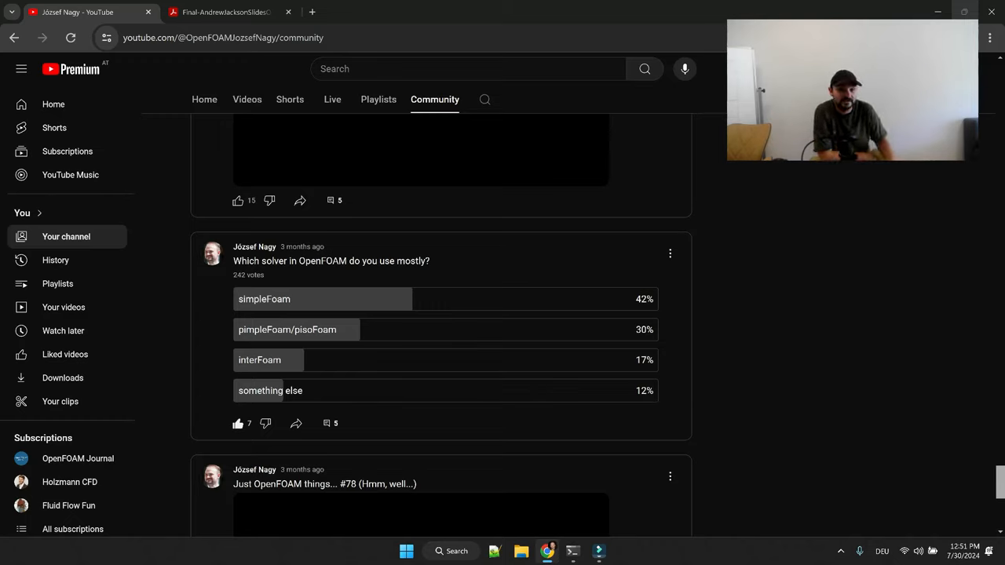
mouse_move(326, 340)
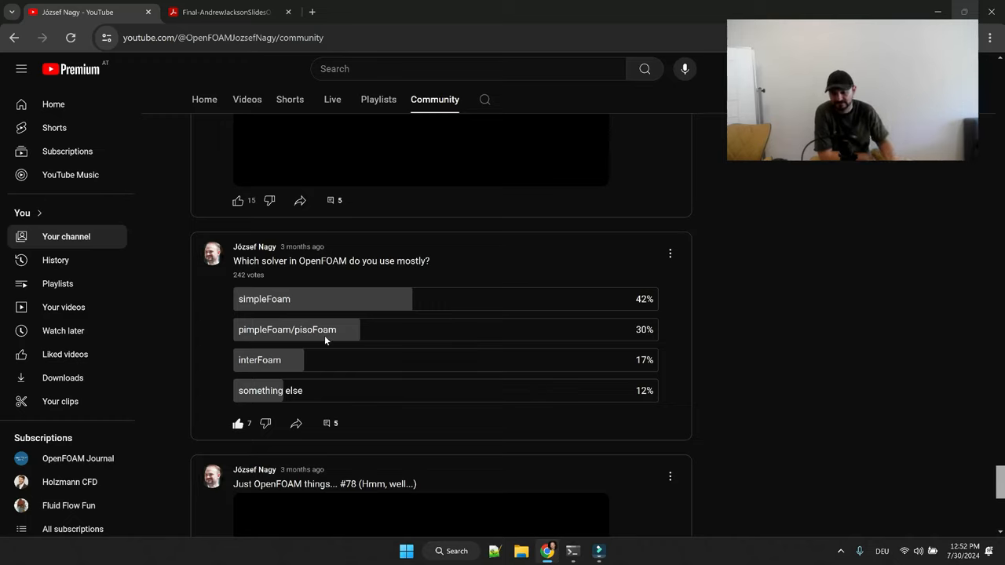
mouse_move(374, 379)
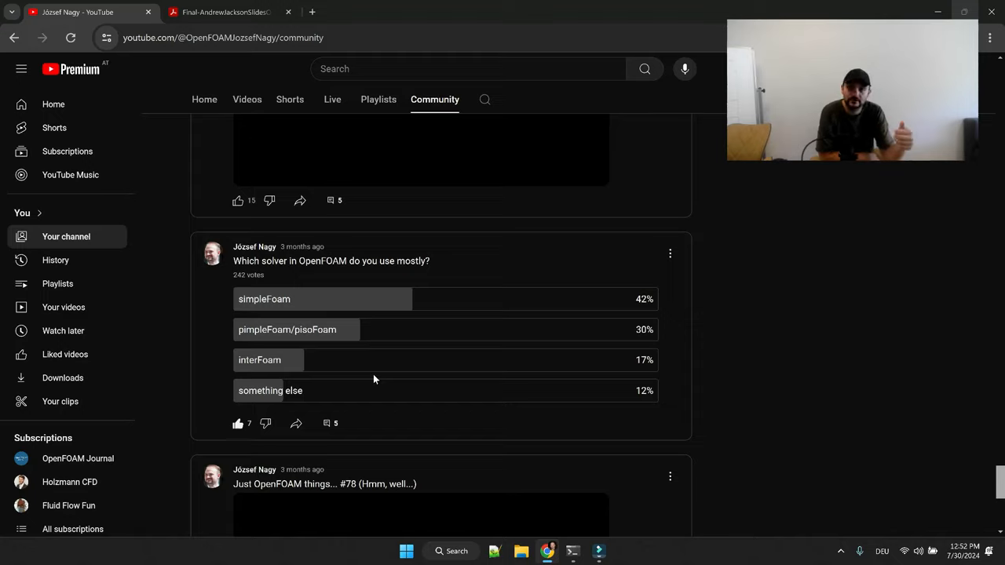
mouse_move(401, 377)
text(wi)
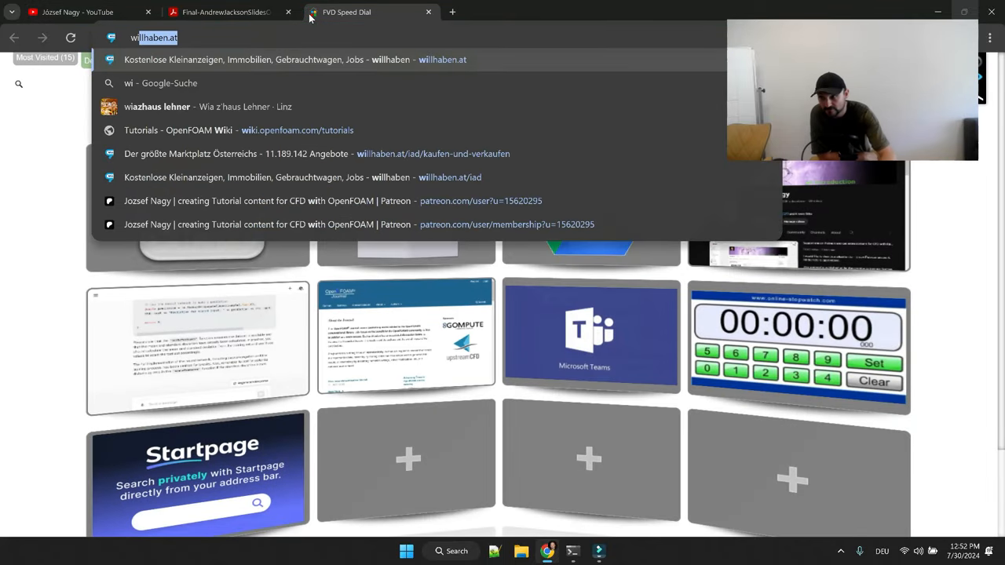
Browse the OpenFOAM Wiki Tutorials page and its Collection by topic page, then return to the overview.
click(239, 129)
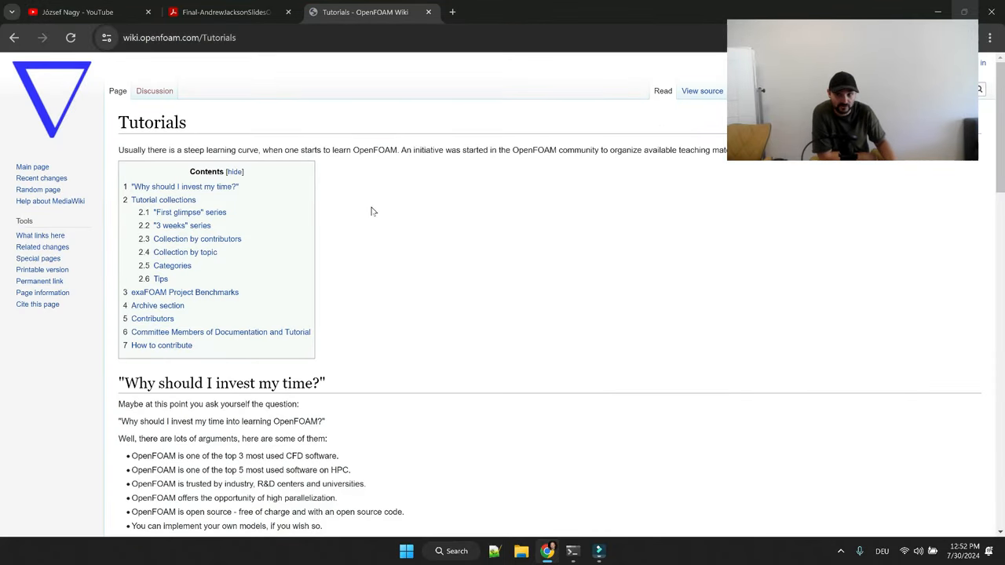
scroll(down, 3)
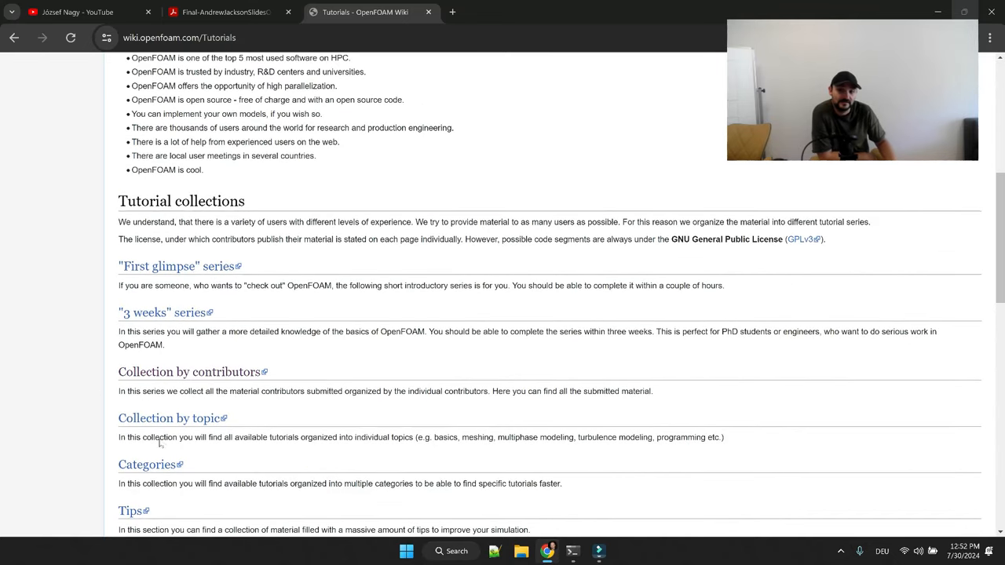
click(168, 417)
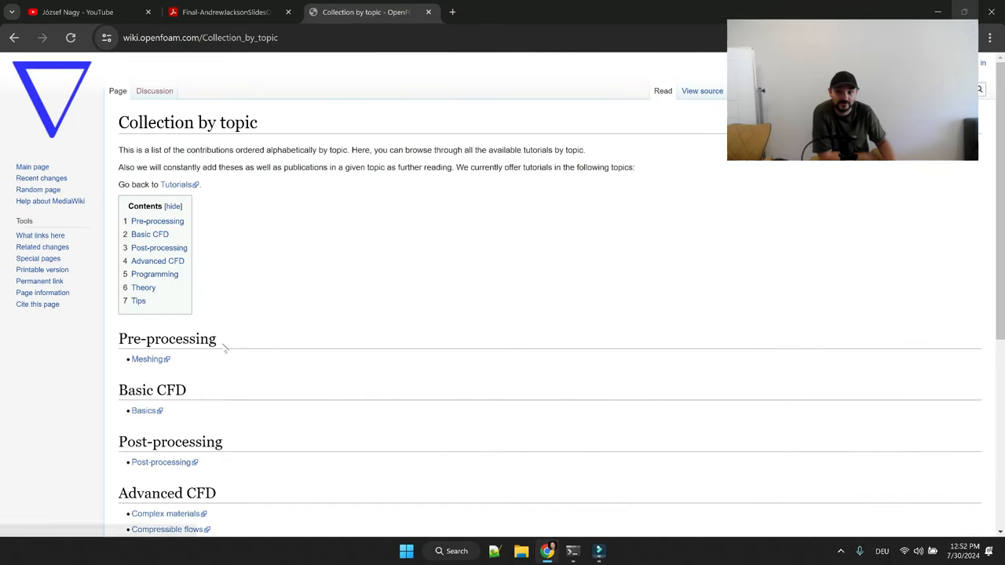
scroll(down, 3)
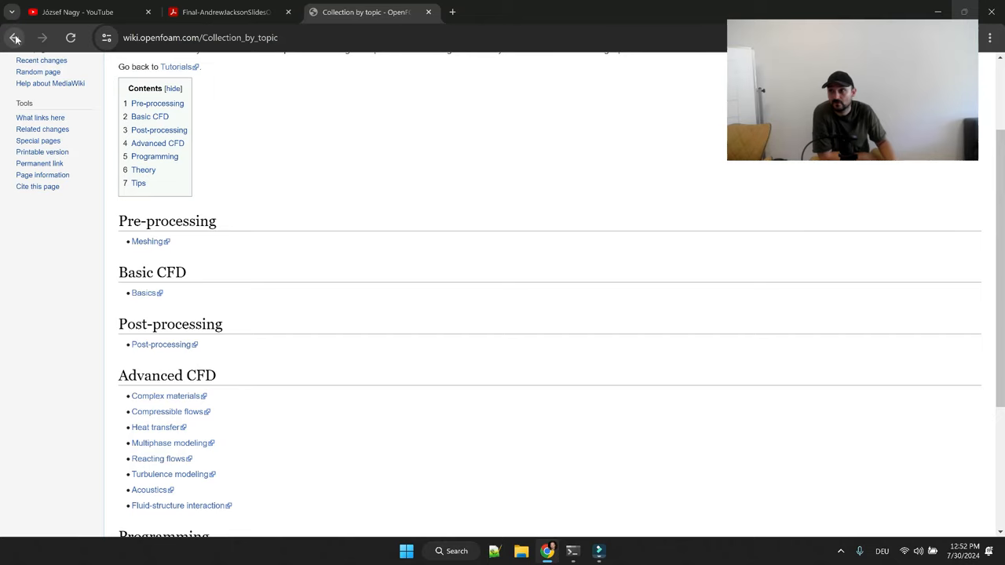
click(13, 38)
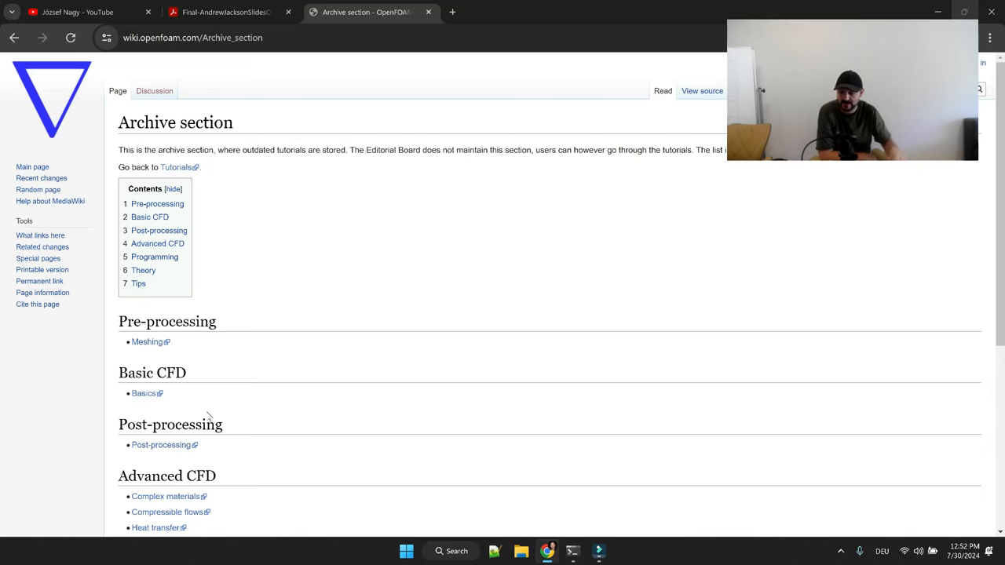
Look over the rest of the Tutorials overview and archive, then return to the YouTube solver poll.
scroll(down, 3)
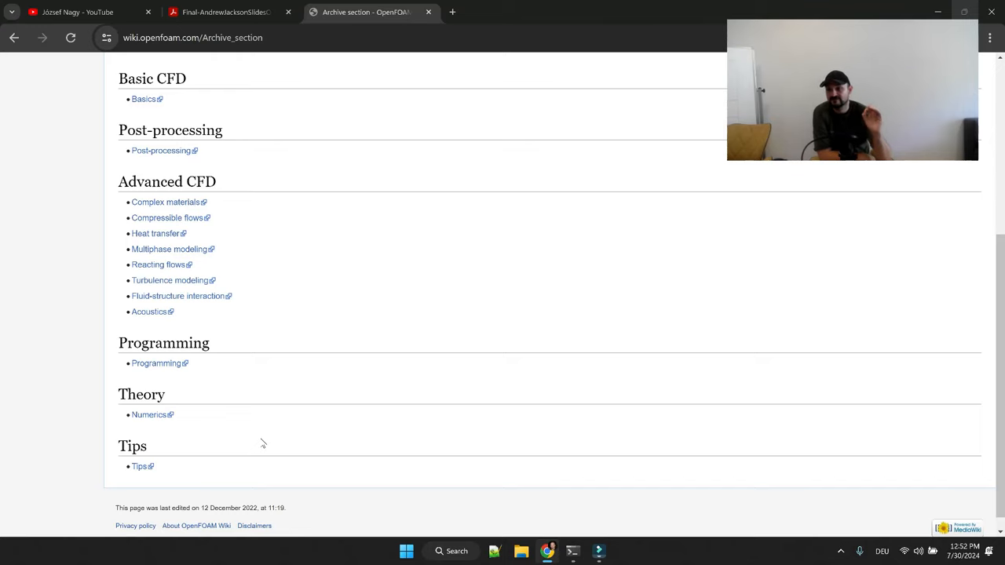
mouse_move(202, 319)
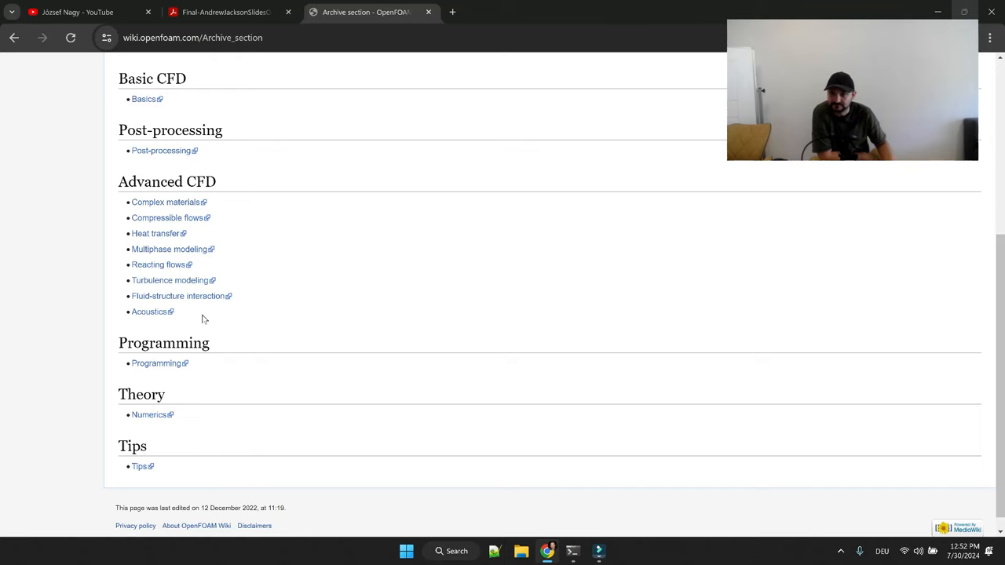
scroll(up, 3)
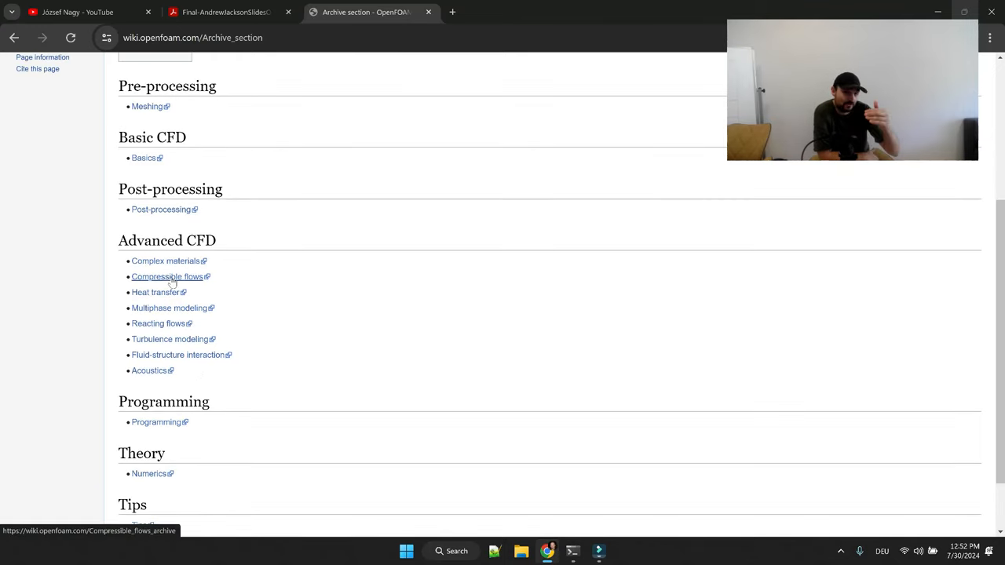
mouse_move(192, 286)
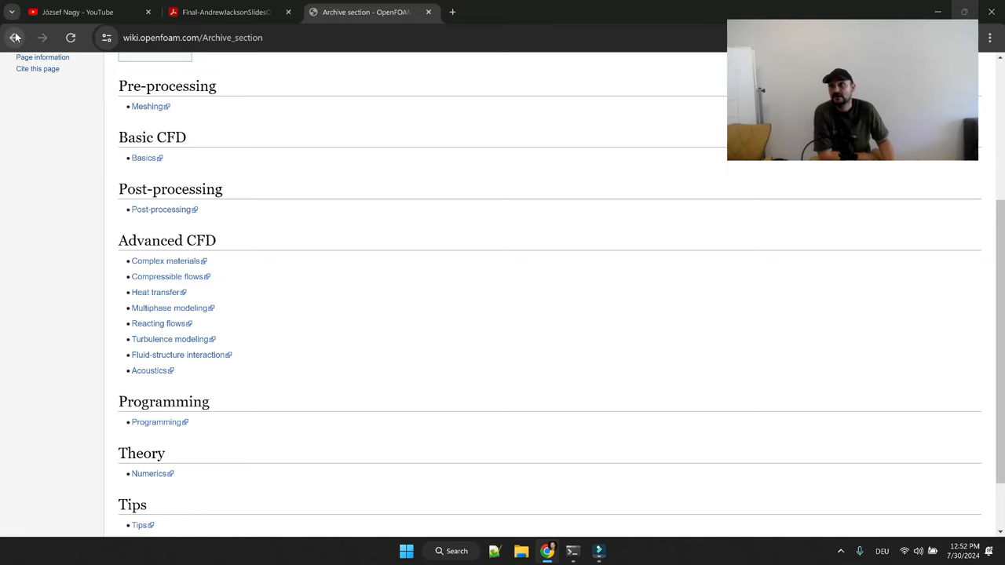
click(14, 38)
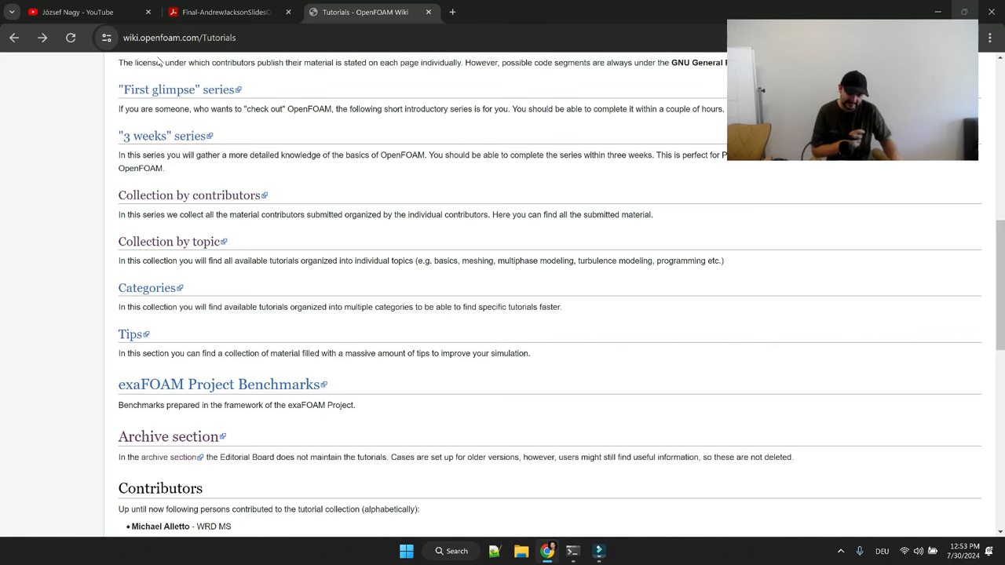
click(78, 13)
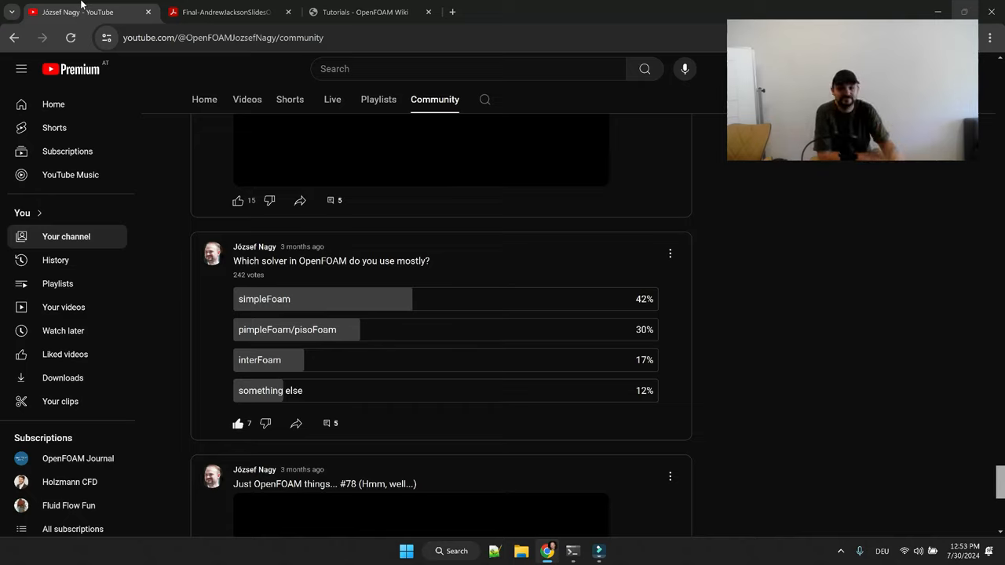
mouse_move(305, 401)
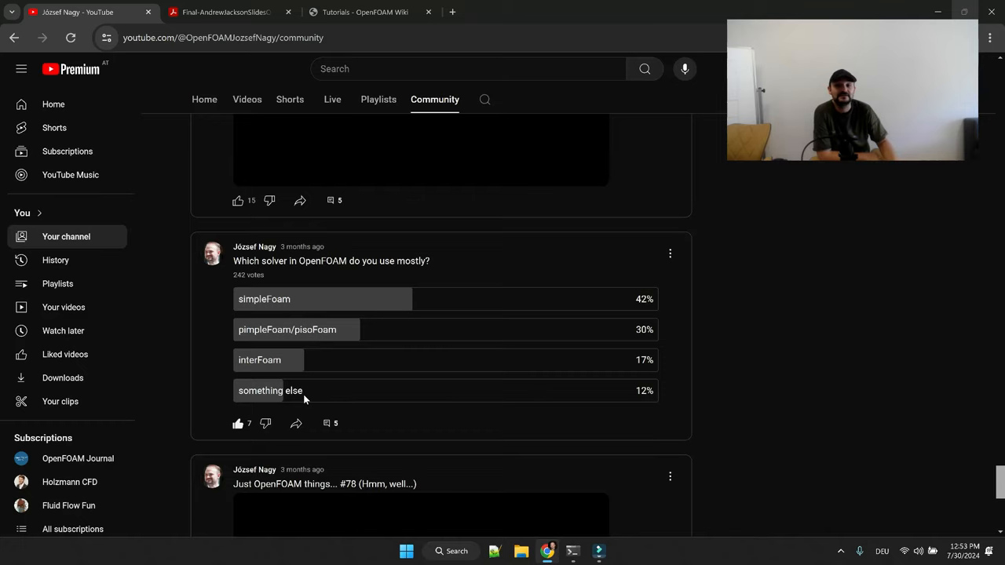
From the channel's Playlists page, start the Multiphase (VOF) simulation project playlist.
click(592, 11)
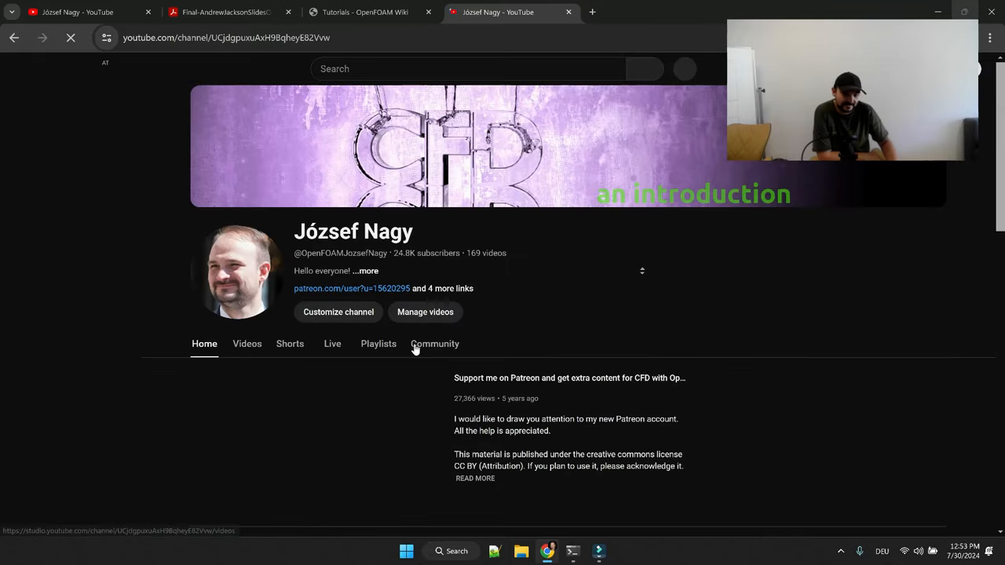
click(377, 343)
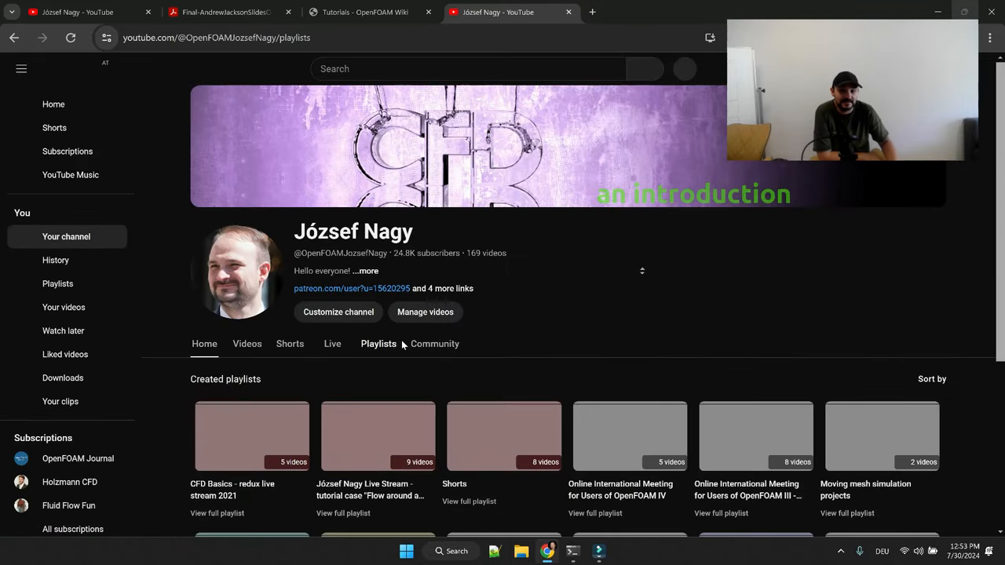
scroll(down, 3)
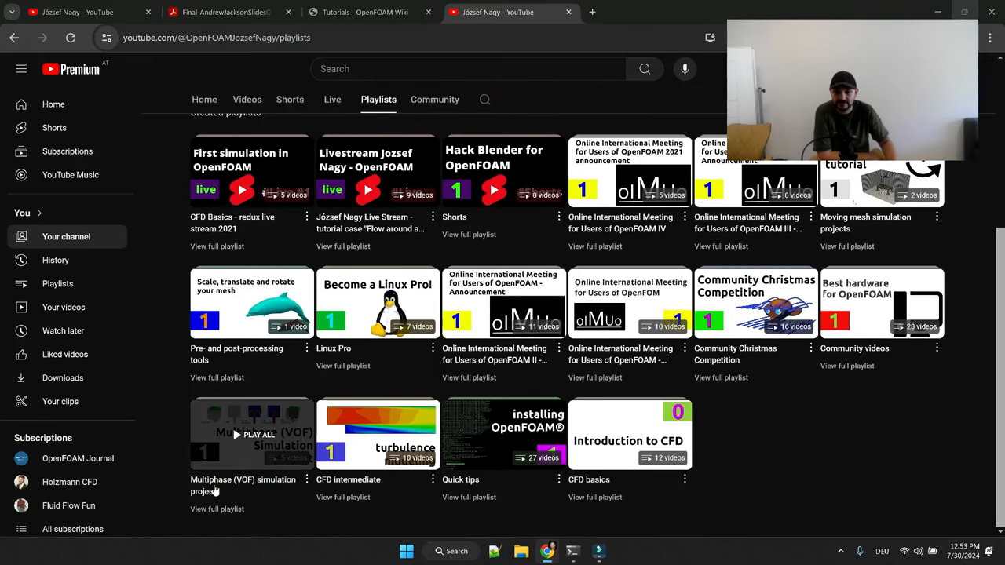
click(251, 434)
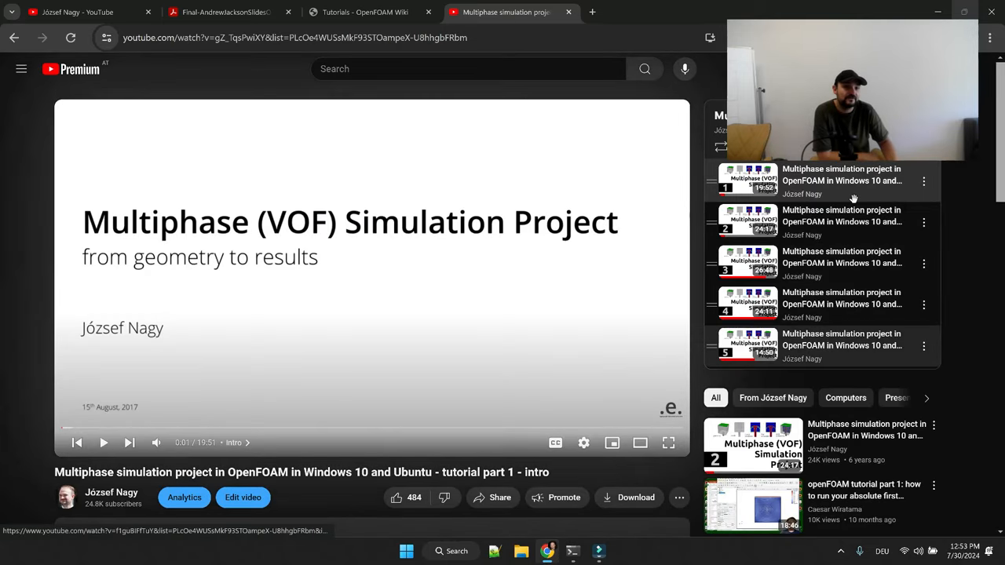
mouse_move(840, 228)
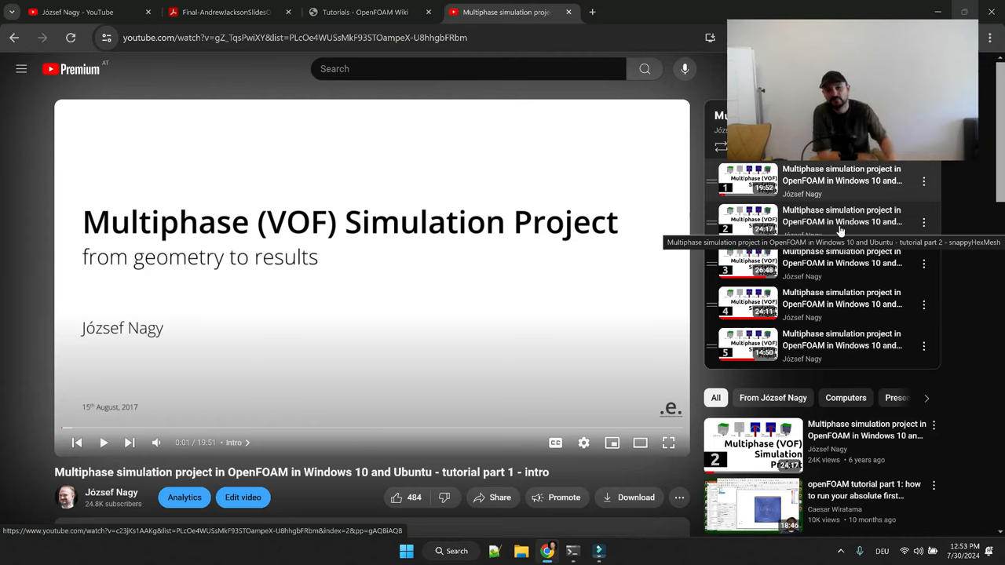
mouse_move(176, 430)
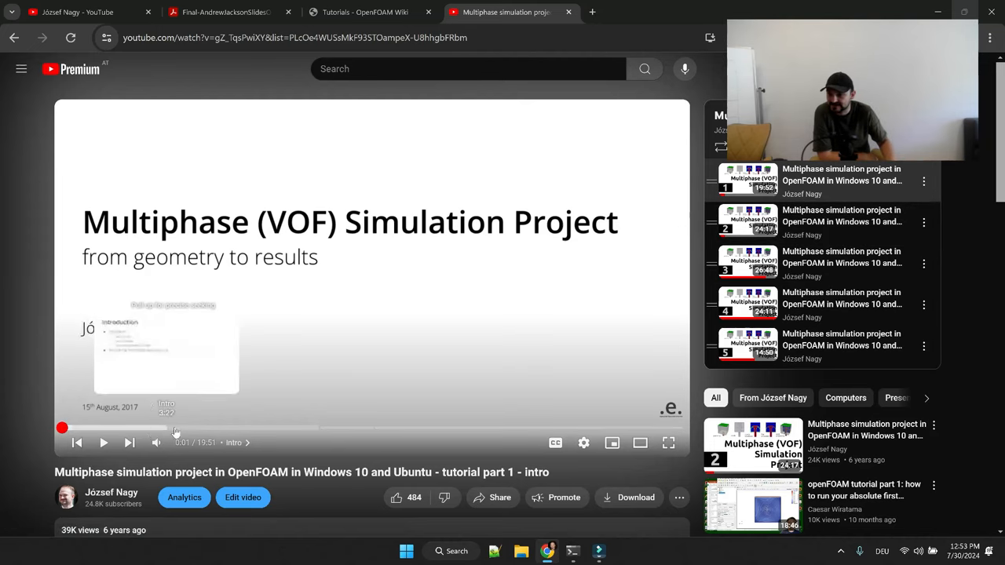
mouse_move(396, 434)
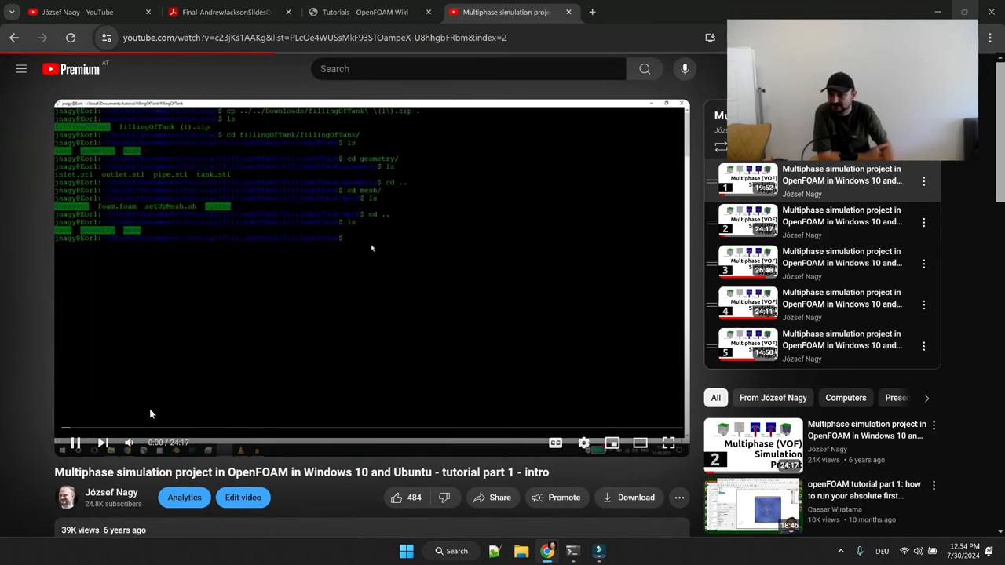
Skip ahead in the part 2 snappyHexMesh video and bring up options for the wiki material link in its description.
click(192, 427)
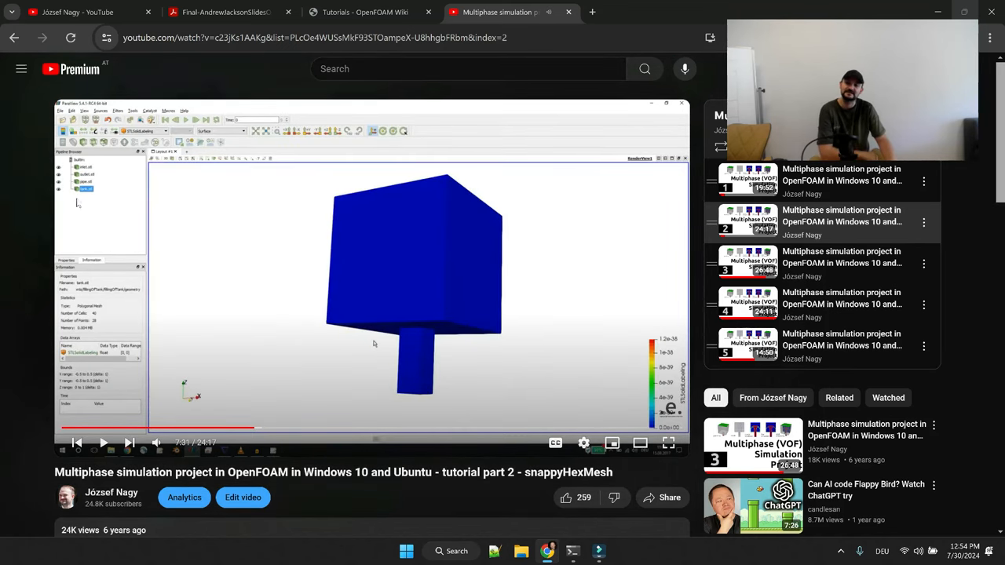
mouse_move(290, 280)
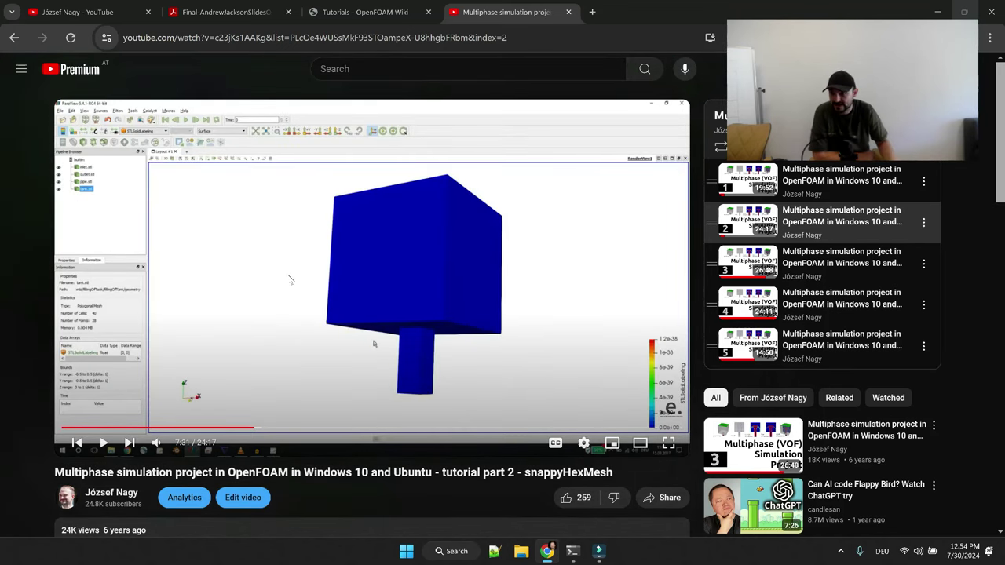
scroll(down, 3)
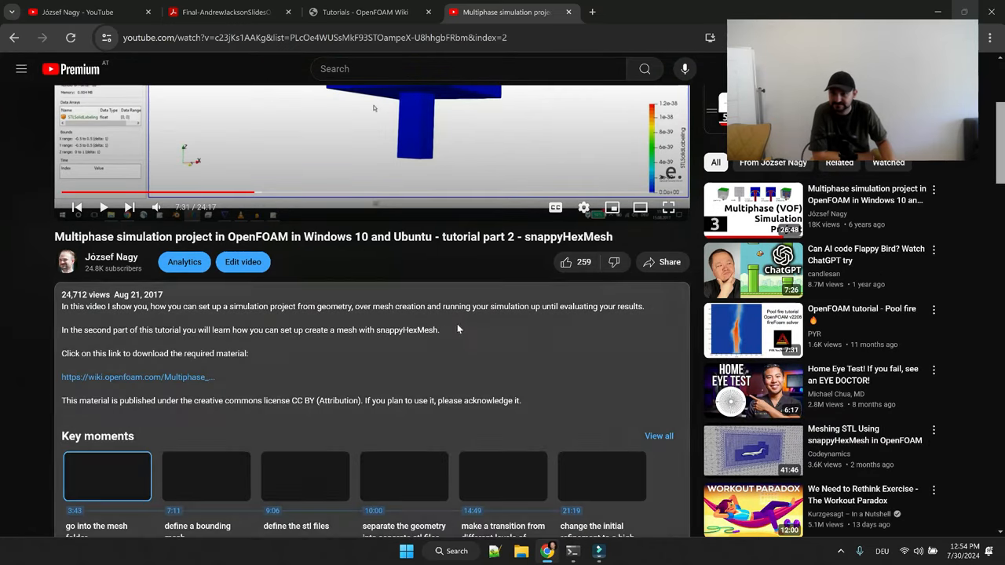
scroll(down, 3)
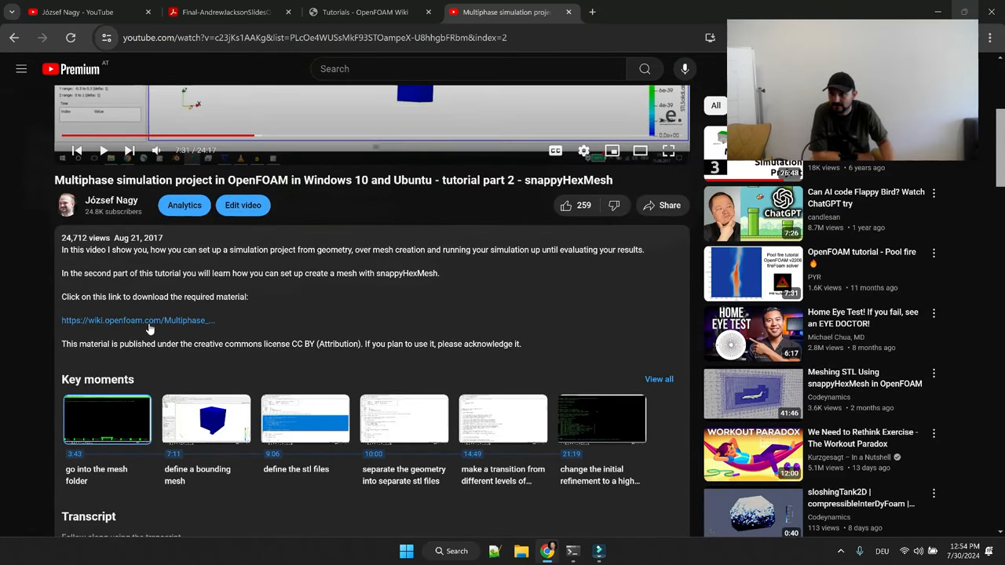
right_click(138, 320)
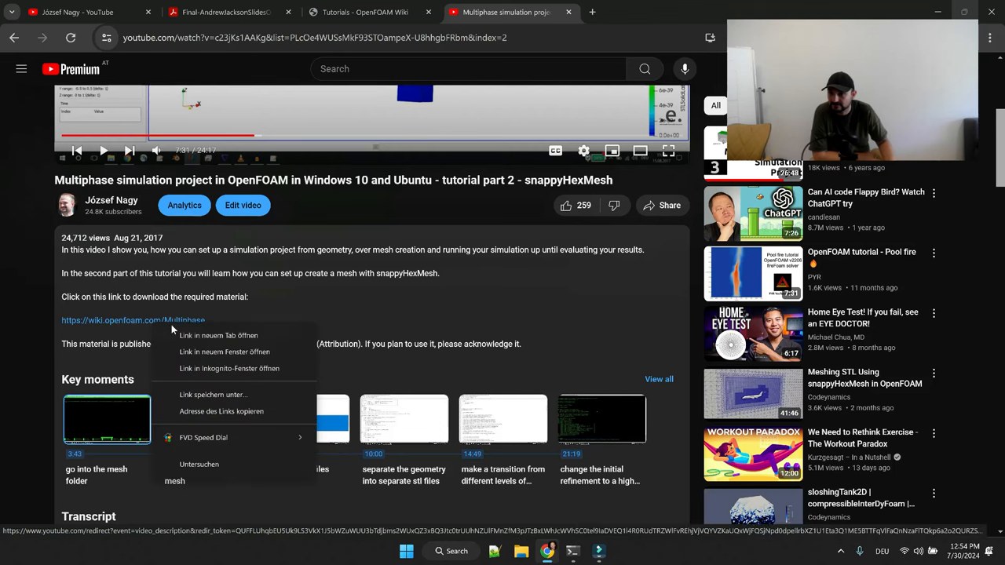
Open the wiki project page in a new tab, then skip part 3 to the boundary-condition file and pause it.
click(218, 336)
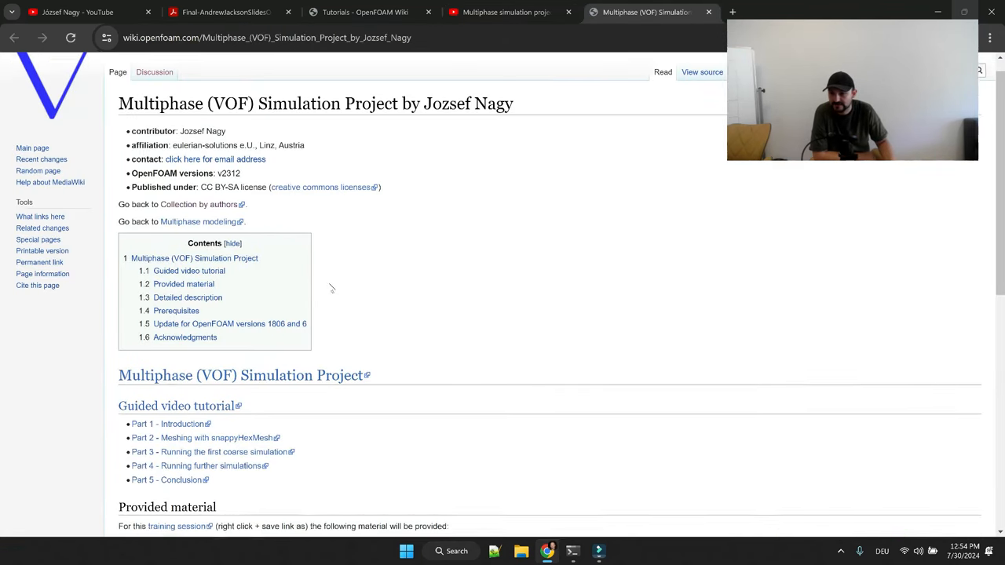
scroll(down, 3)
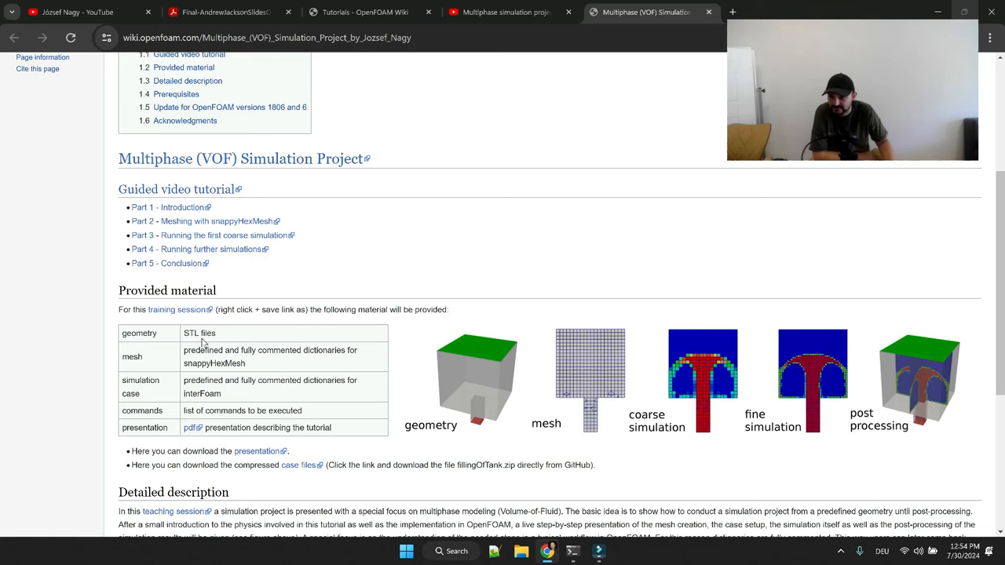
mouse_move(179, 310)
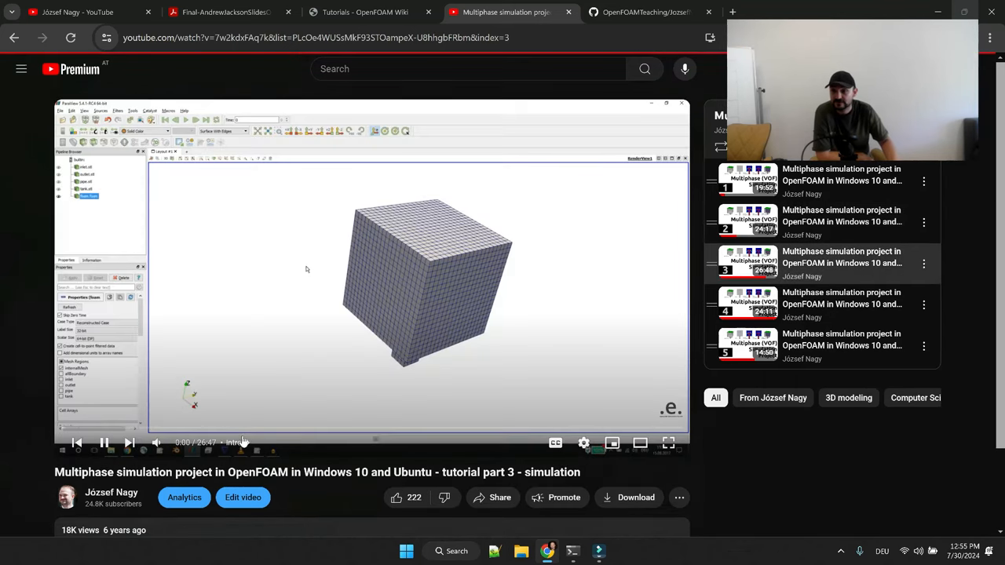
mouse_move(238, 432)
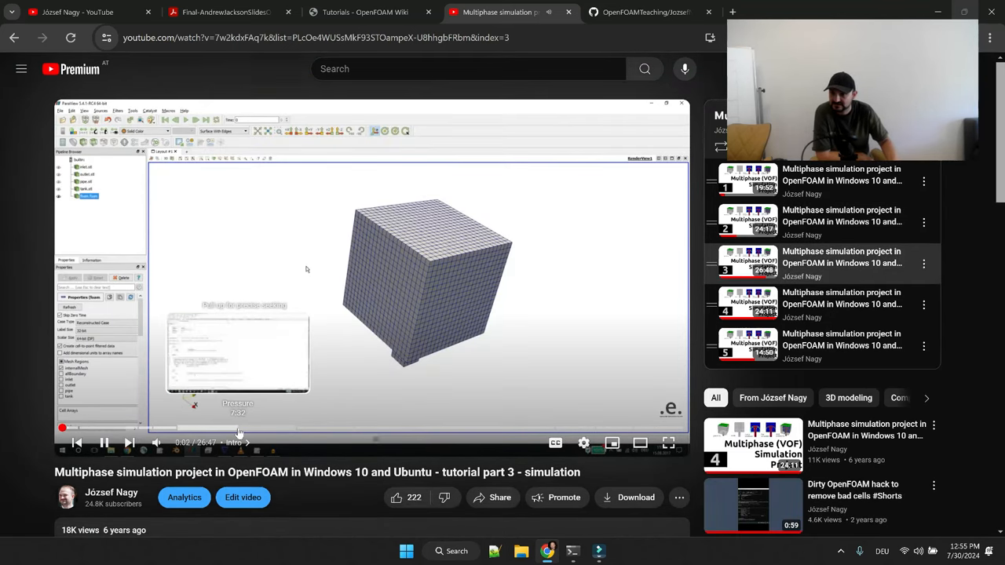
click(239, 427)
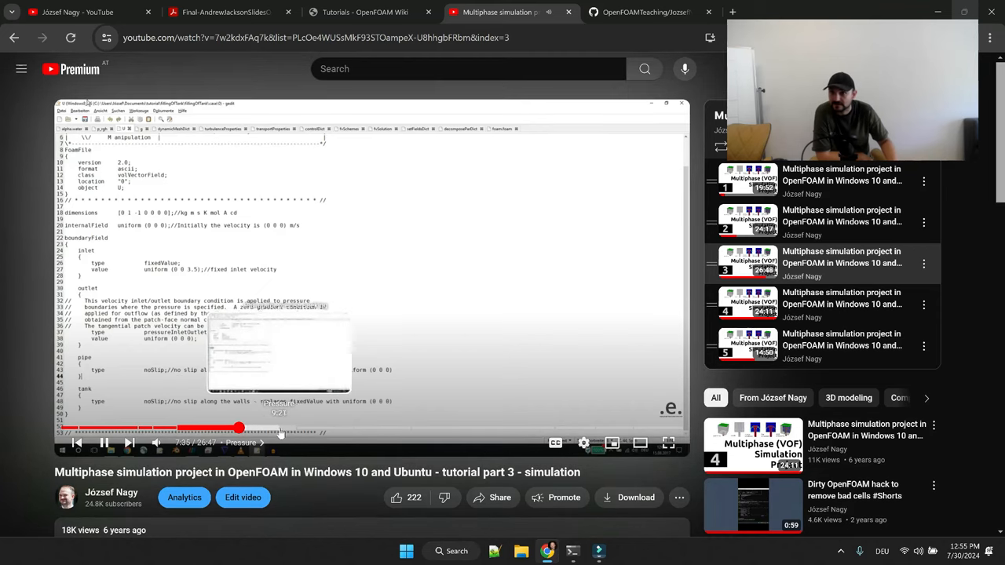
click(369, 275)
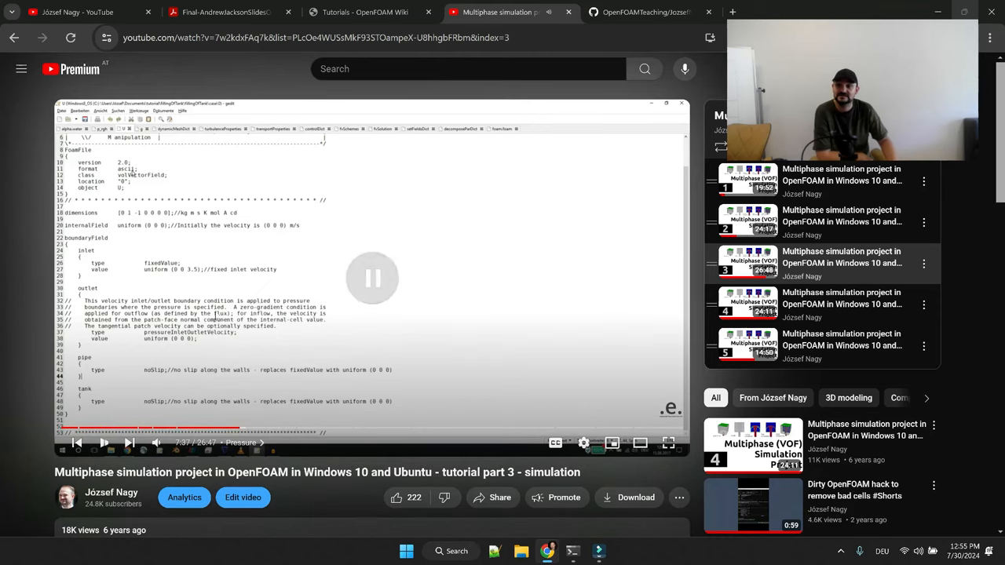
click(371, 278)
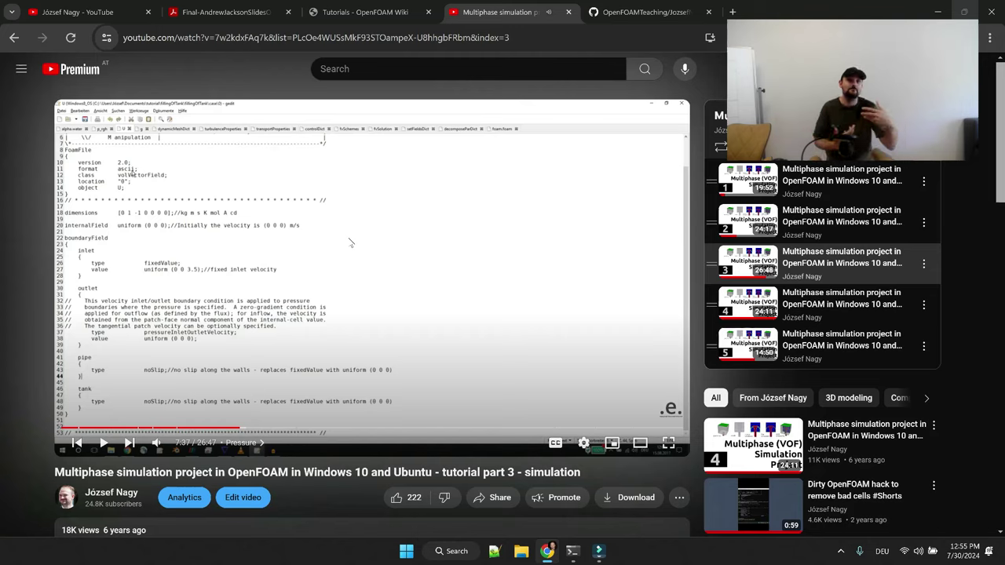
mouse_move(352, 241)
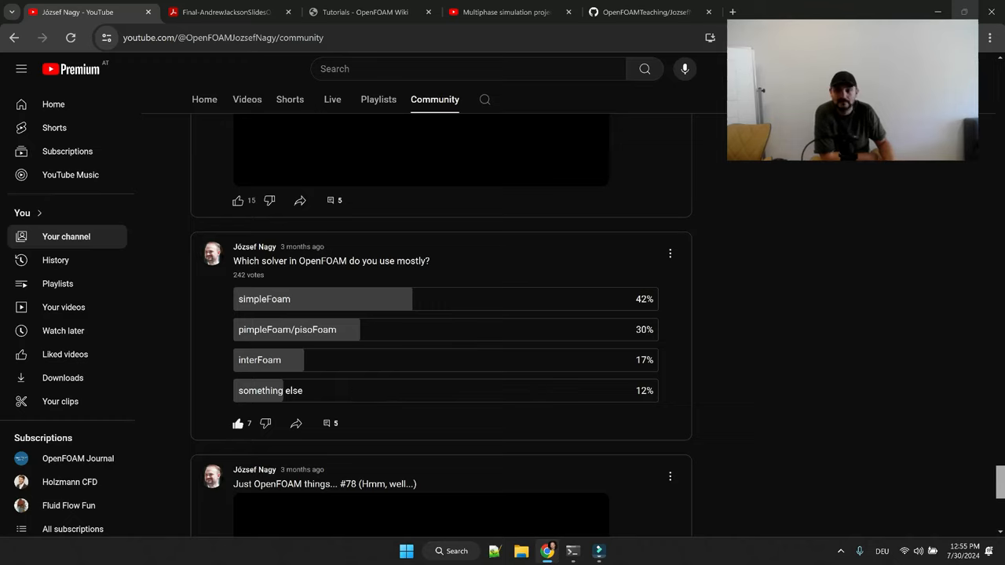
mouse_move(339, 332)
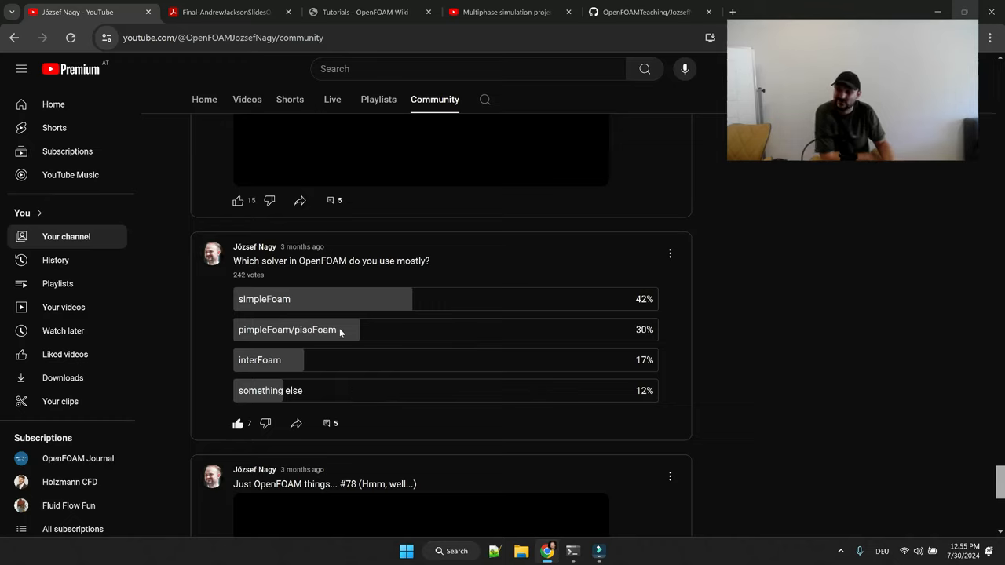
mouse_move(363, 328)
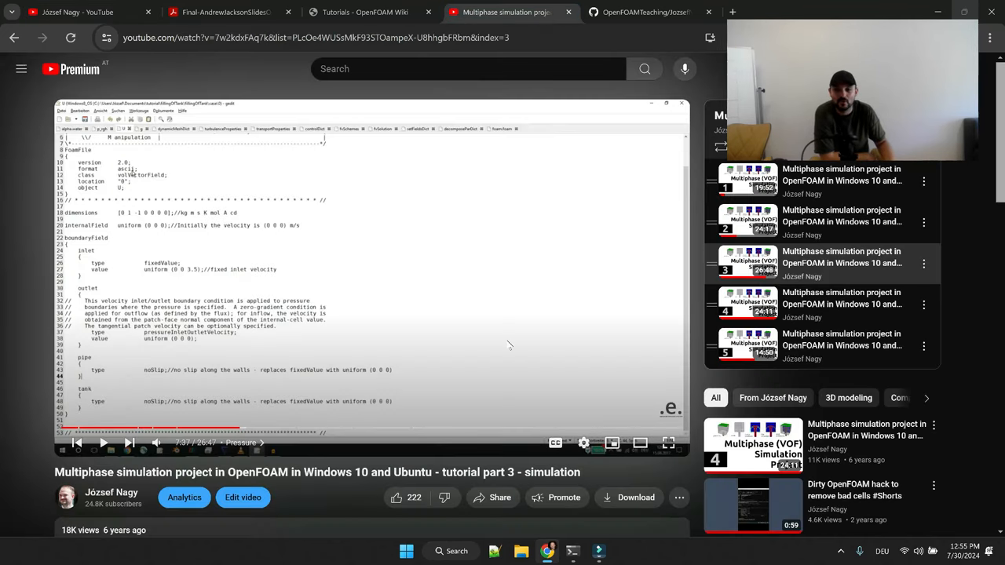
mouse_move(473, 258)
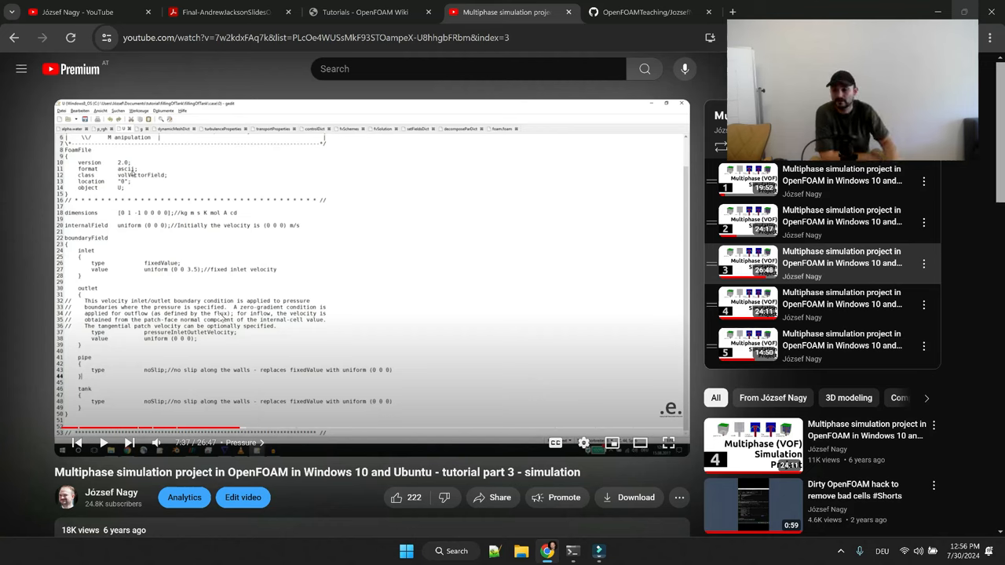
mouse_move(842, 217)
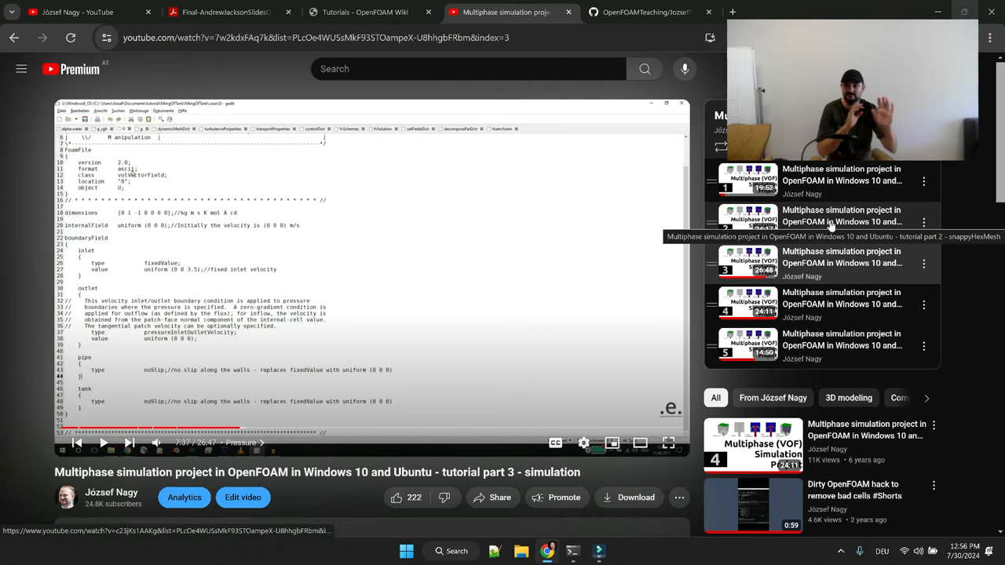
mouse_move(440, 197)
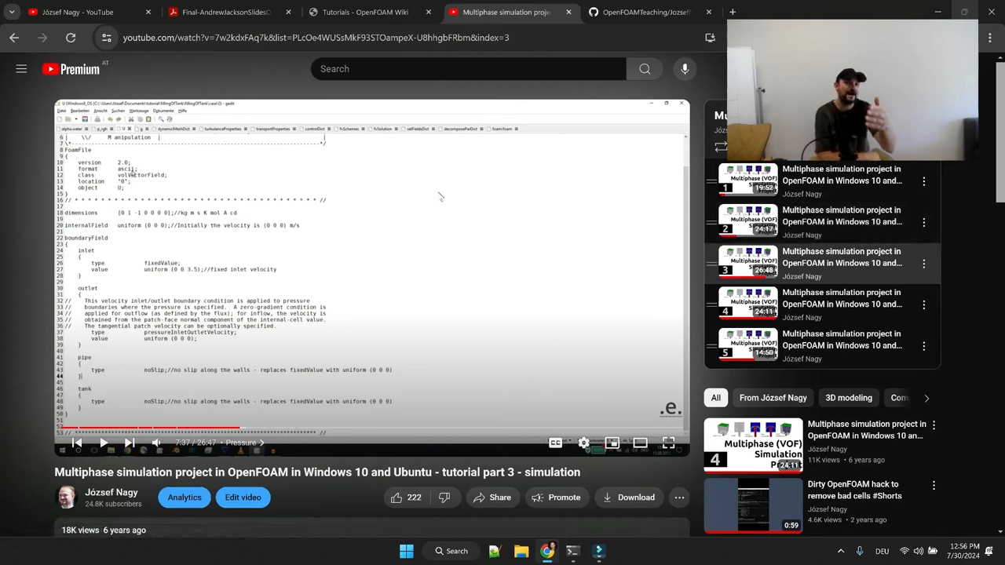
mouse_move(430, 203)
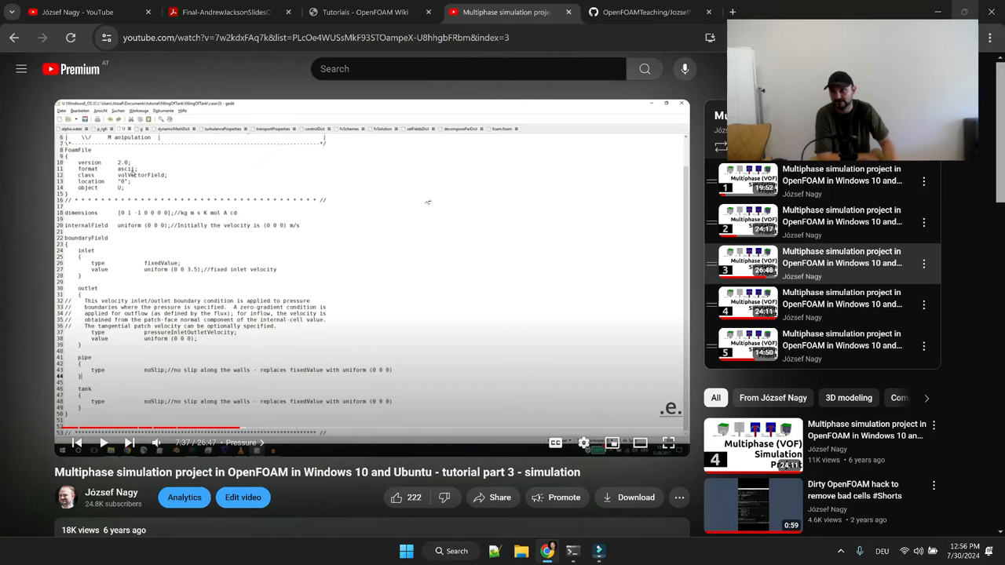
mouse_move(367, 195)
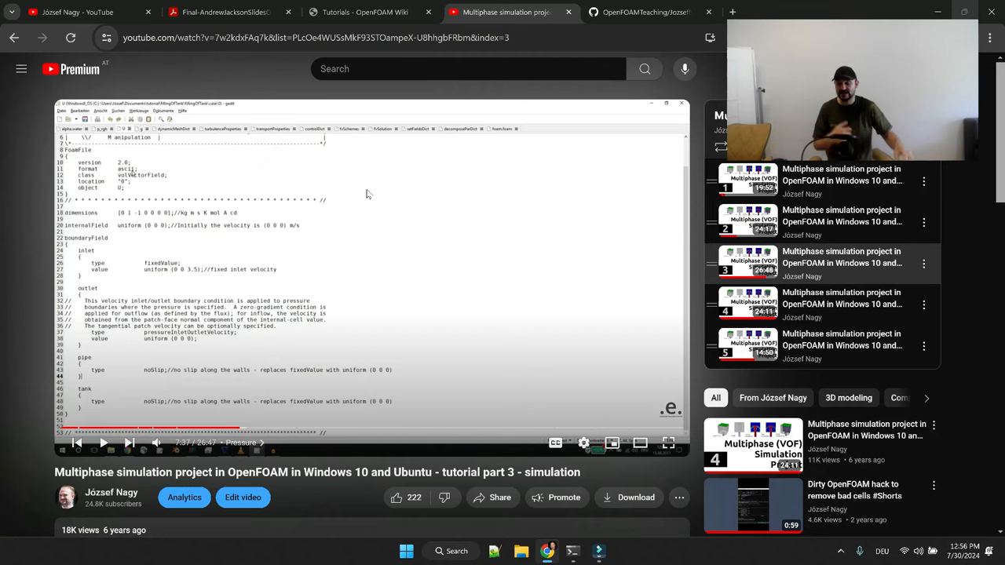
Go to the channel's Playlists page and play the whole turbulence lecture playlist.
click(78, 12)
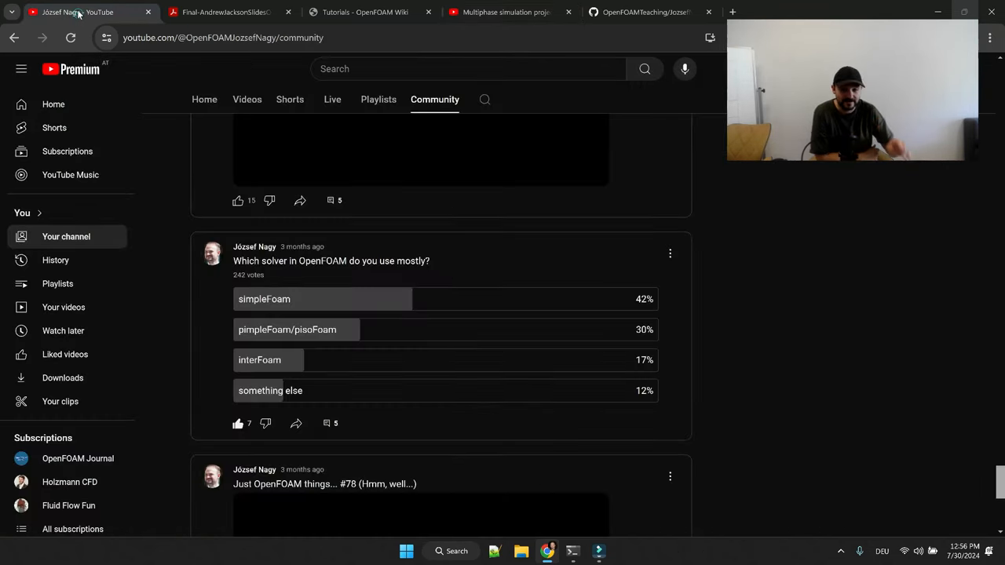
click(377, 99)
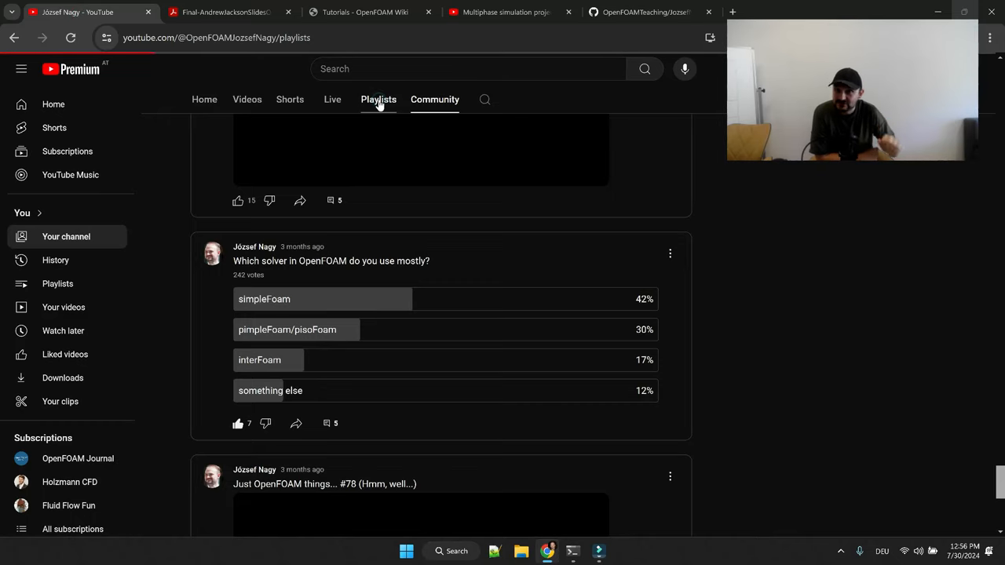
click(377, 99)
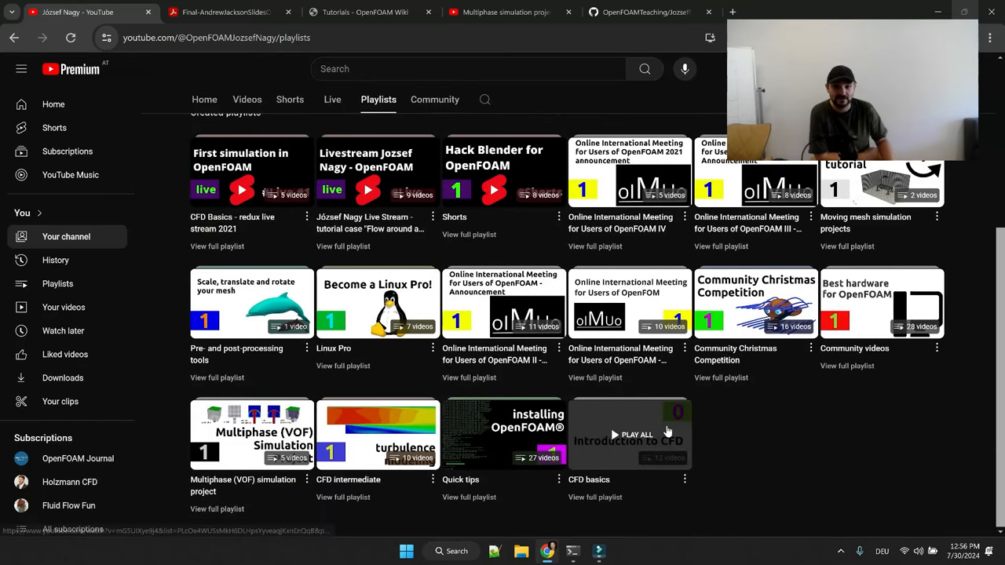
click(636, 433)
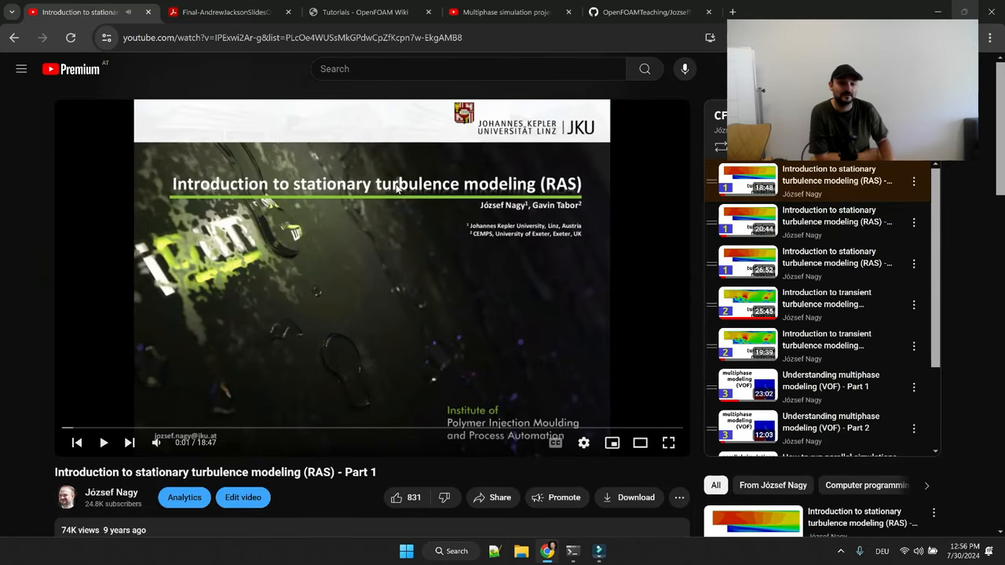
mouse_move(814, 201)
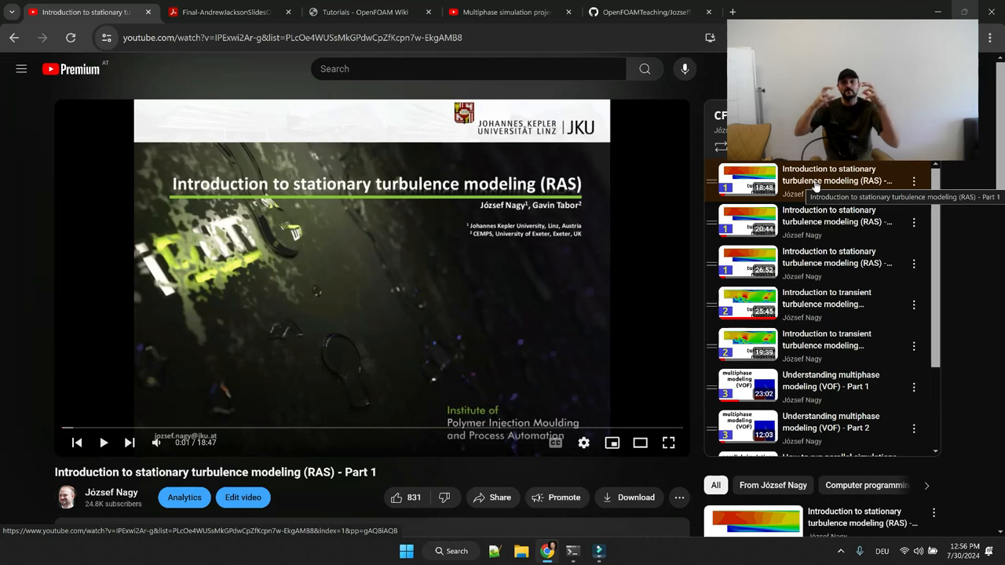
Return to the stationary turbulence (RAS) Part 1 lecture and jump ahead to the k-epsilon model slide.
click(510, 13)
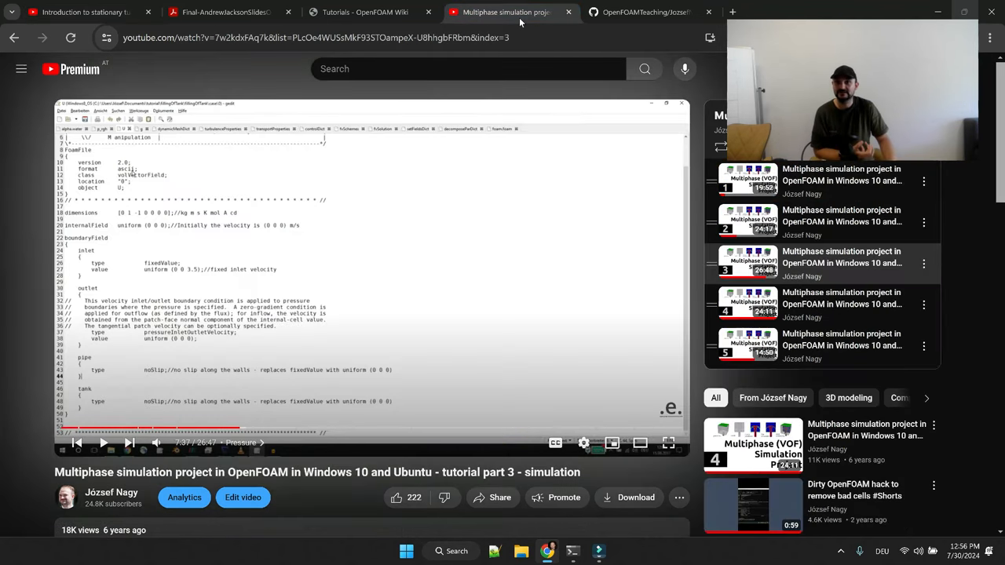
click(79, 13)
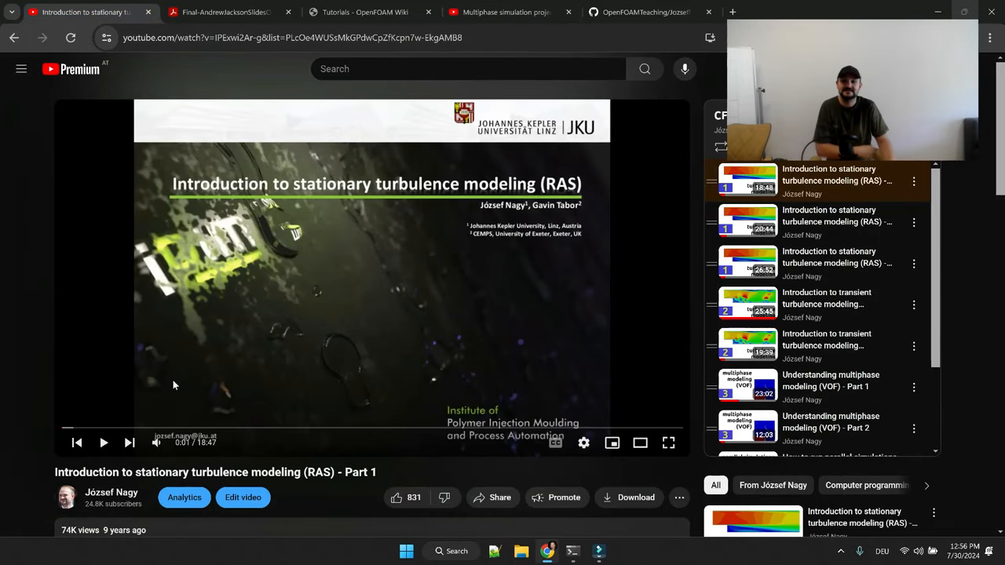
click(401, 429)
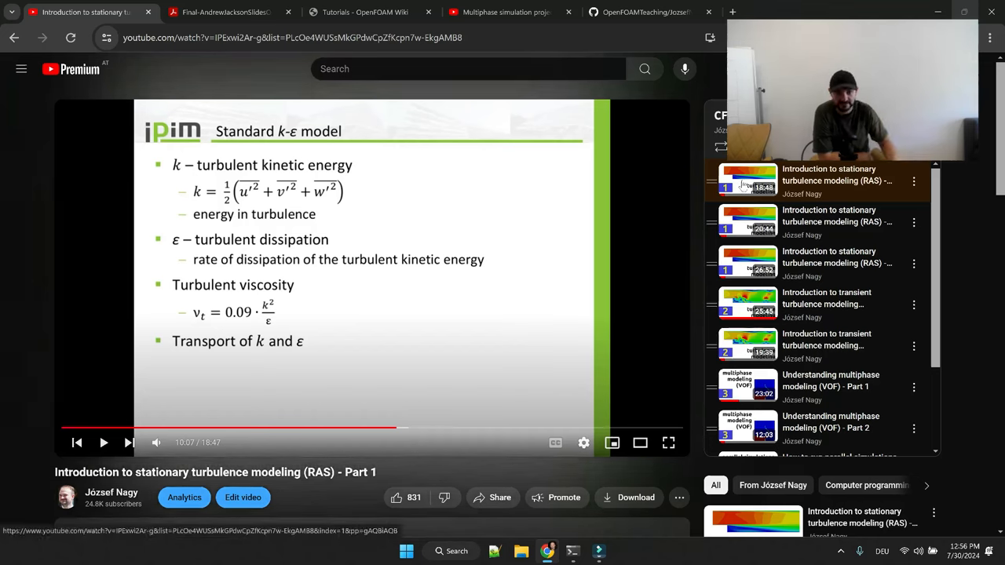
mouse_move(707, 297)
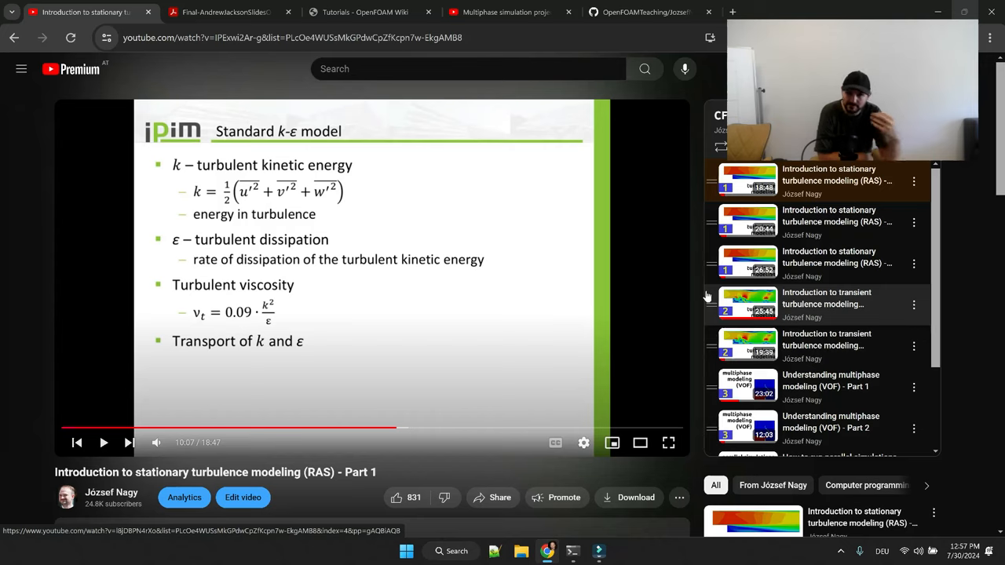
mouse_move(840, 317)
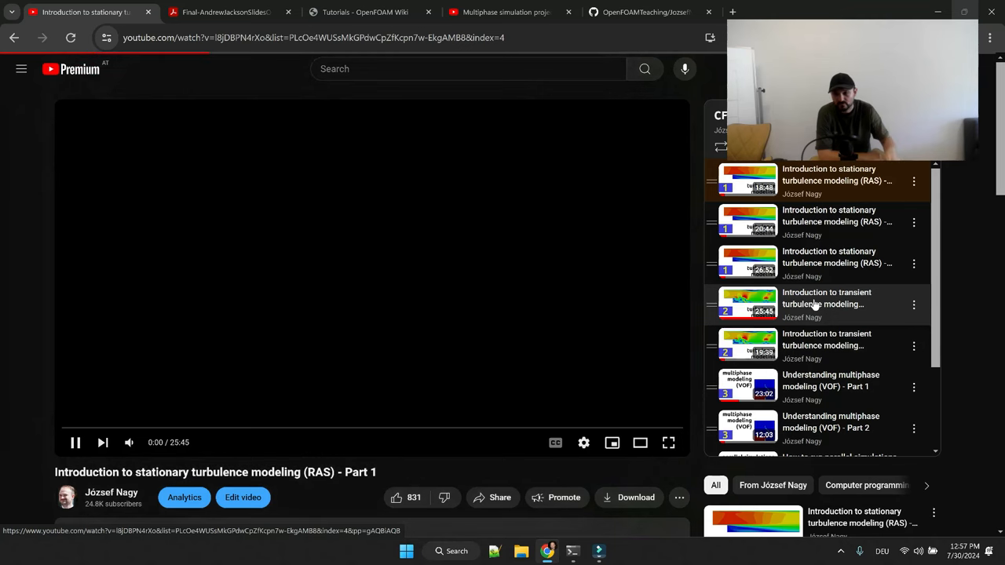
Skip ahead through transient turbulence Part 2 to the flow simulation results and scroll to its description.
click(827, 305)
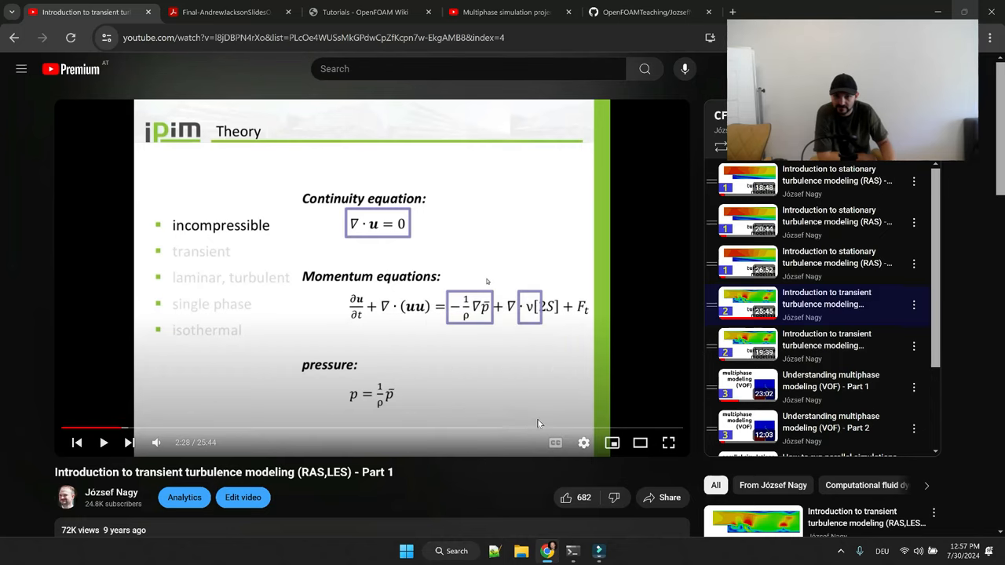
mouse_move(626, 424)
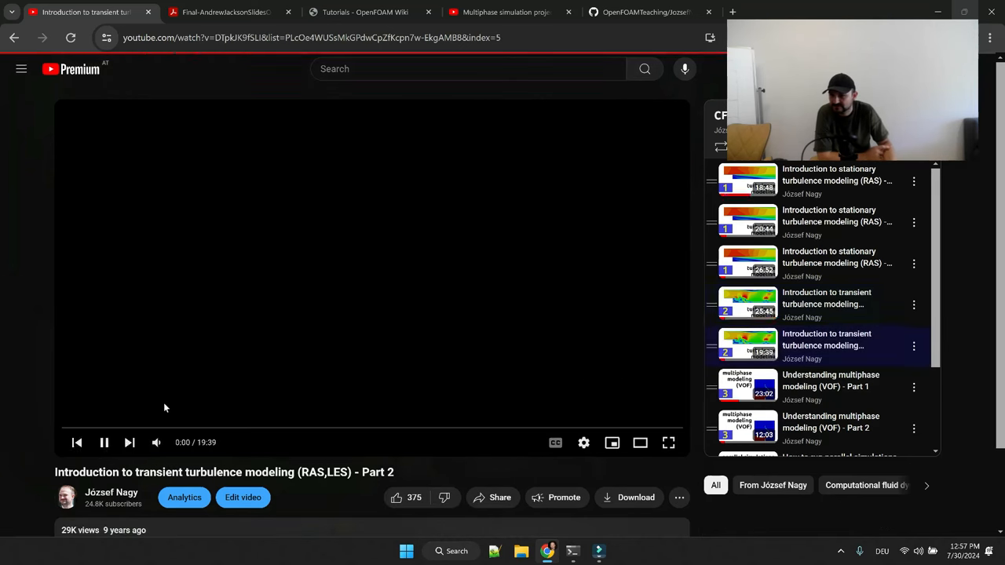
click(103, 443)
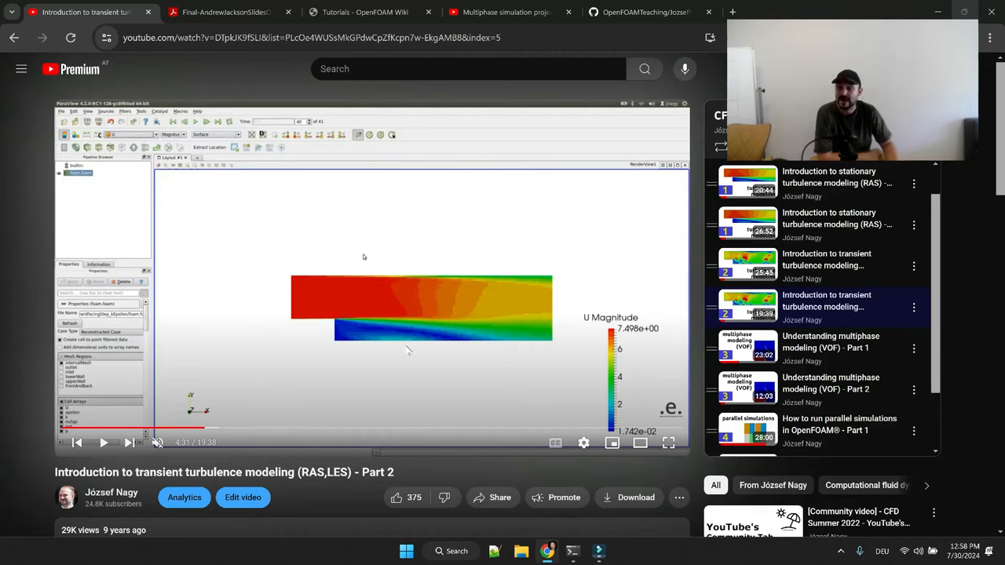
mouse_move(436, 333)
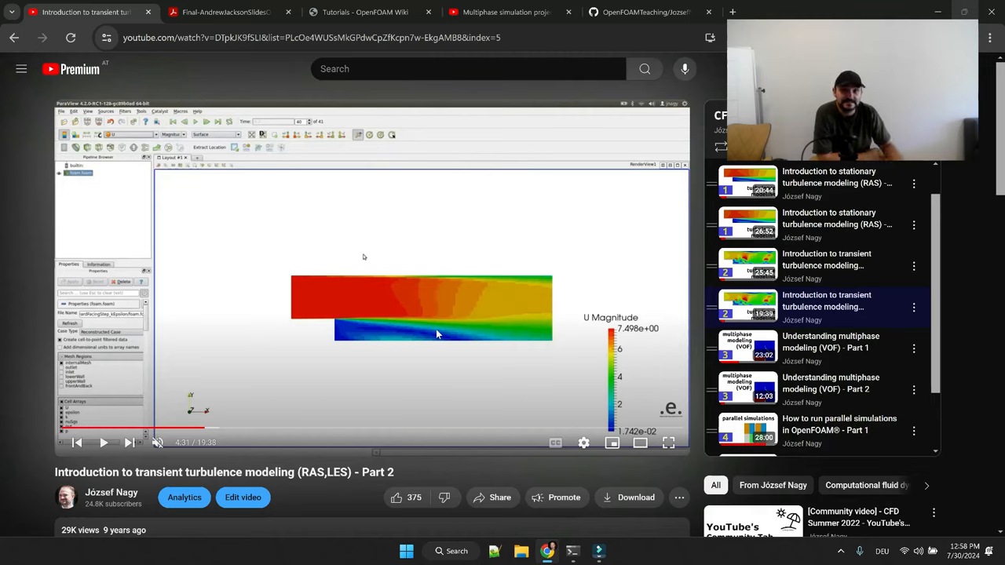
scroll(down, 3)
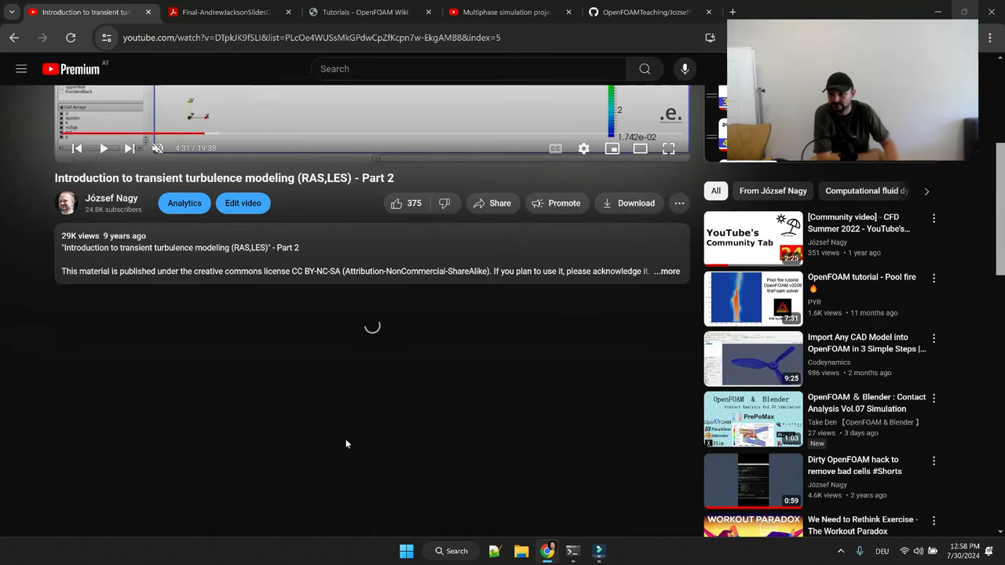
Expand the video description and open the linked github.com OpenFOAMTeaching repository in a new tab.
click(669, 271)
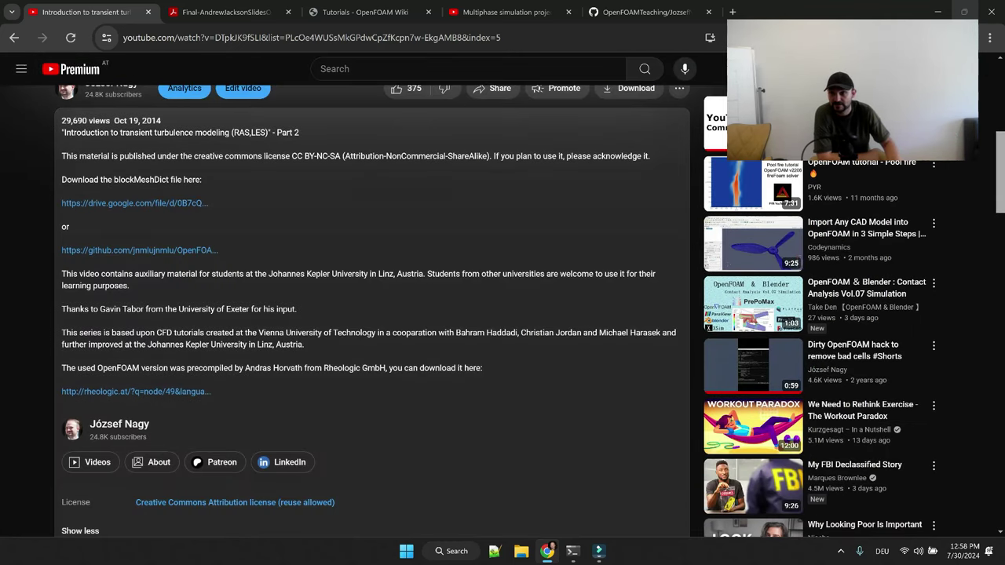
mouse_move(138, 250)
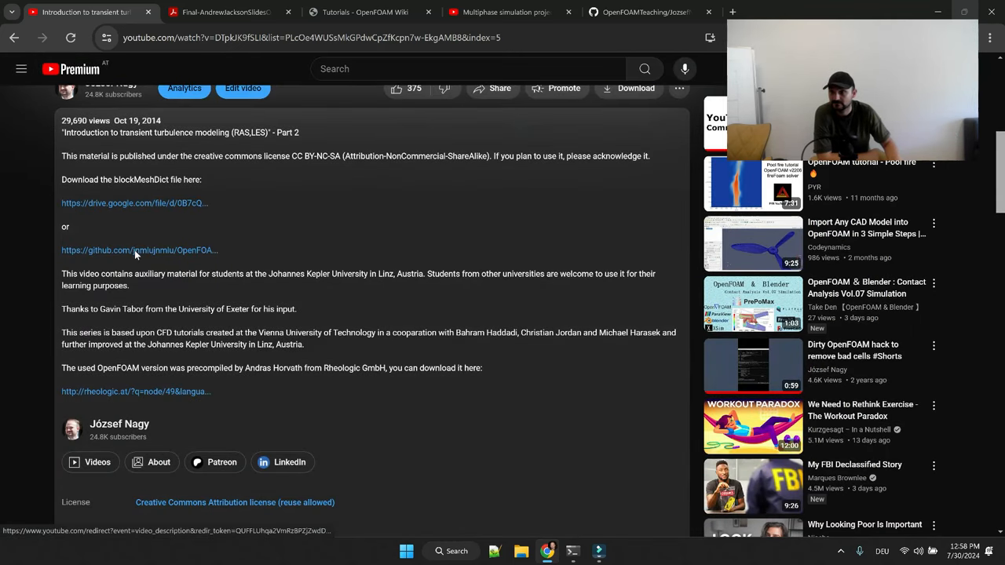
click(138, 249)
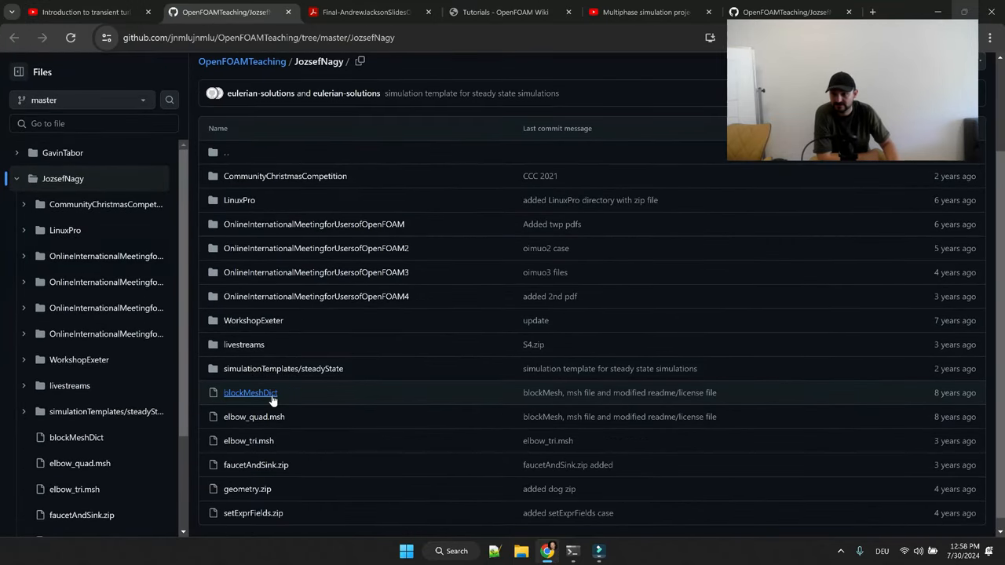
scroll(down, 3)
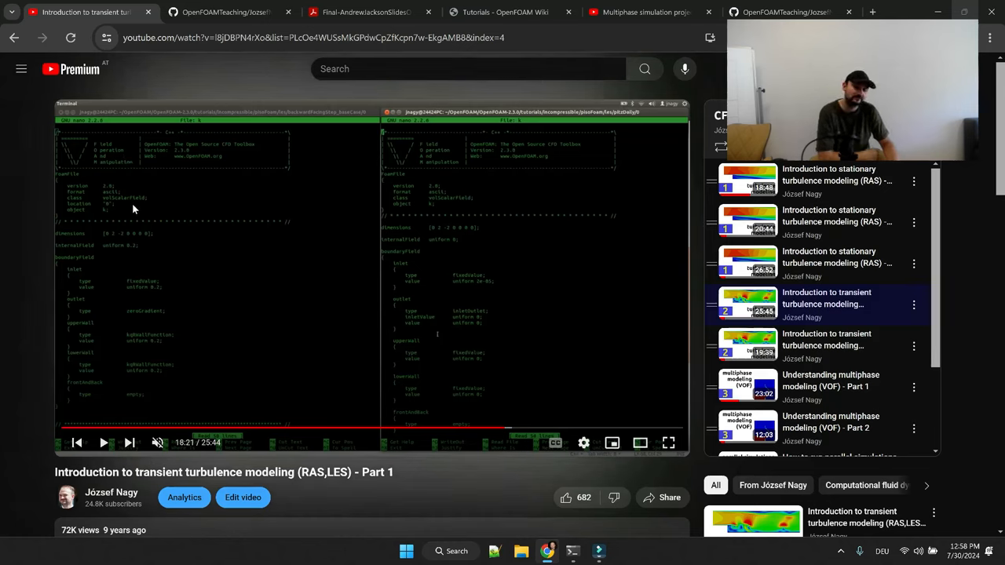
mouse_move(78, 385)
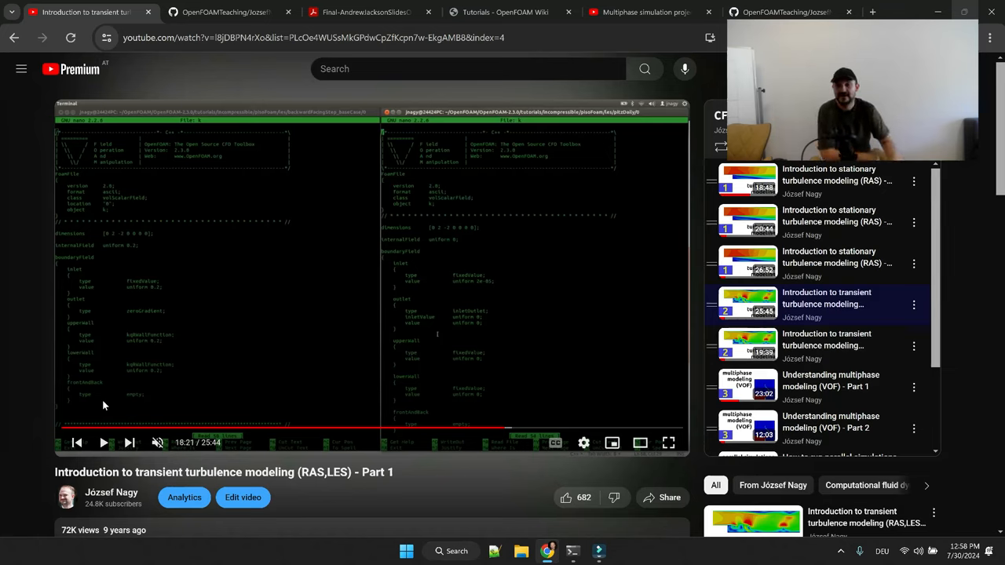
mouse_move(57, 368)
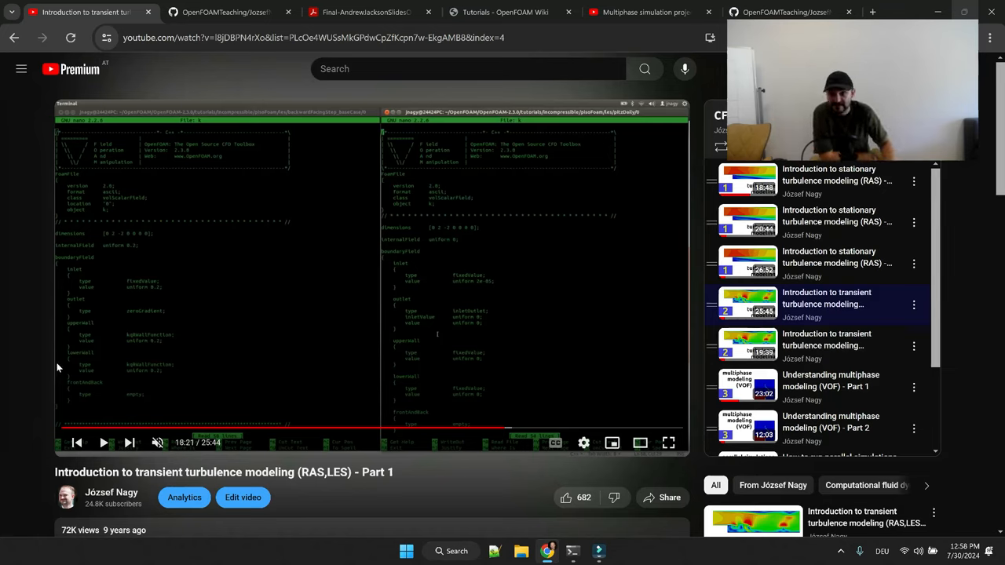
mouse_move(69, 273)
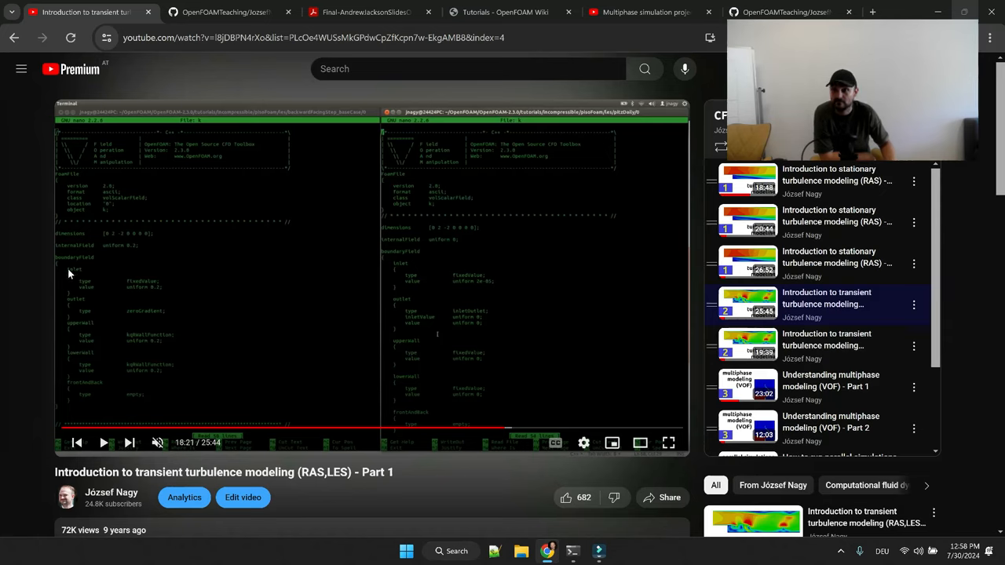
mouse_move(107, 357)
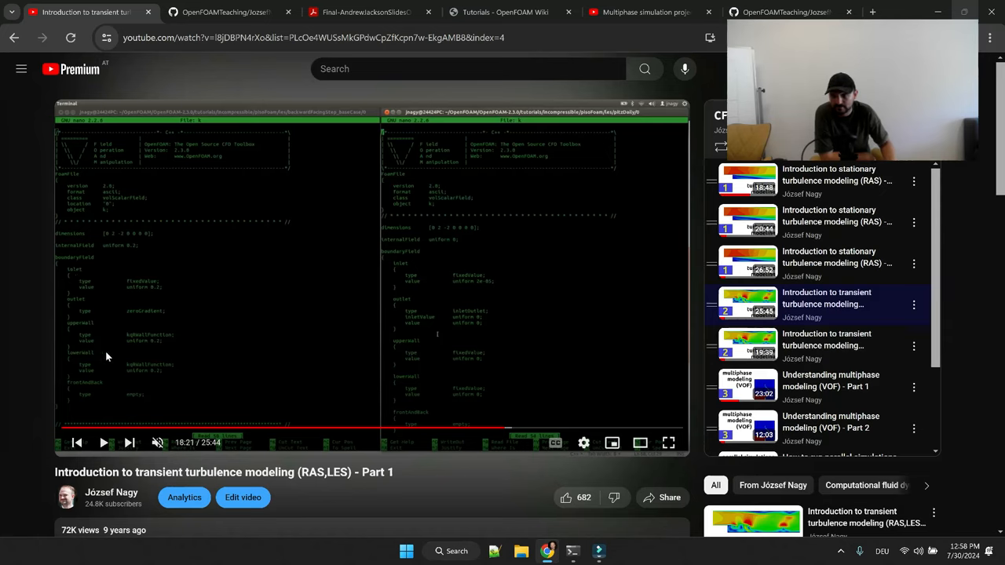
mouse_move(179, 340)
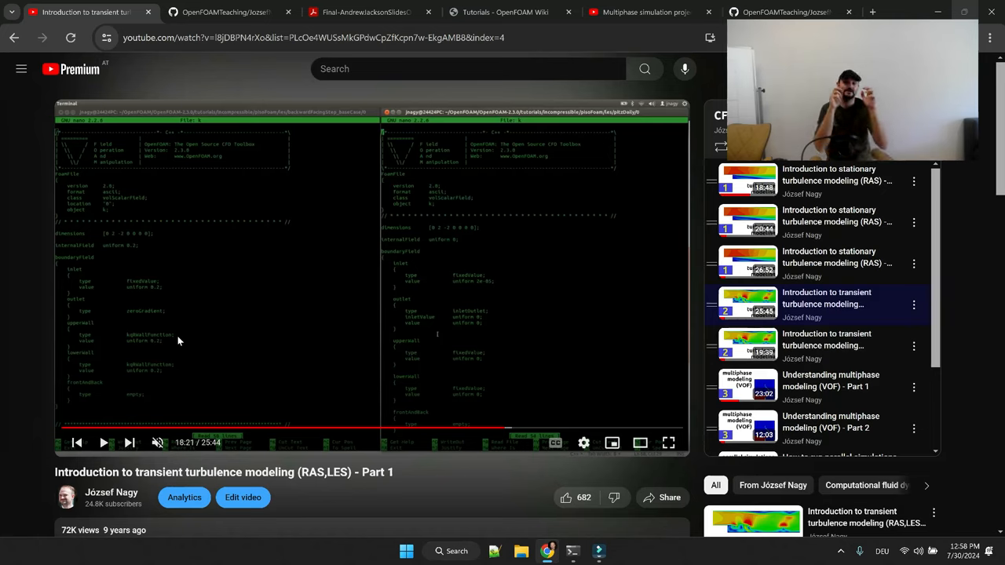
mouse_move(239, 342)
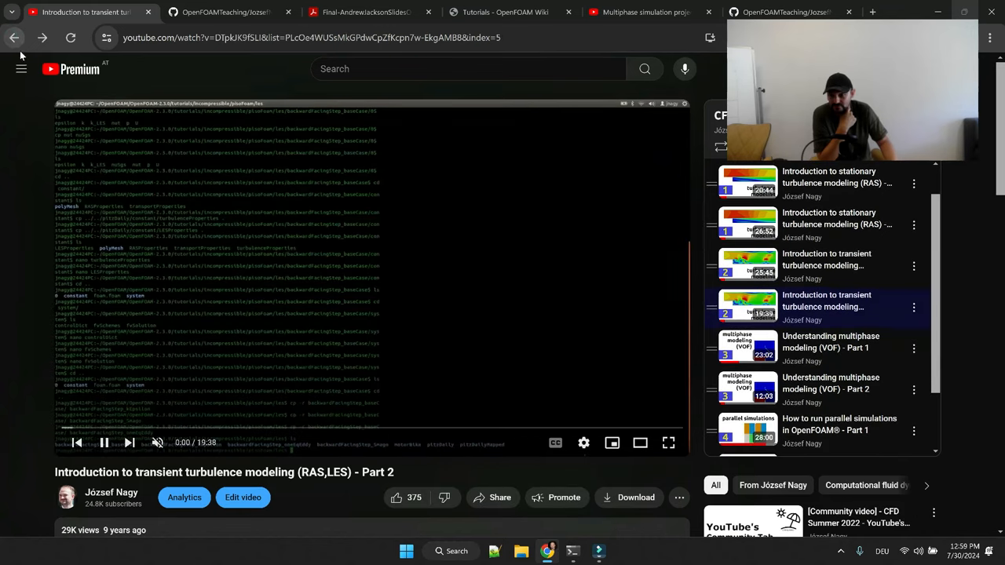
Navigate back from the lecture video to the channel's Community posts and close the miniplayer.
click(13, 37)
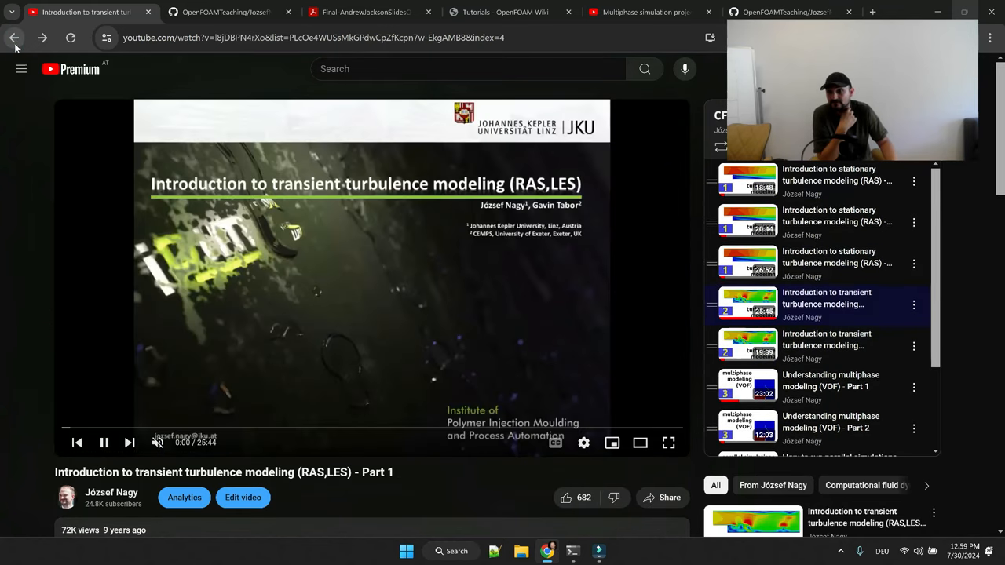
click(14, 37)
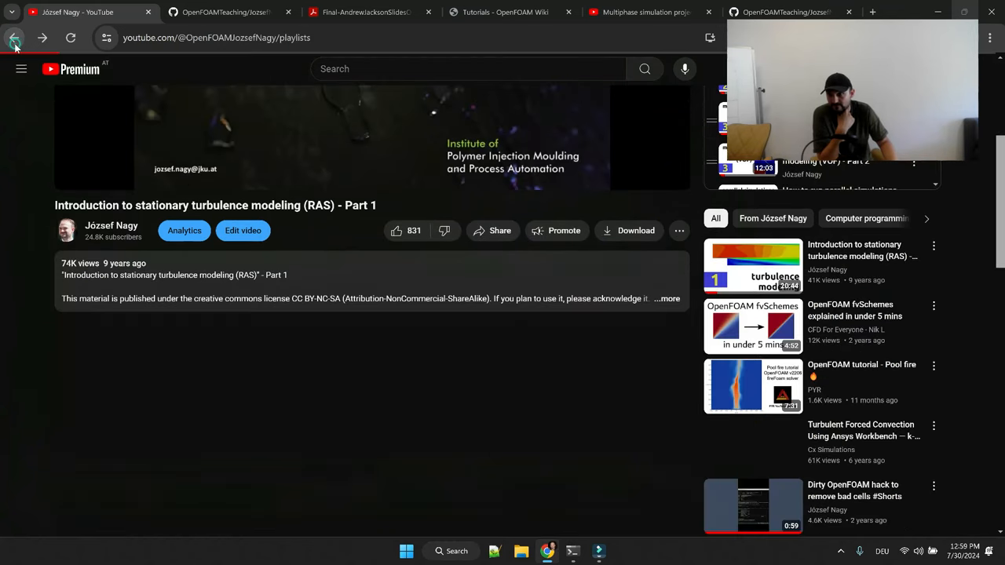
click(14, 38)
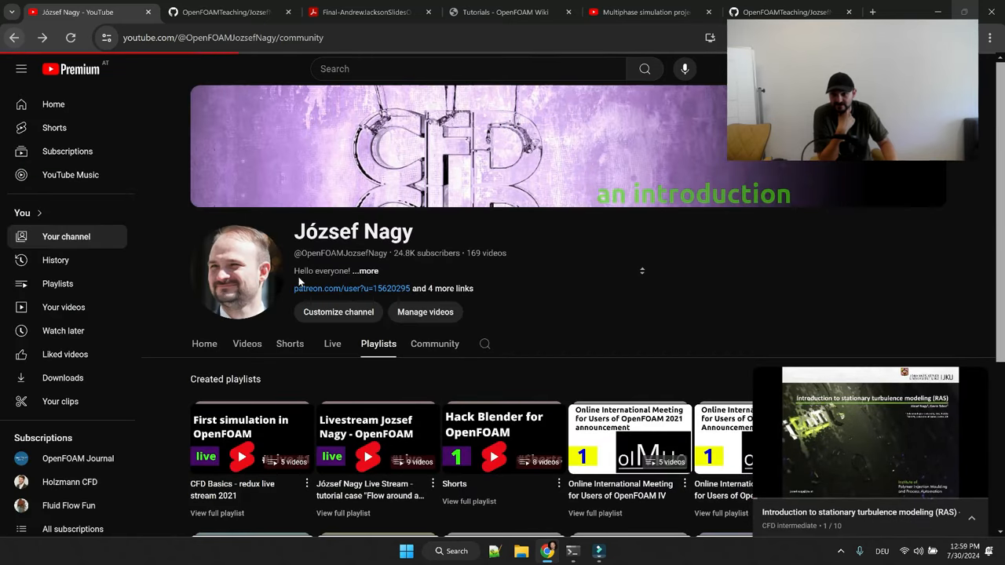
click(433, 344)
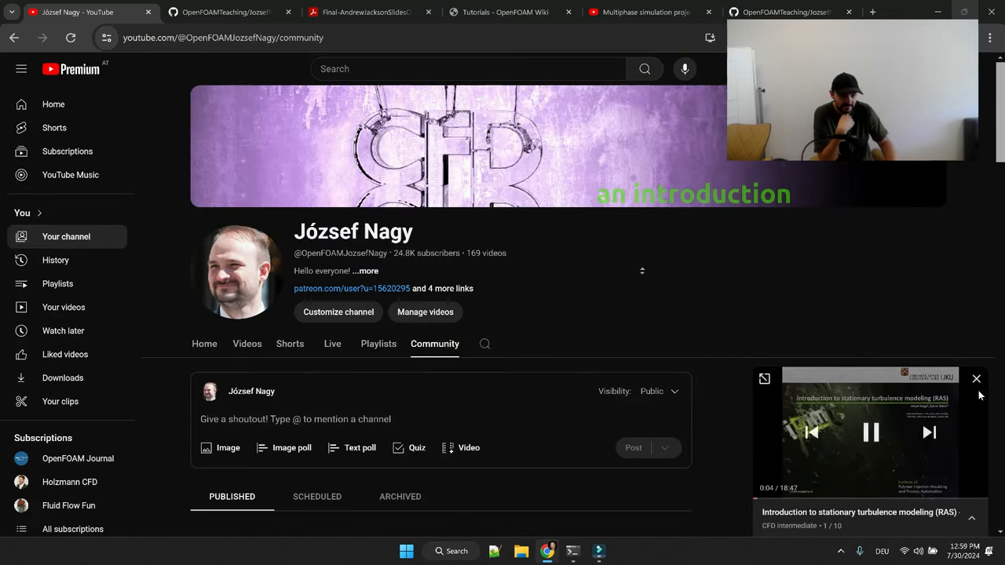
Scroll down the Community posts to the older favourite turbulence model poll.
scroll(down, 3)
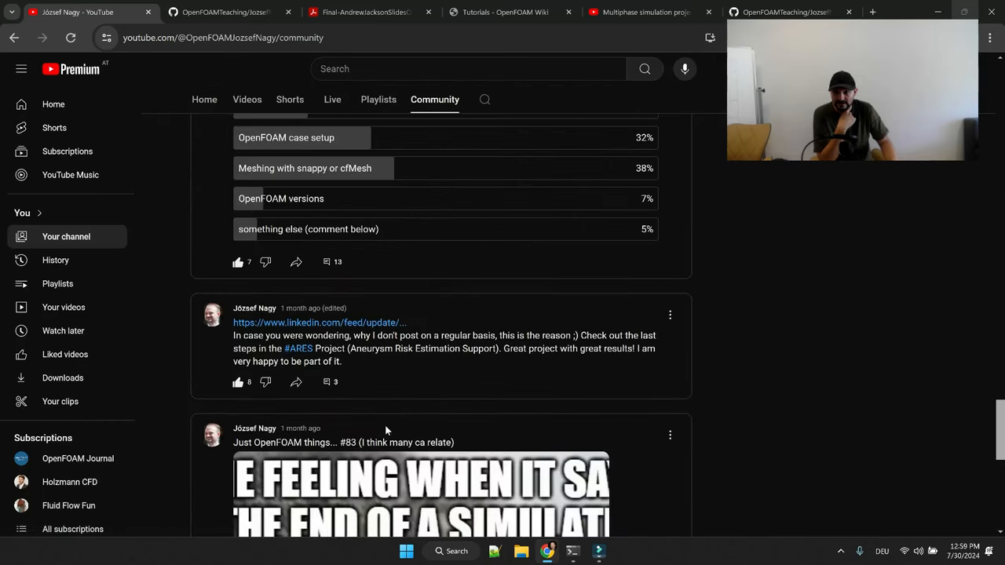
scroll(down, 3)
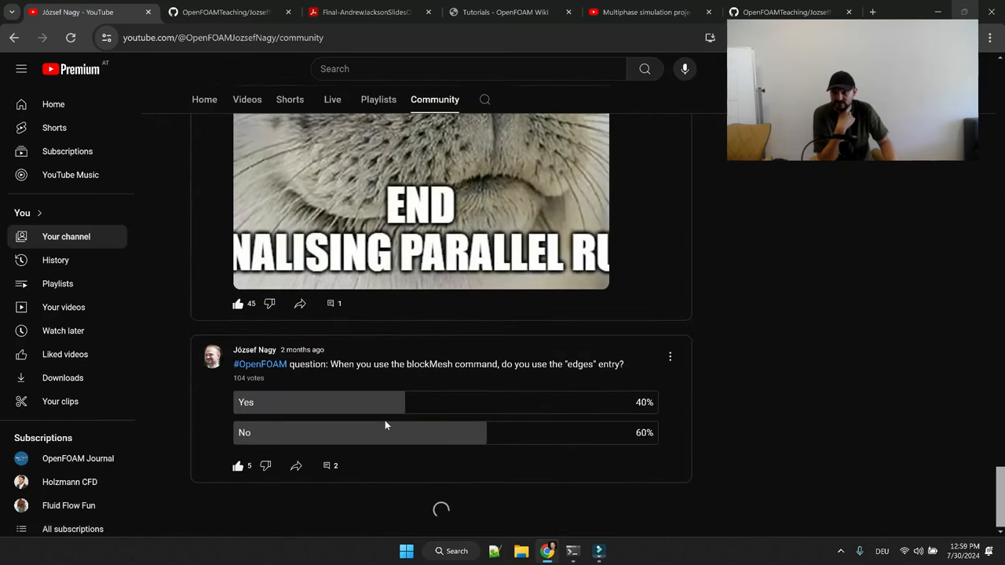
scroll(down, 3)
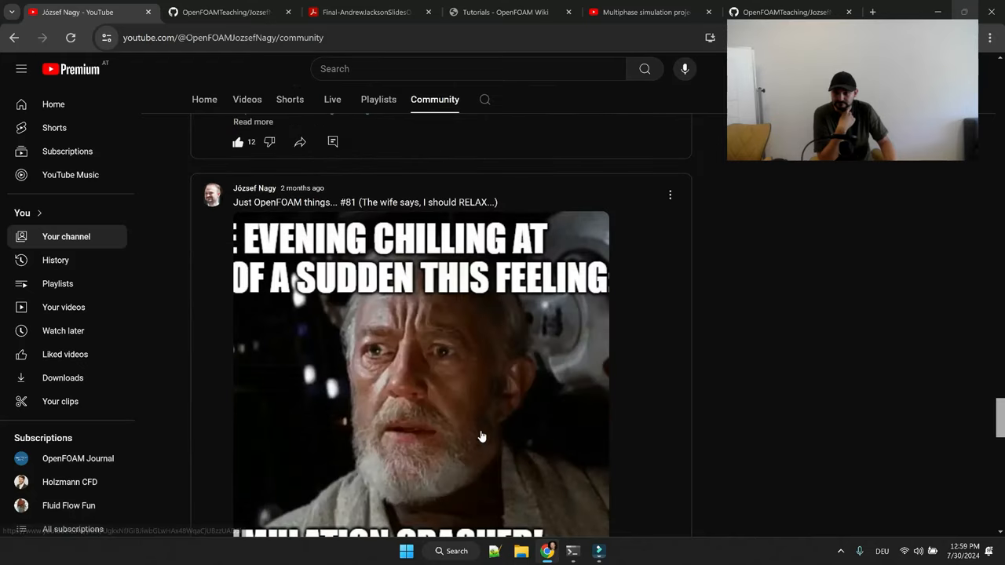
scroll(up, 3)
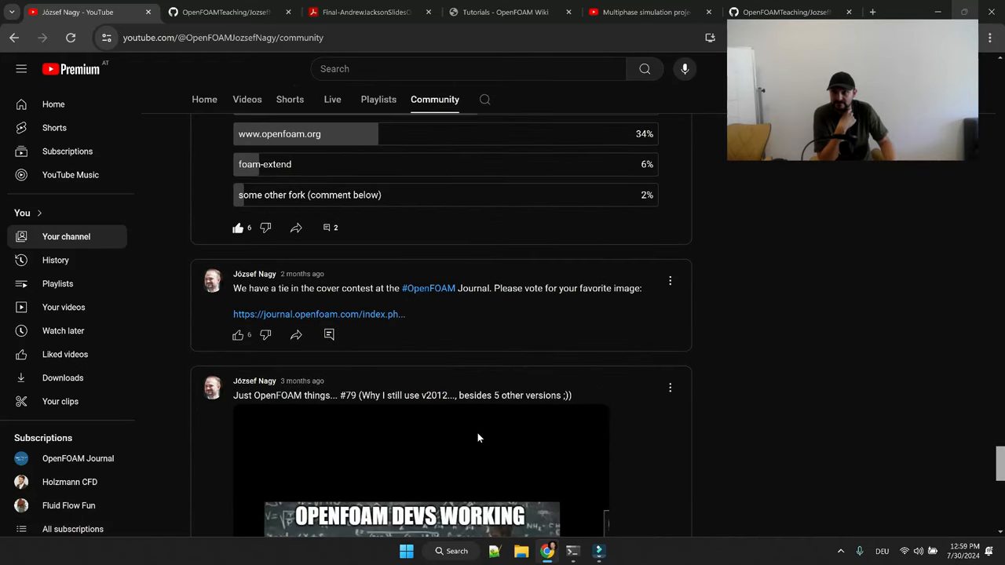
scroll(up, 3)
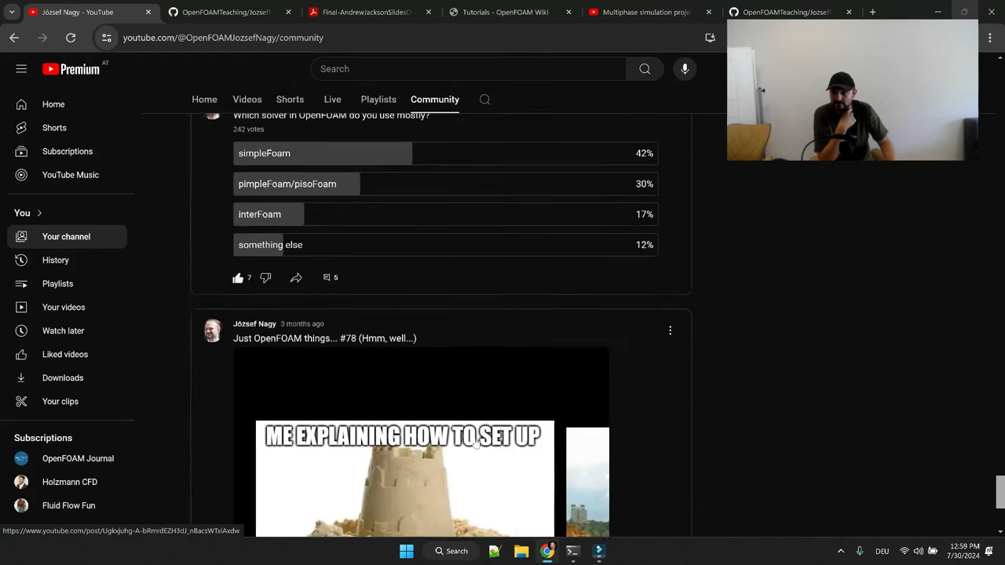
scroll(down, 3)
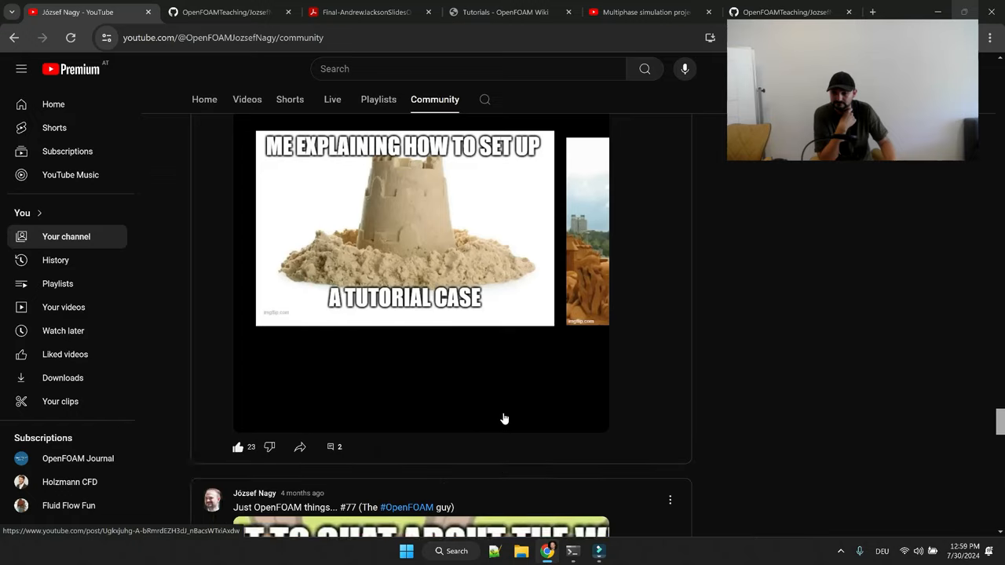
scroll(down, 3)
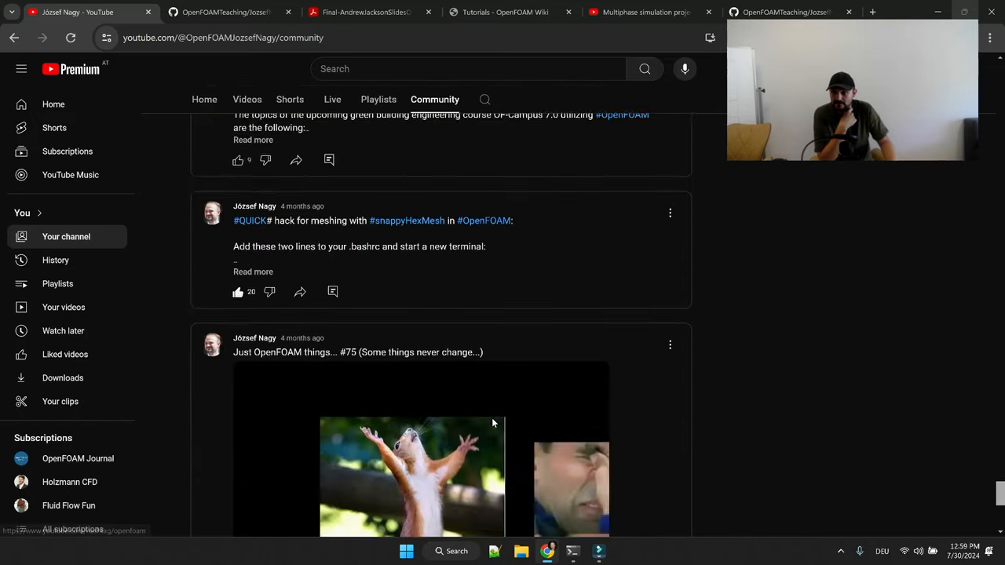
scroll(down, 3)
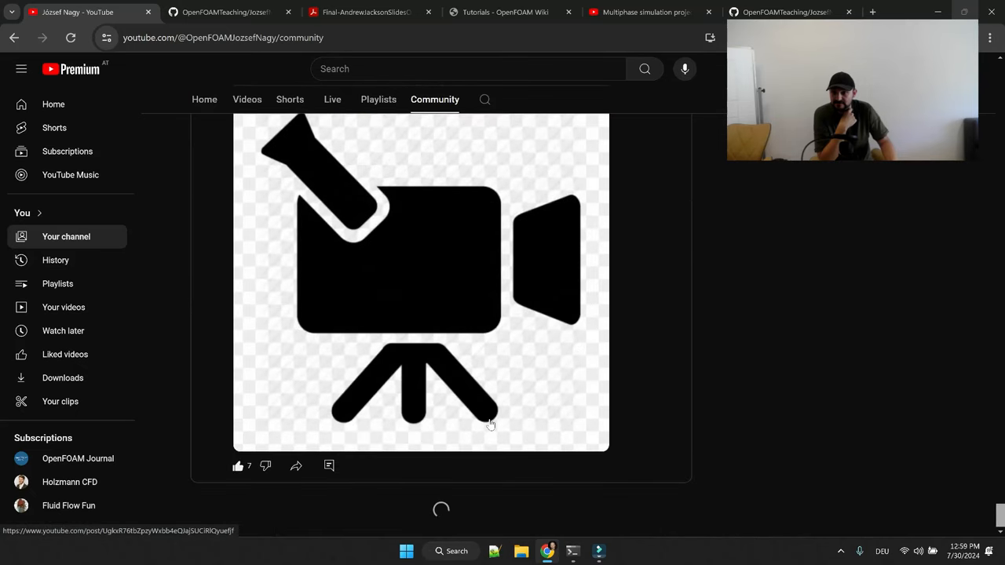
scroll(down, 3)
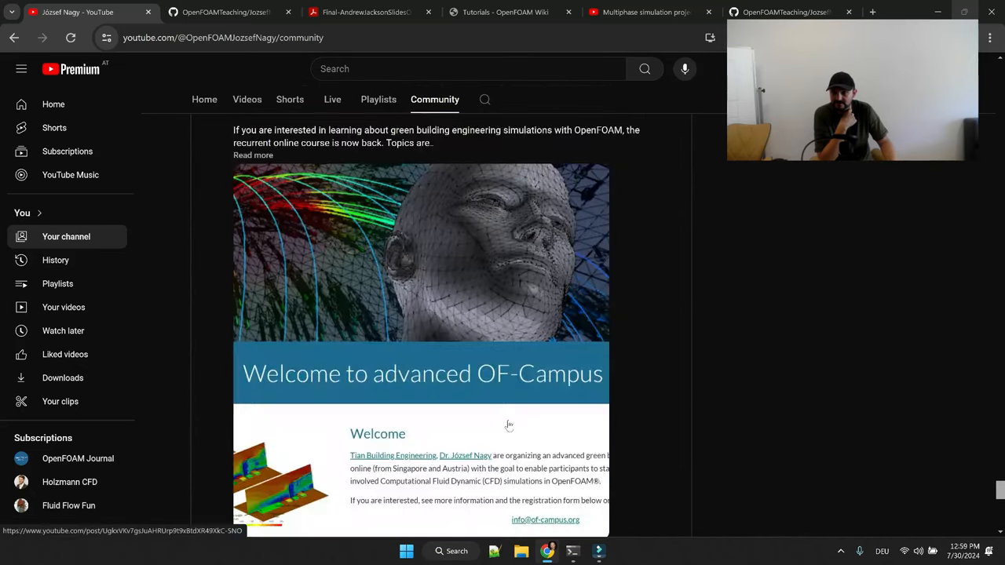
scroll(down, 3)
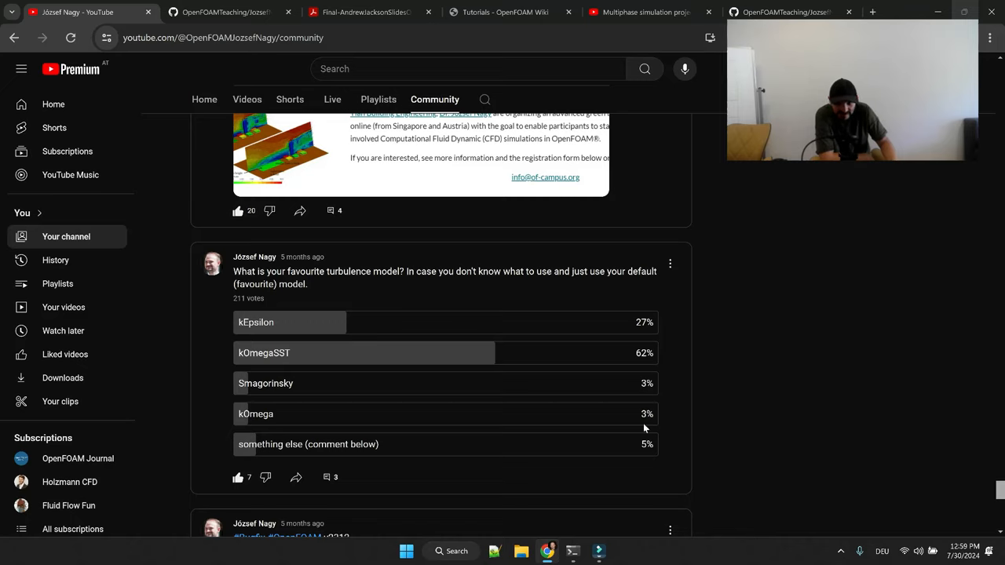
mouse_move(327, 264)
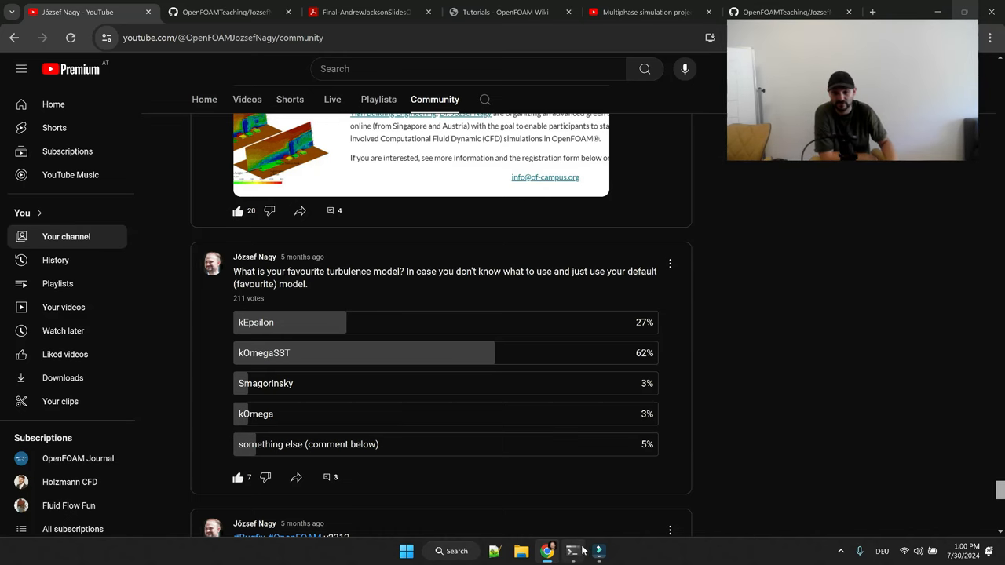
Switch to the channel tab, visit Videos, then show the full grid of created playlists.
click(598, 550)
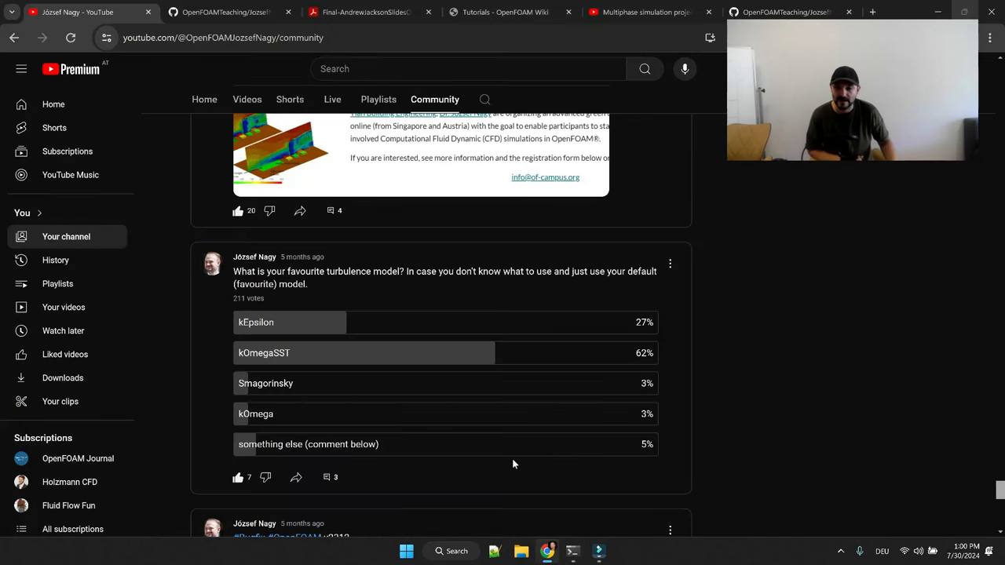
mouse_move(658, 85)
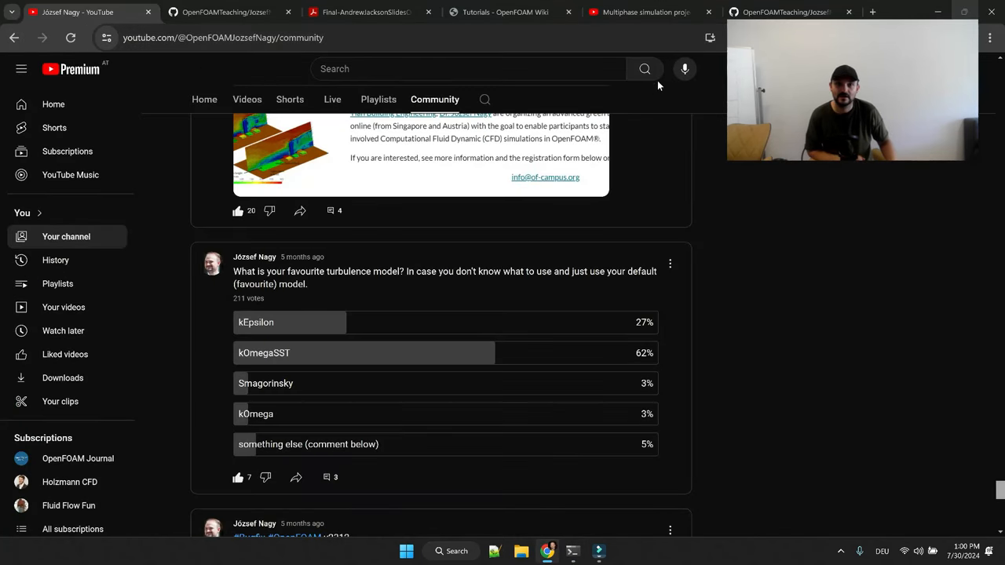
mouse_move(311, 295)
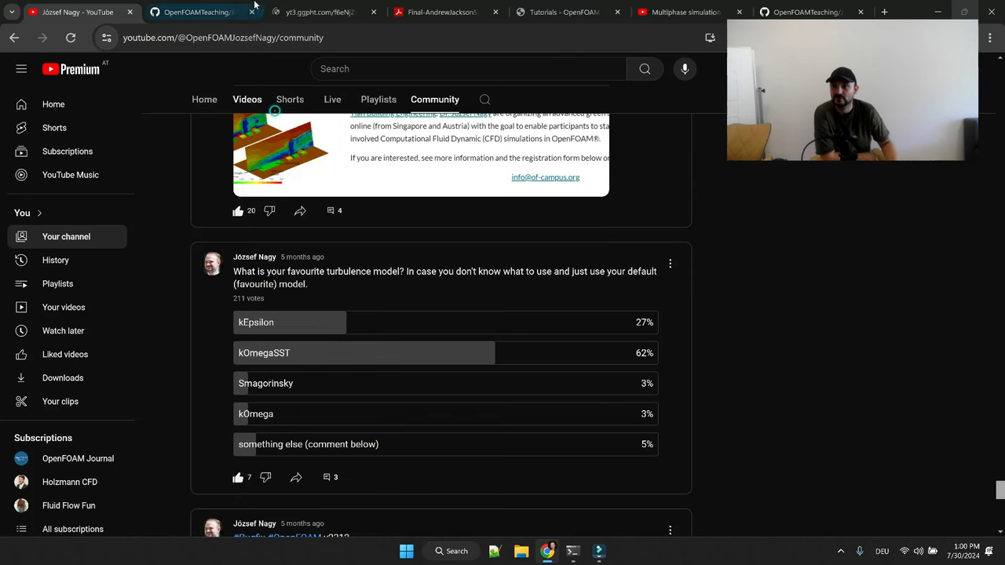
click(322, 13)
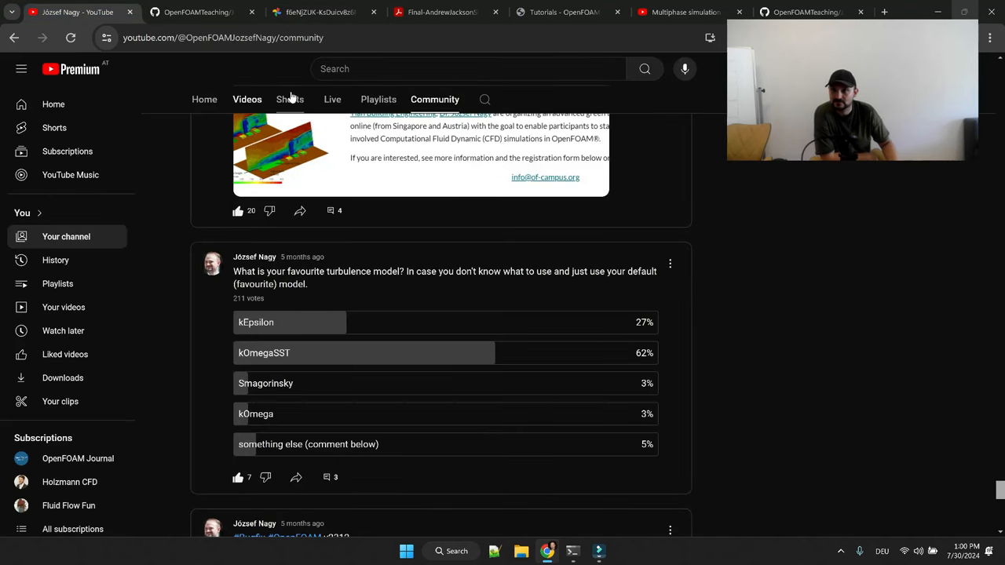
right_click(280, 149)
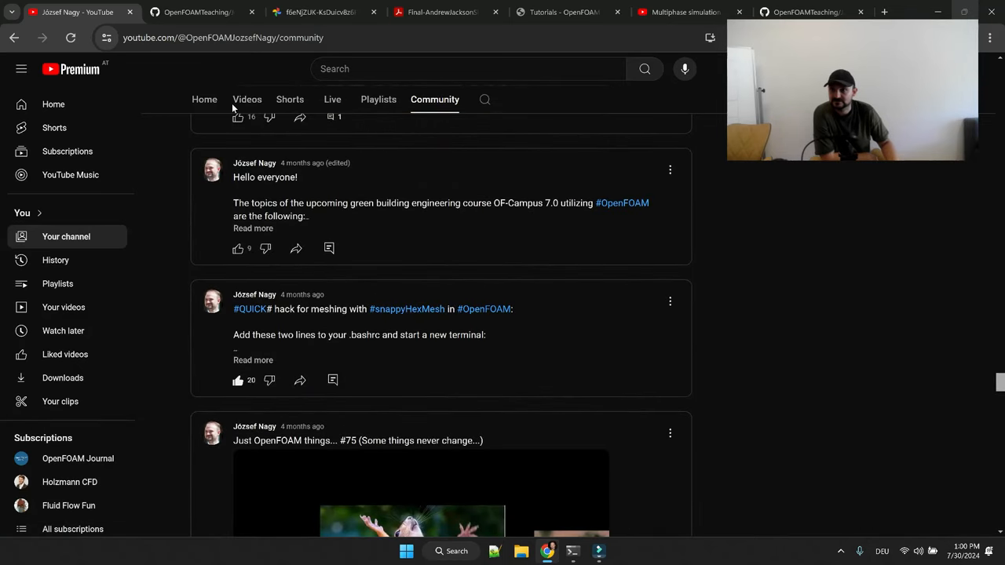
click(247, 99)
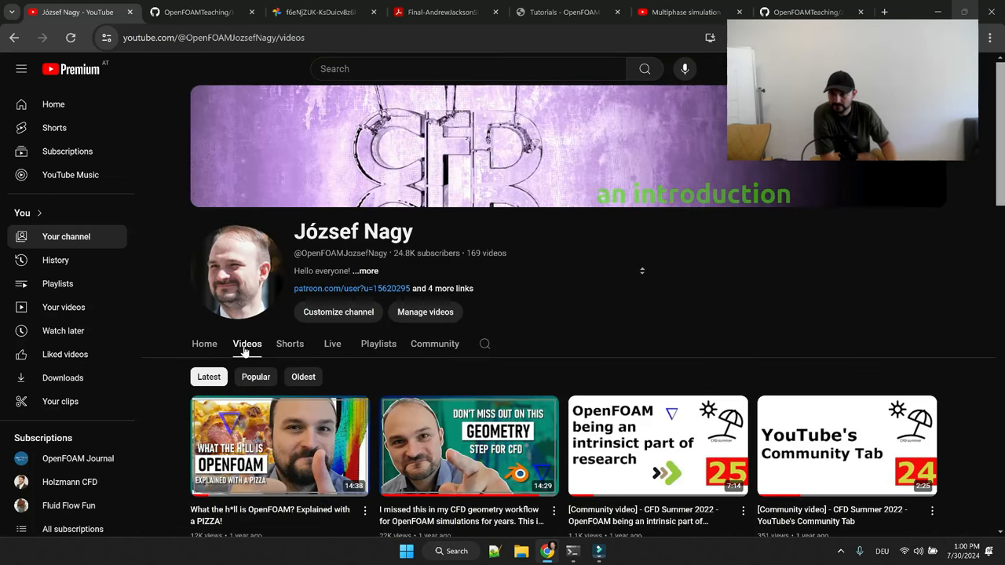
click(377, 342)
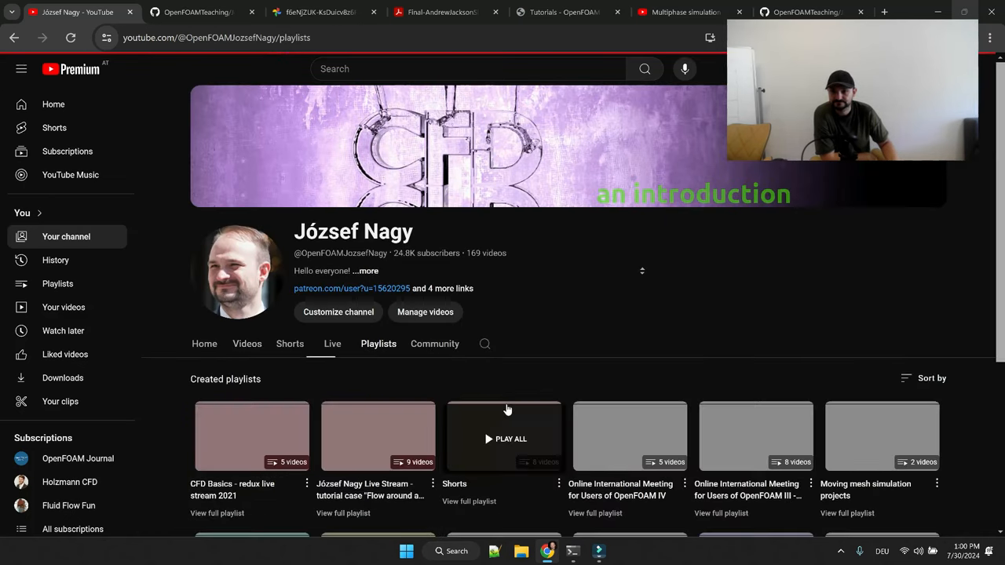
scroll(down, 3)
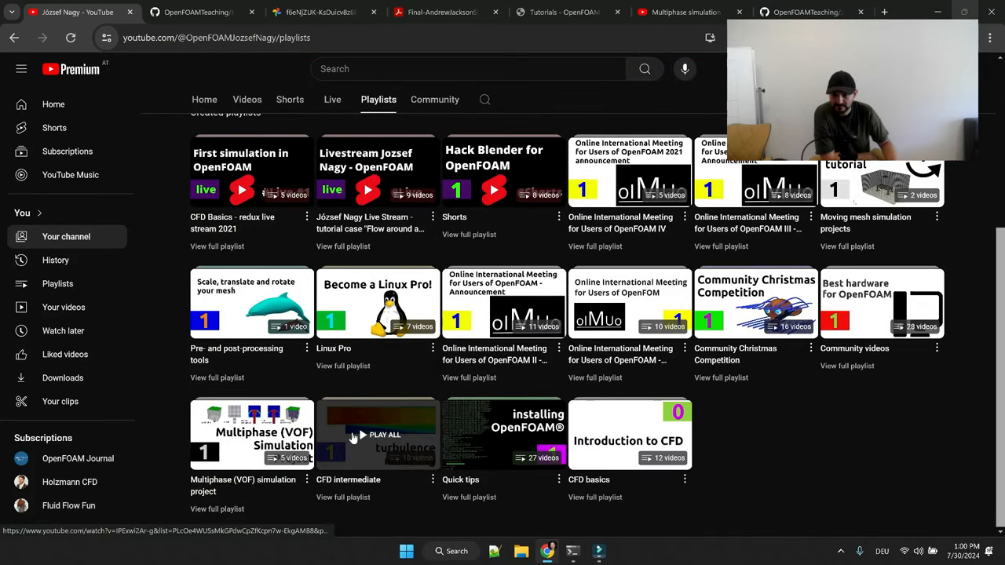
Play the CFD intermediate playlist, pause the stationary turbulence Part 2 lecture, and switch to the terminal.
click(380, 434)
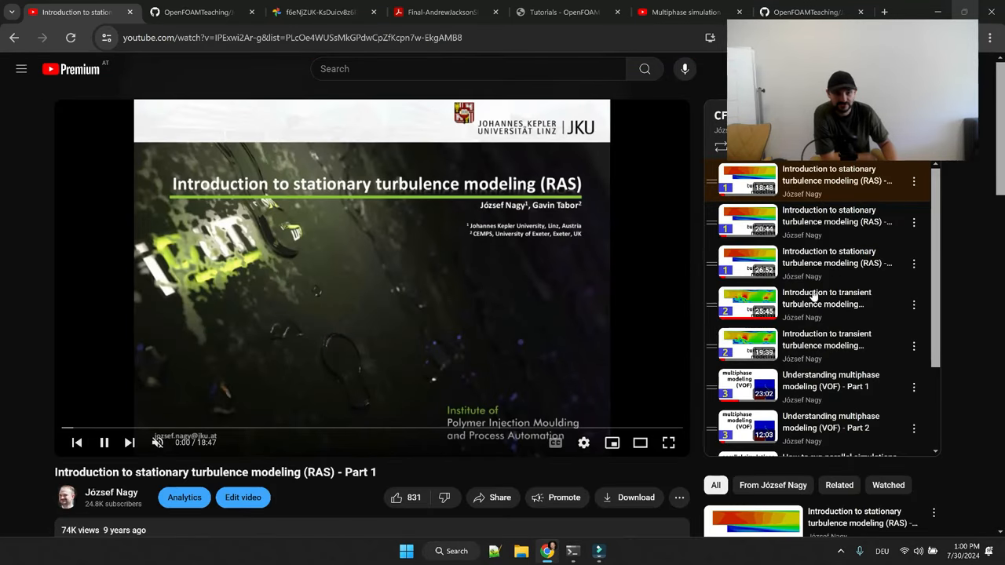
mouse_move(824, 221)
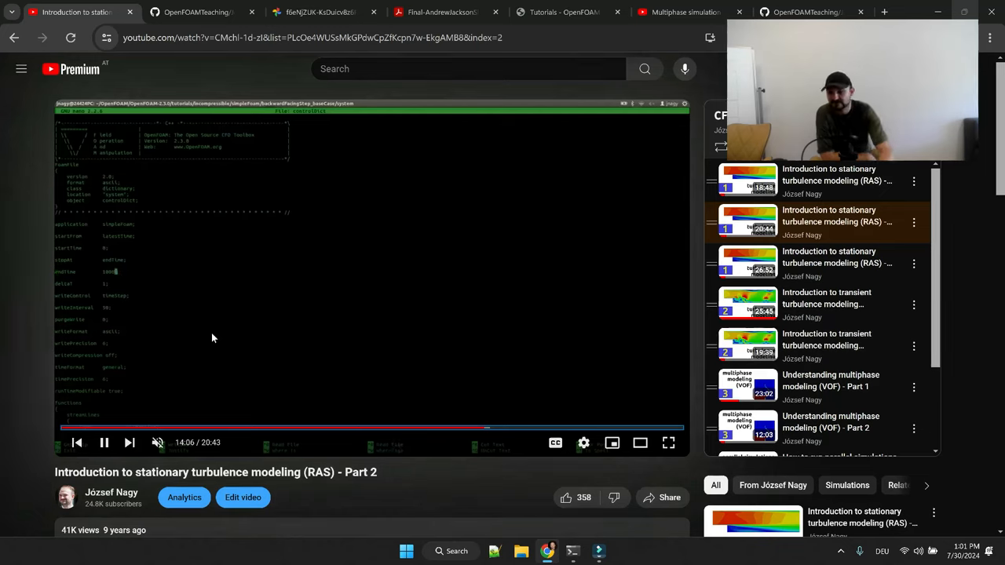
click(103, 443)
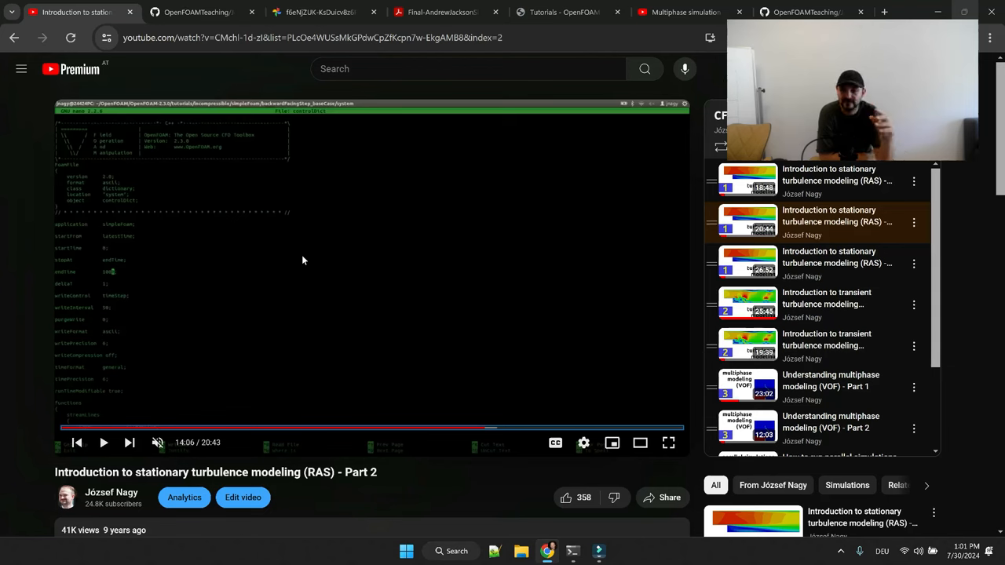
click(572, 550)
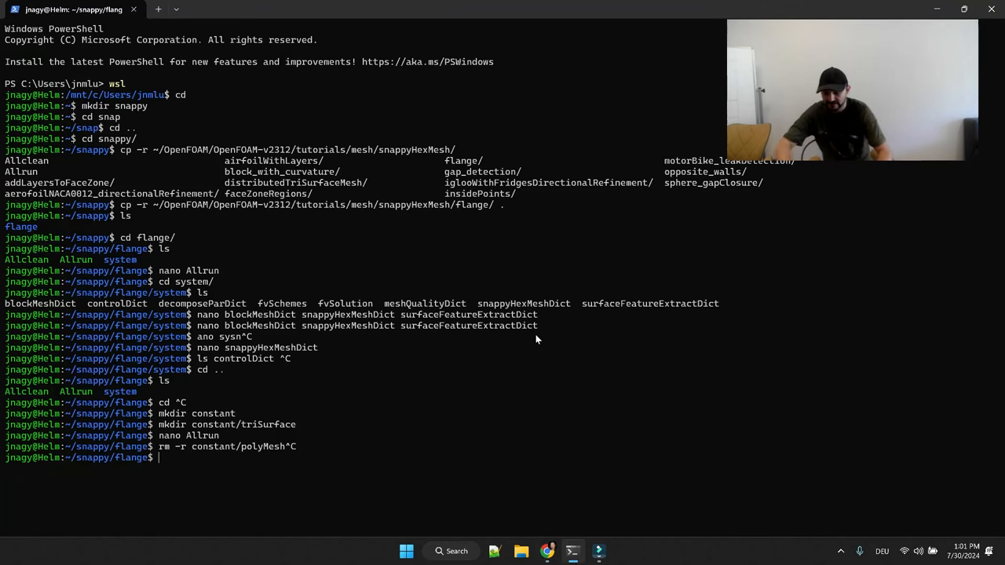
Move into tutorials/incompressible/pimpleFoam/RAS and search recursively for 'kOmega' with grep -Hirn.
text(cd ..)
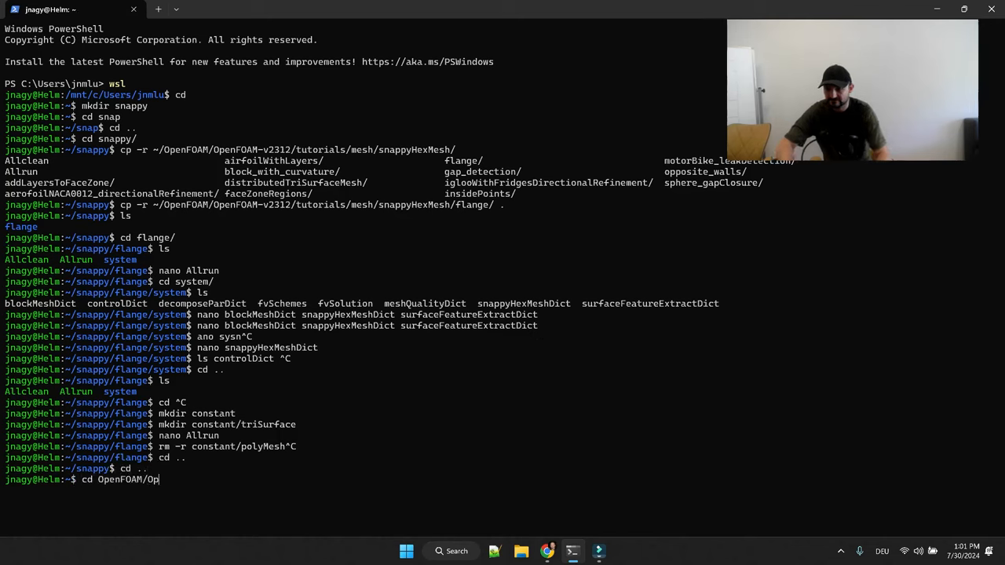
text(enFOAM-v2312/)
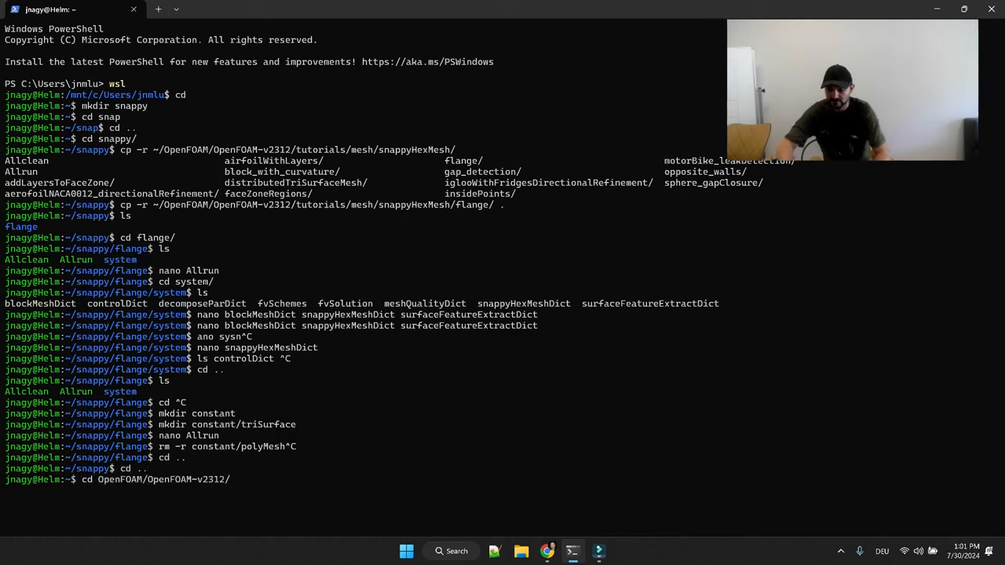
text(tutorials/incompressible/)
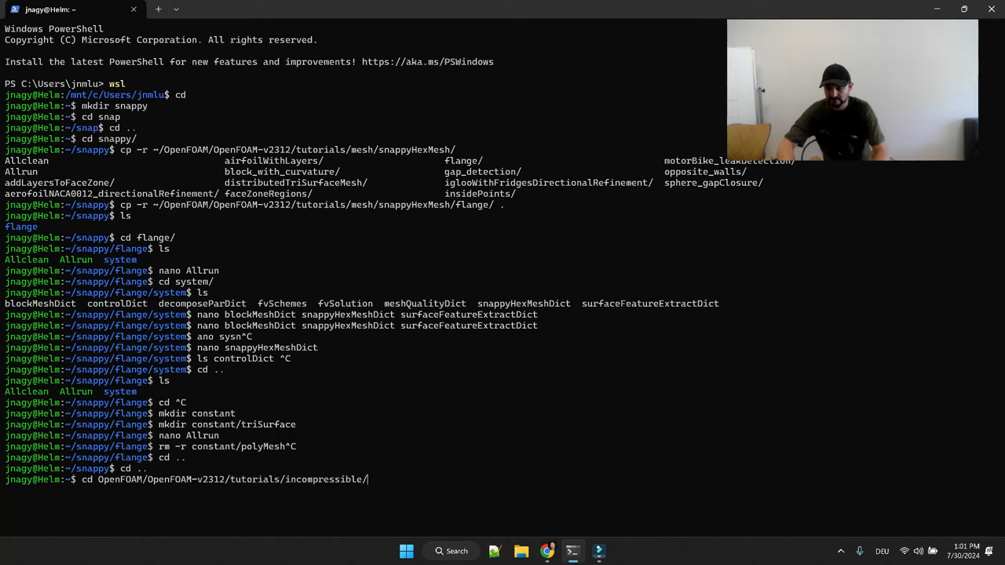
text(pimpleFoam/)
text(ls)
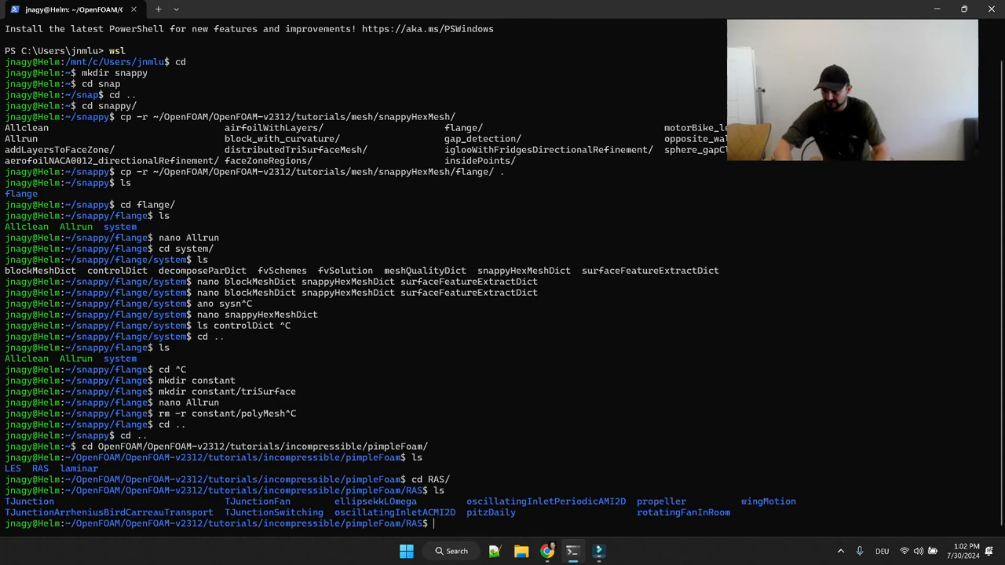
text(grep)
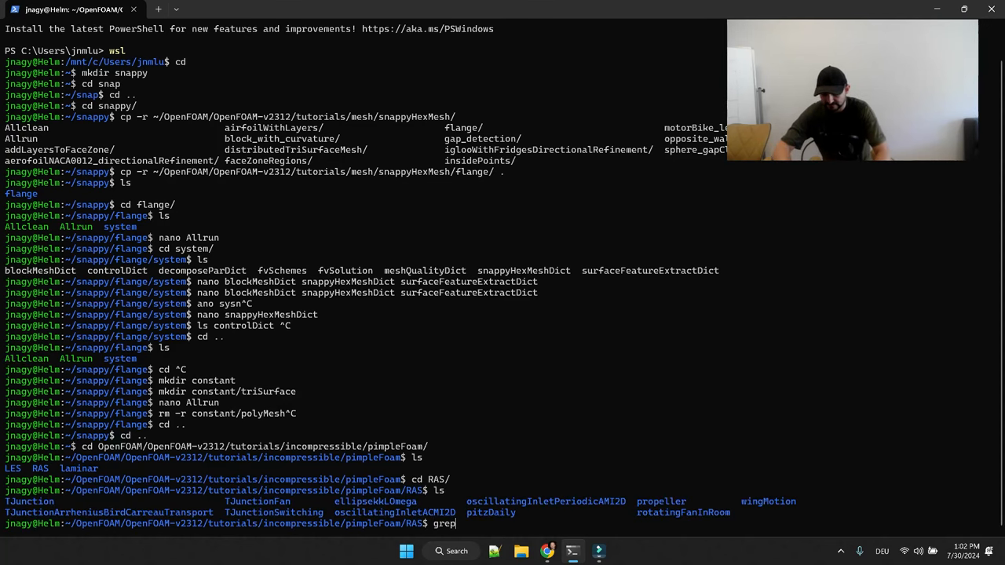
text(-Hirn '')
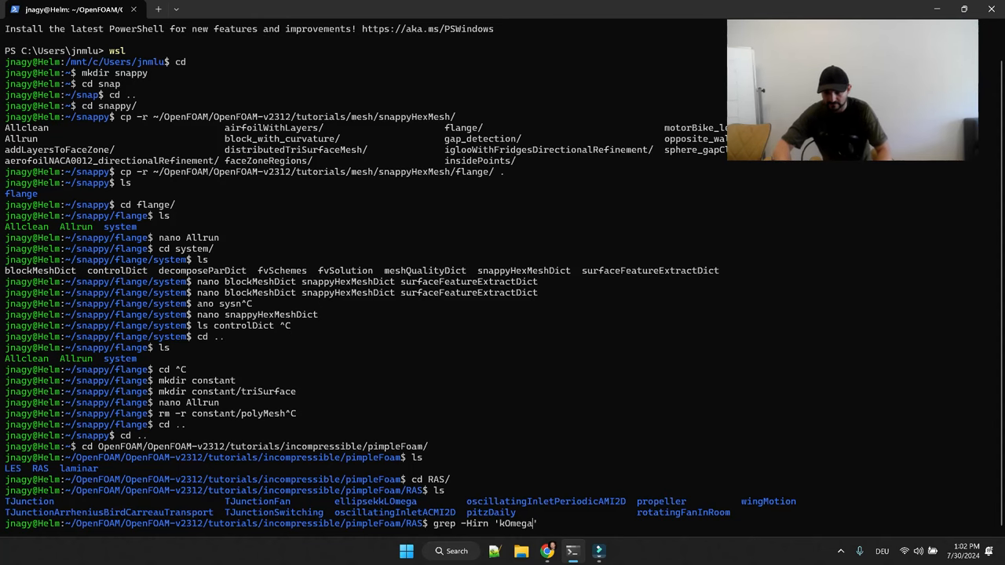
key(Return)
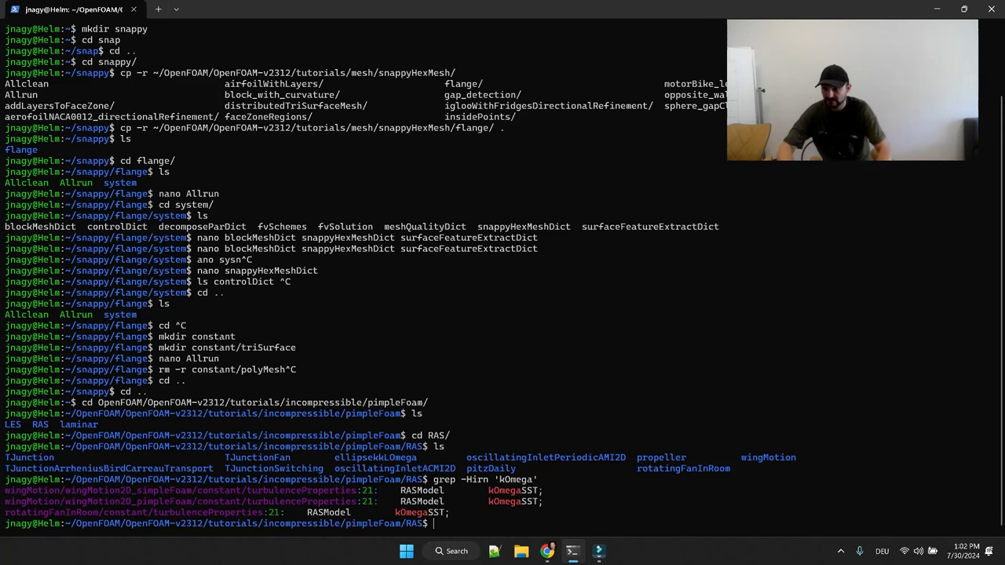
Enter the rotatingFanInRoom case folder and return to the browser.
text(c dro^C)
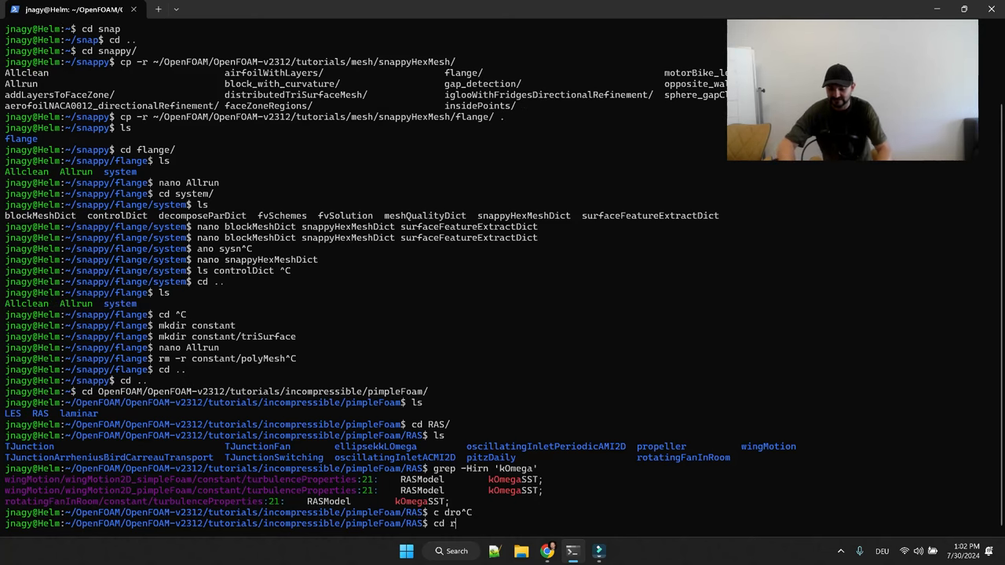
key(Return)
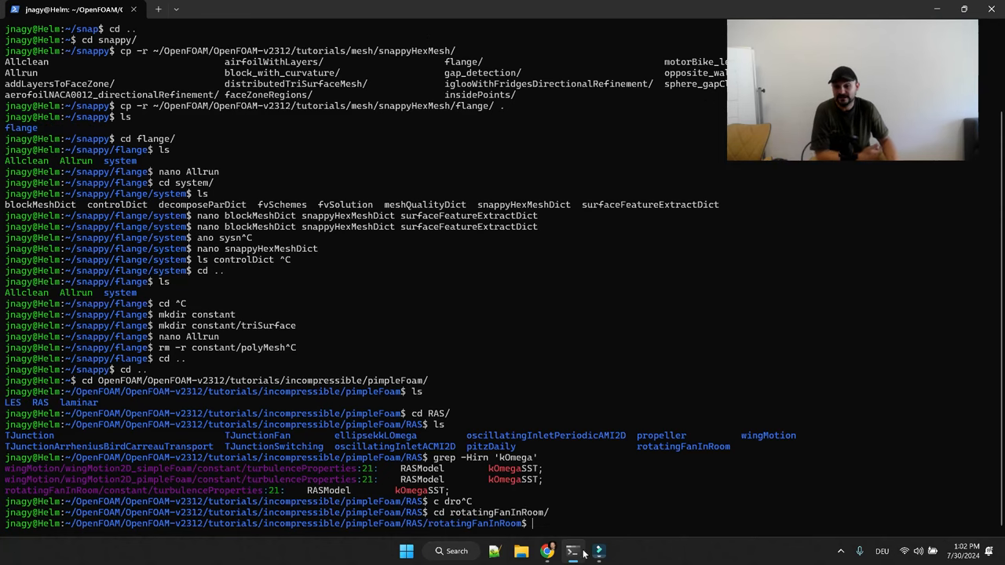
click(547, 550)
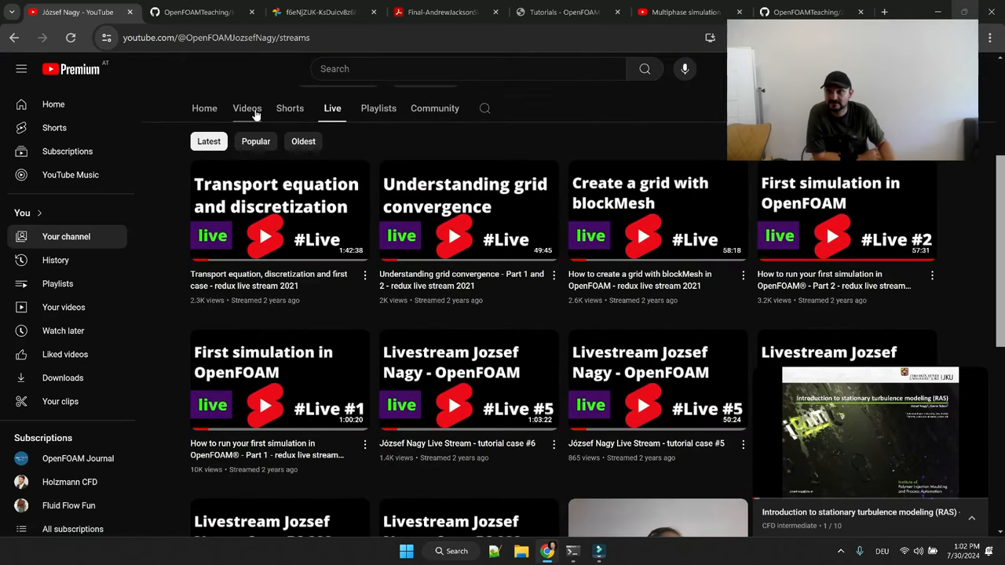
From the channel's Playlists, close the miniplayer and play the rotating mesh simulation tutorial.
click(379, 108)
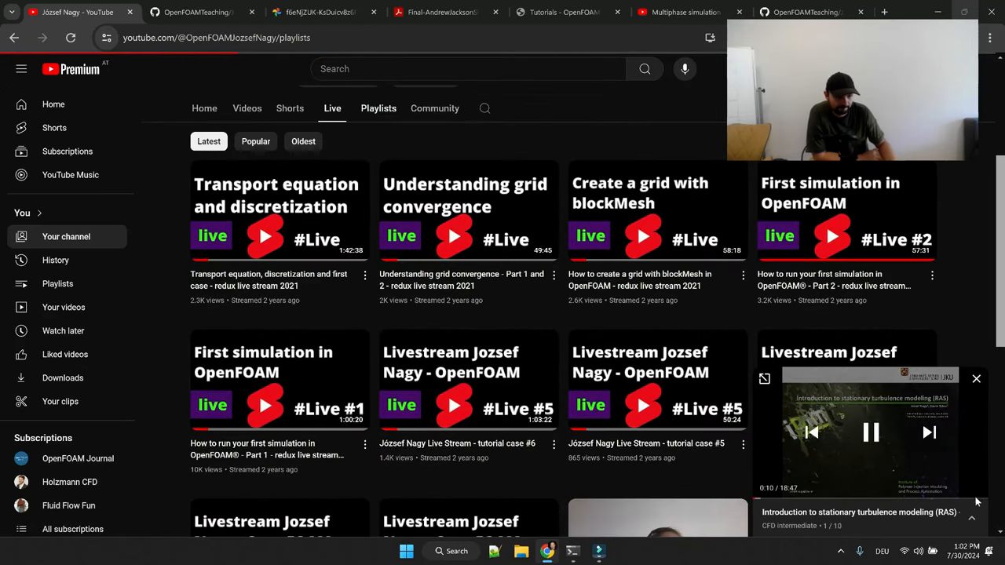
click(377, 108)
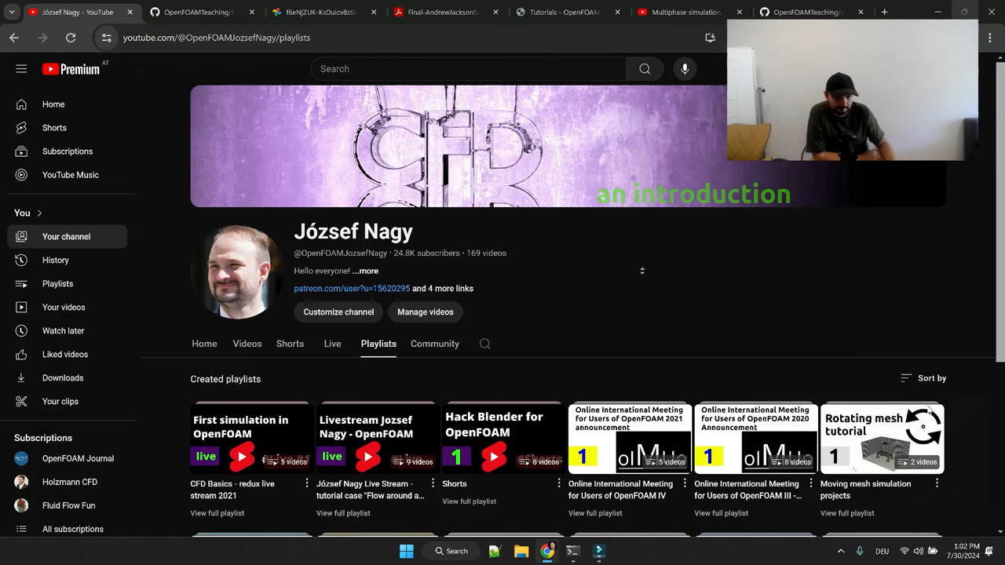
click(881, 438)
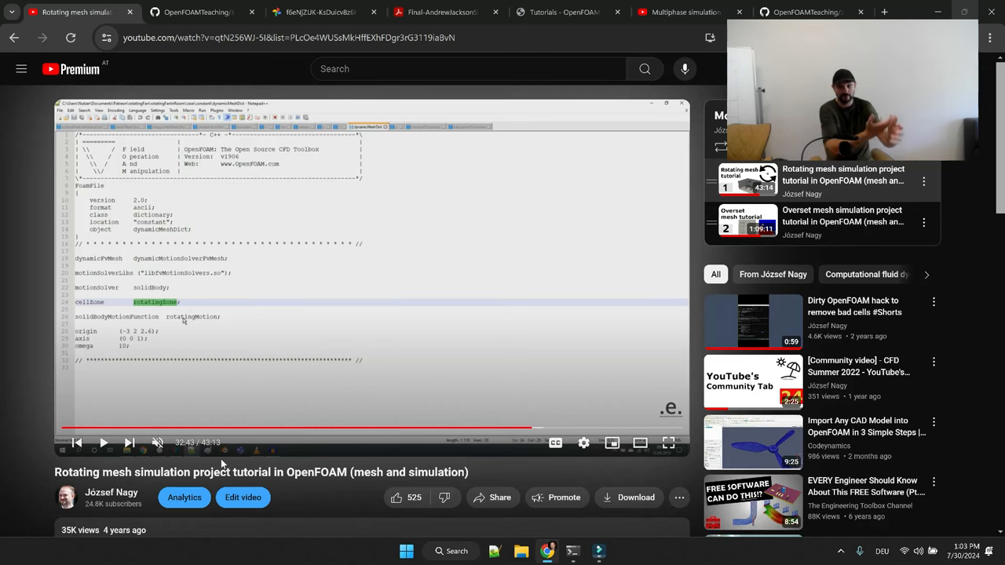
scroll(down, 3)
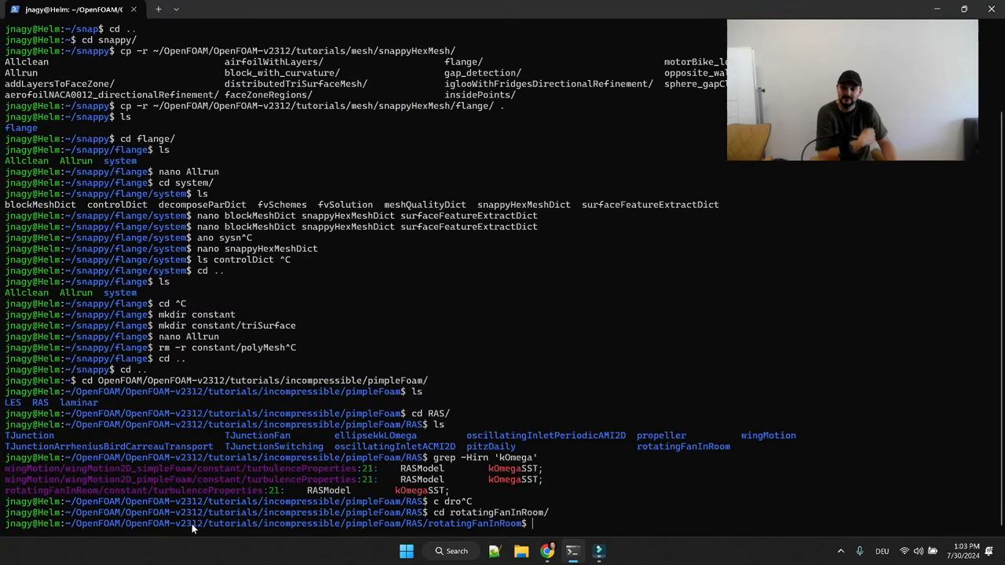
mouse_move(191, 531)
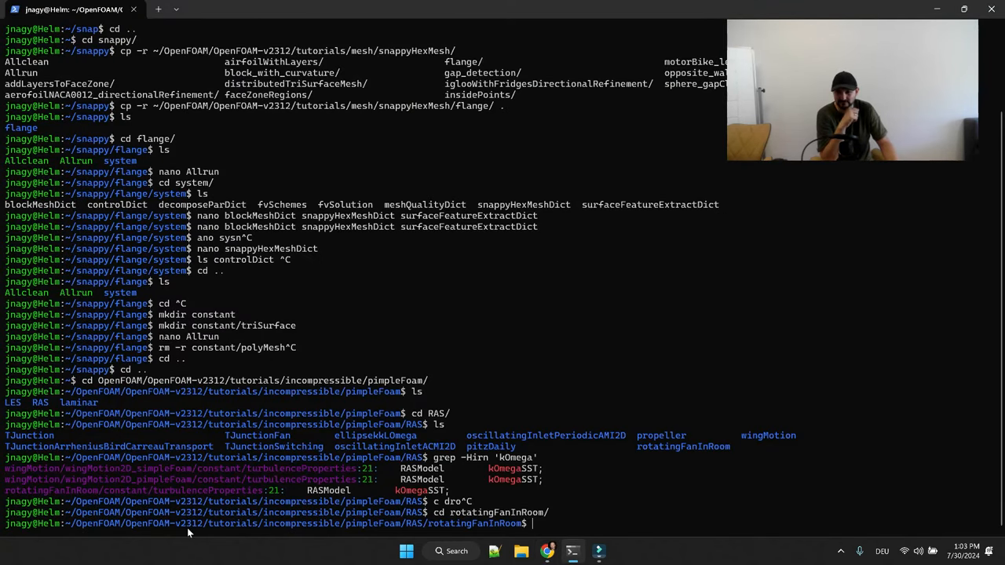
mouse_move(495, 506)
text(ls 0.orig/)
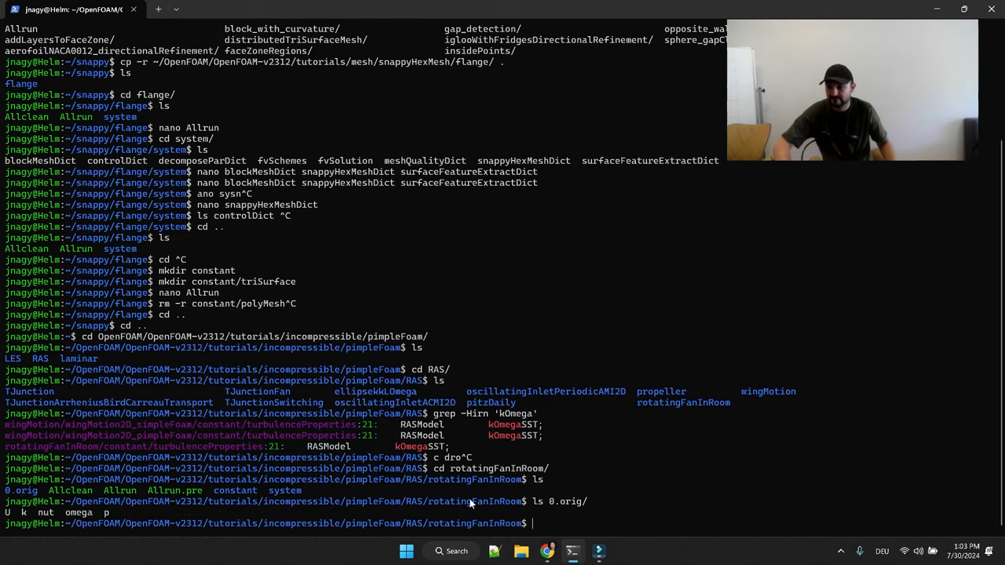
View system/fvSchemes in nano to check the wallDist meshWave entry, then exit to the prompt.
text(naon)
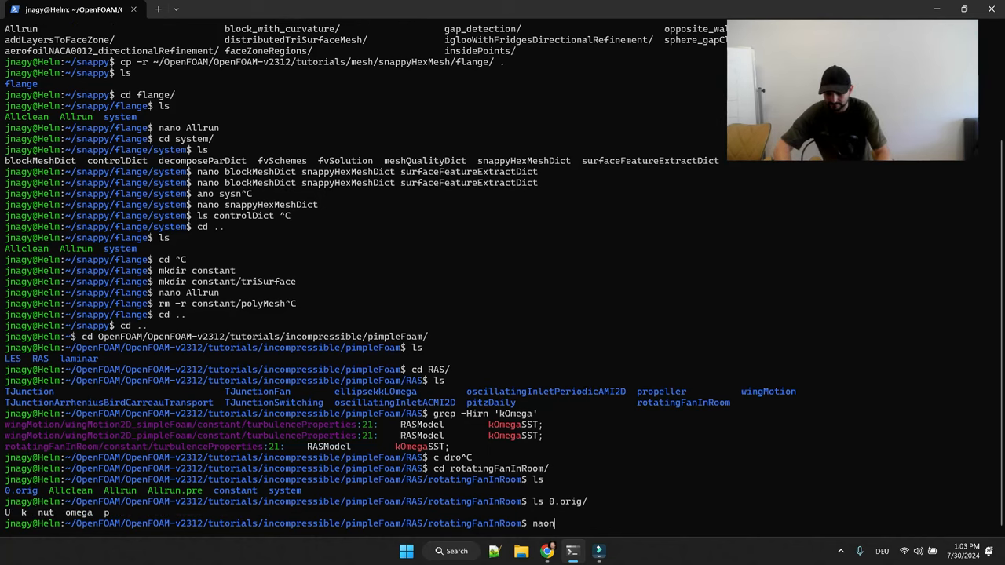
key(Return)
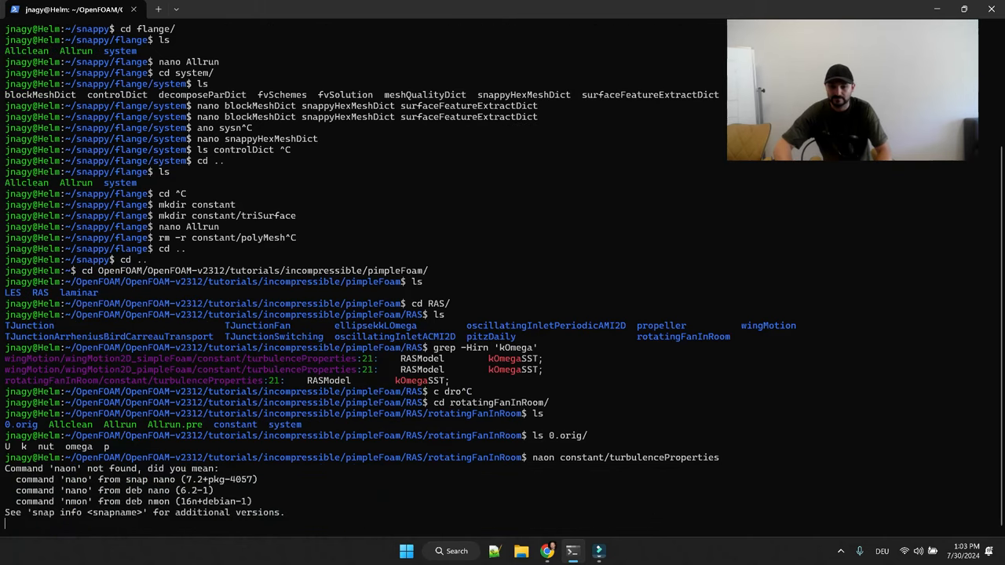
text(nano constant/turbulenceProperties)
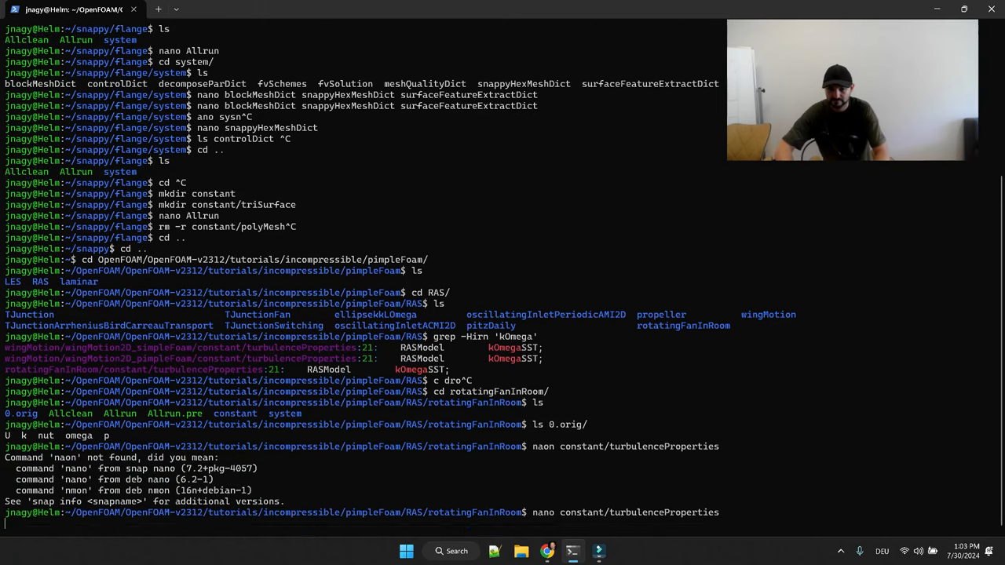
text(nano sy)
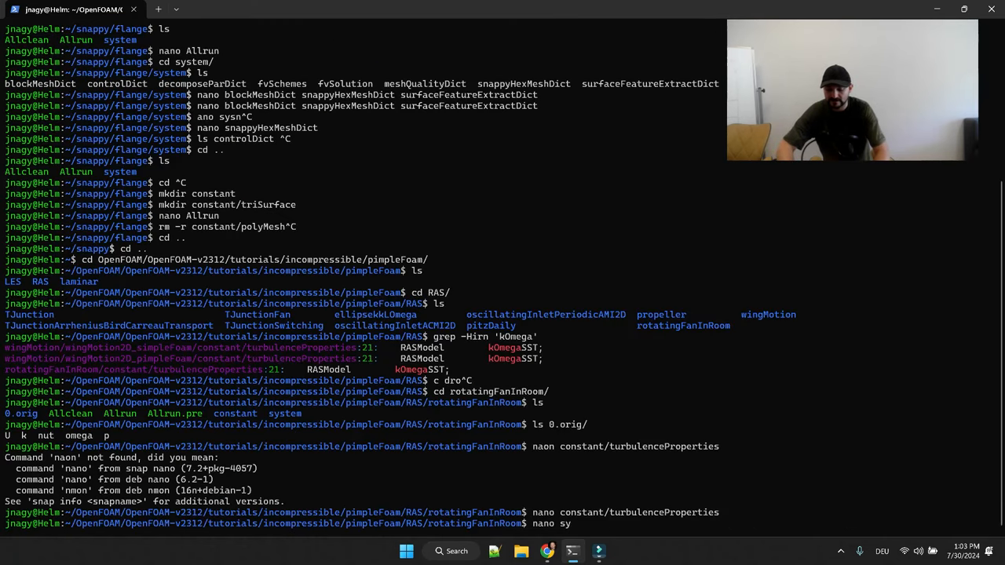
key(Return)
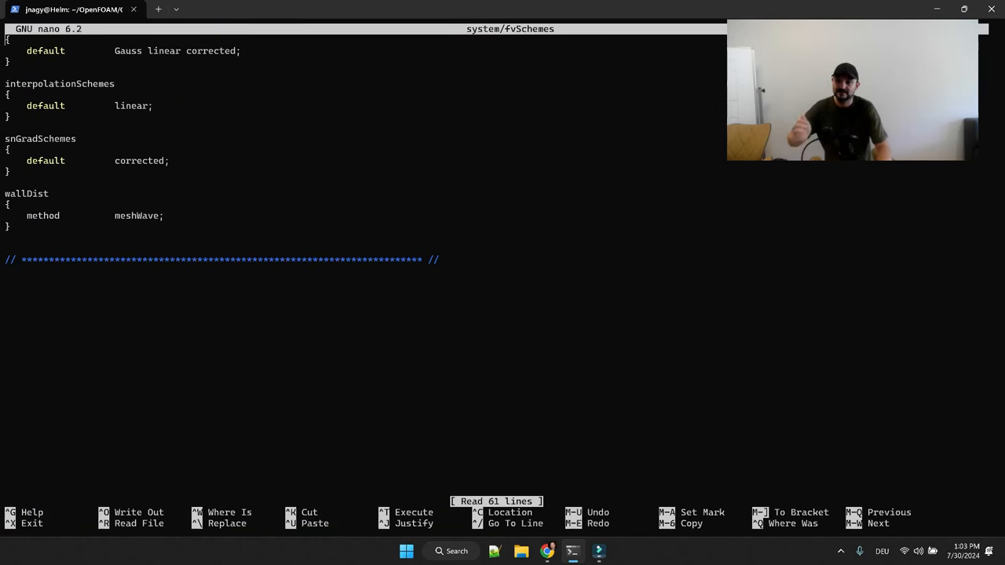
mouse_move(19, 229)
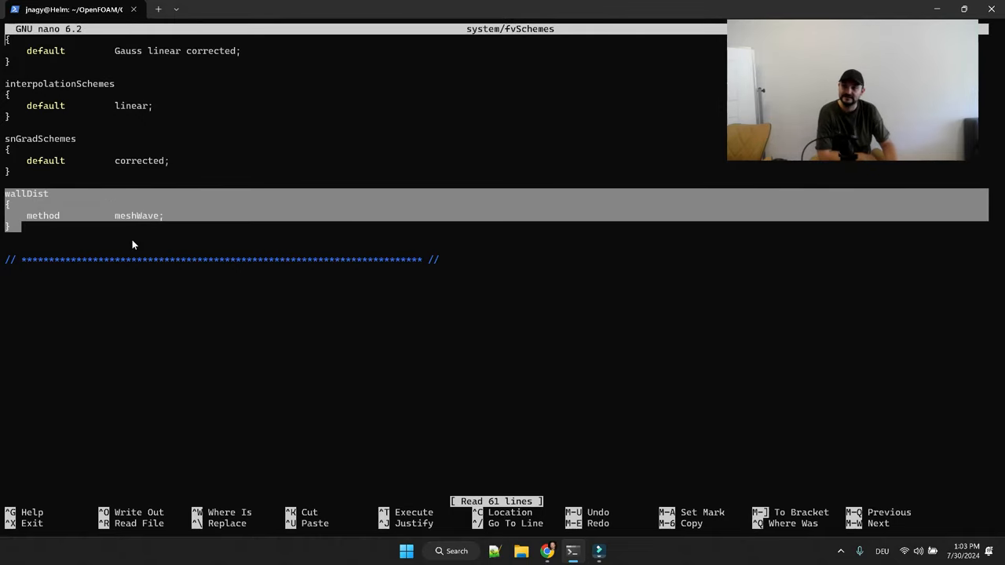
key(ctrl+x)
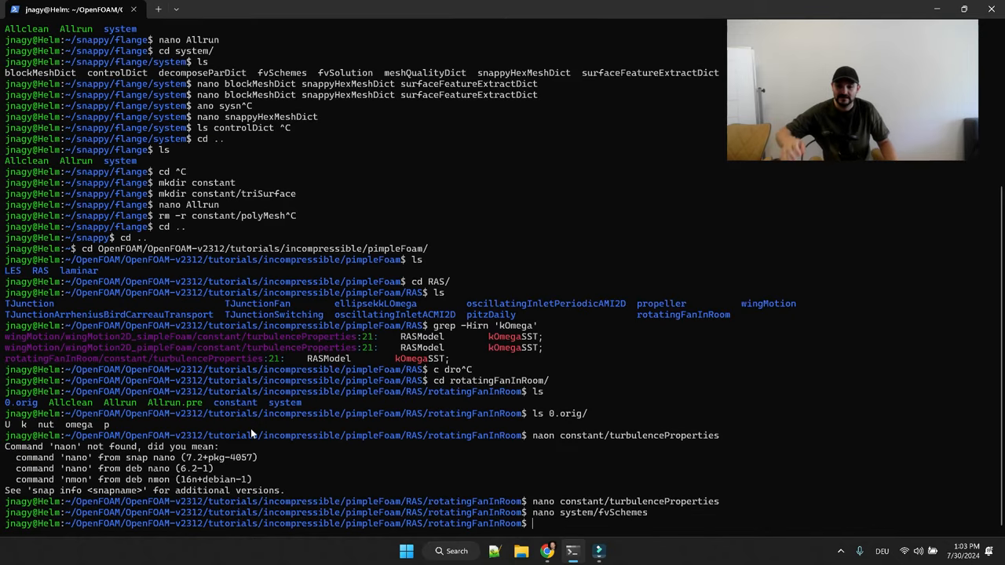
mouse_move(634, 526)
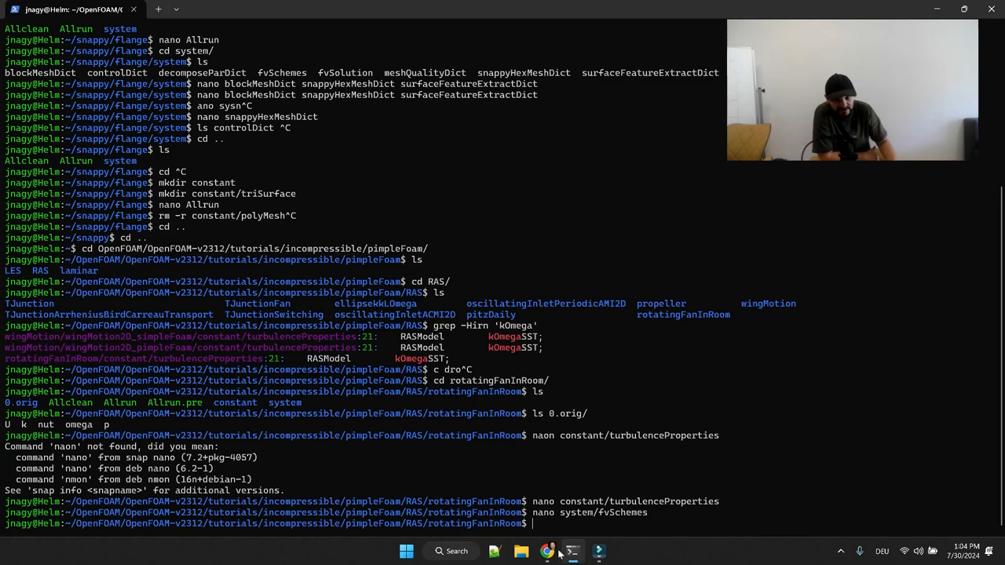
Return to the video author's channel, show its Community posts and close the miniplayer.
click(548, 551)
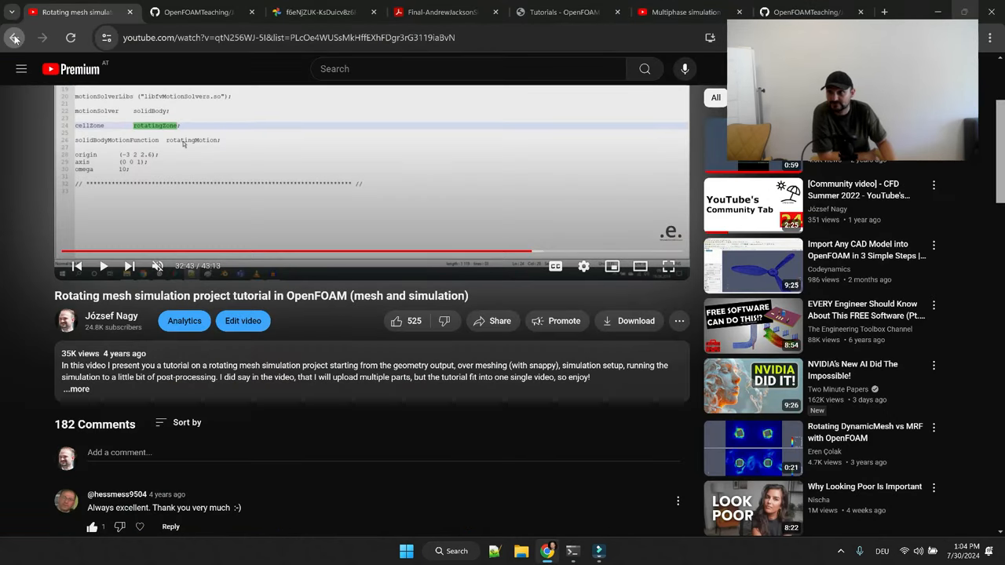
click(14, 38)
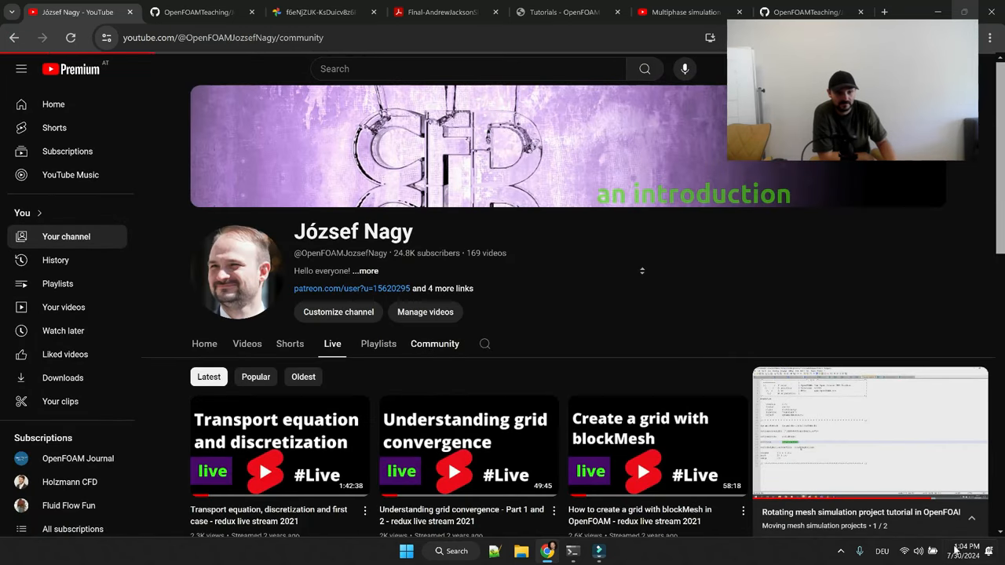
click(434, 344)
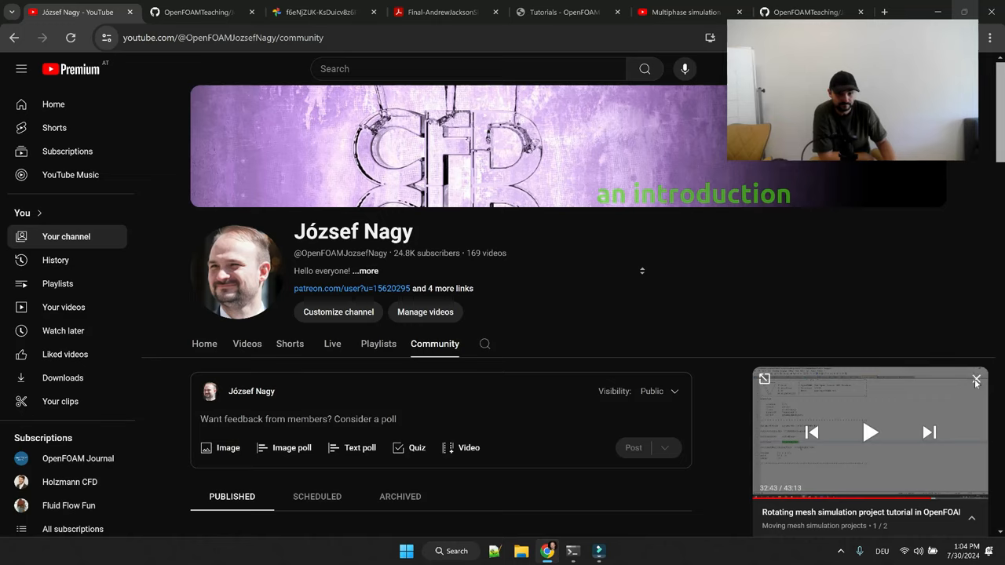
click(976, 380)
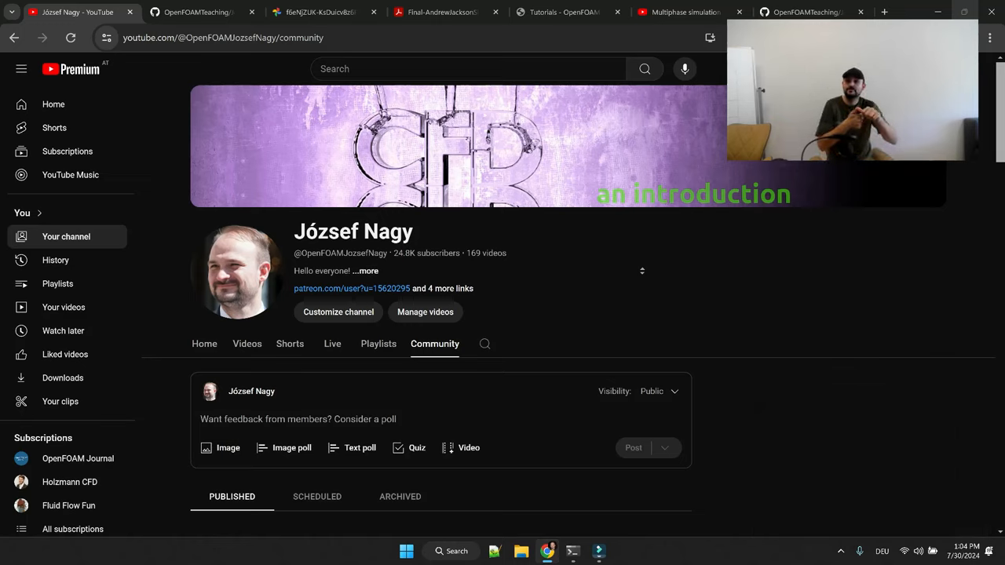